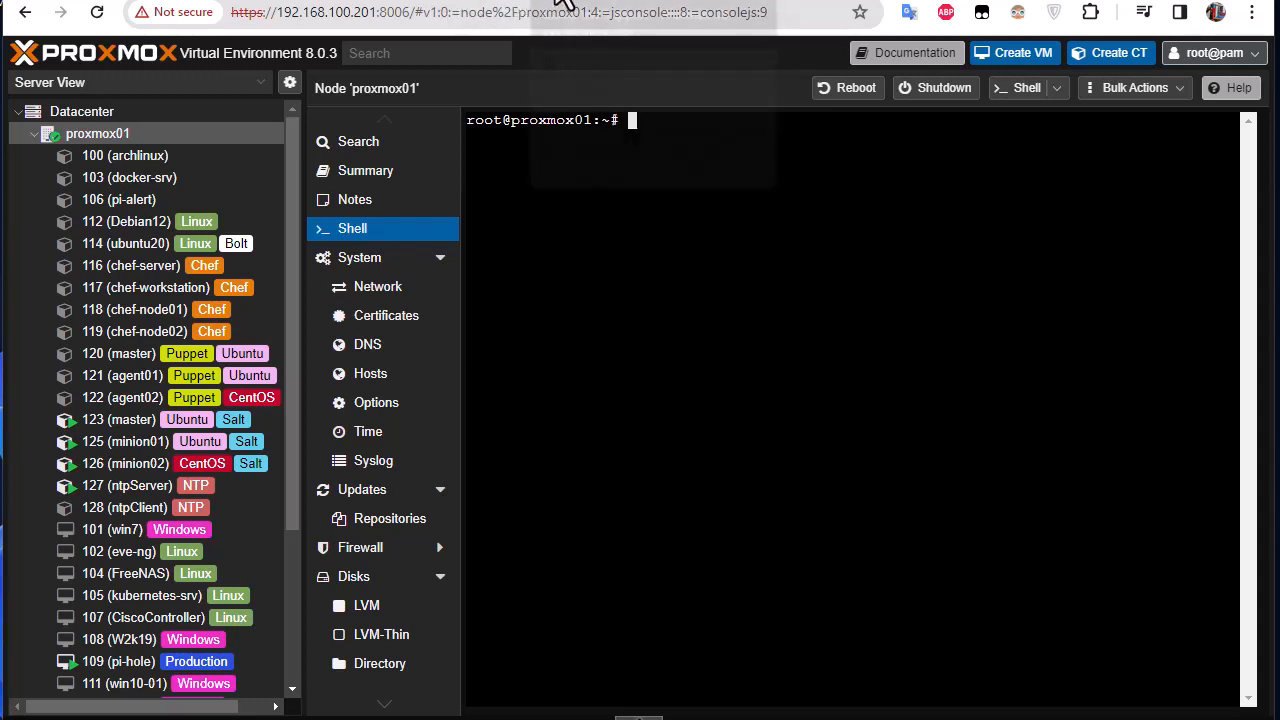
# Navigate to the Proxmox VE Wiki Cloud-Init Support page and read its introduction
pyautogui.write('pve.proxmox.com/wiki/Cloud-Init_Support')
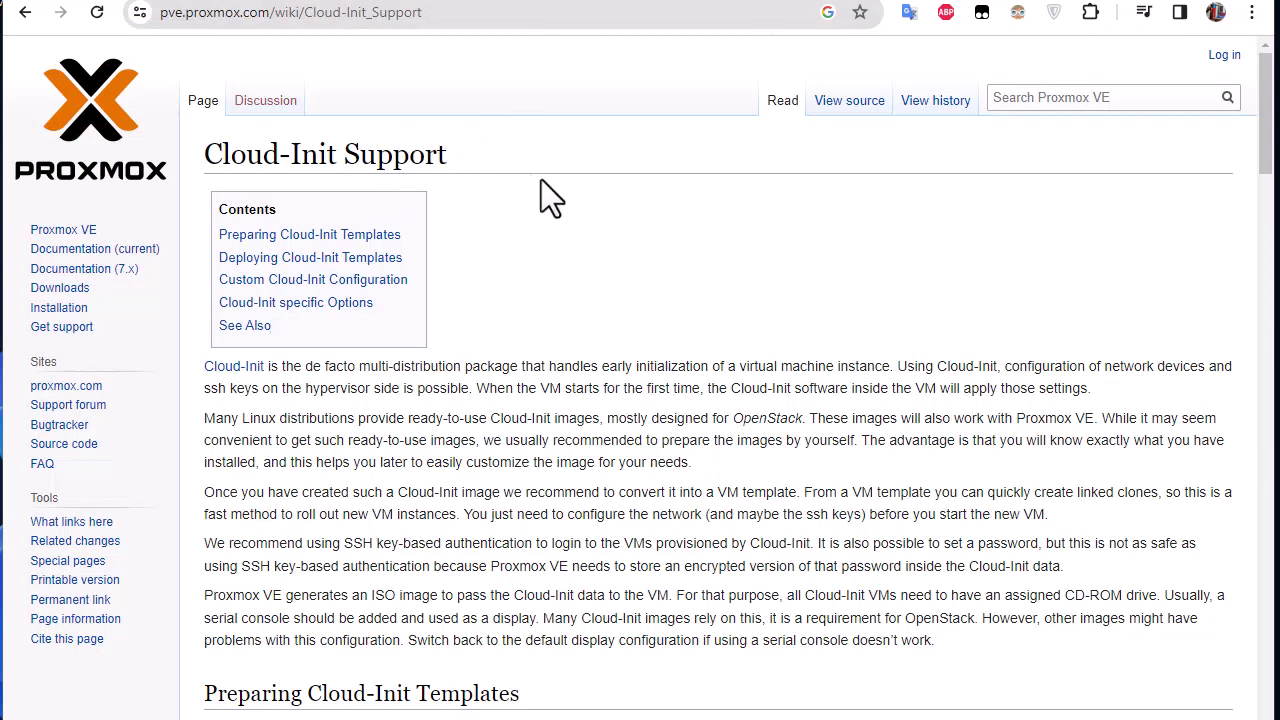
pyautogui.moveTo(660, 316)
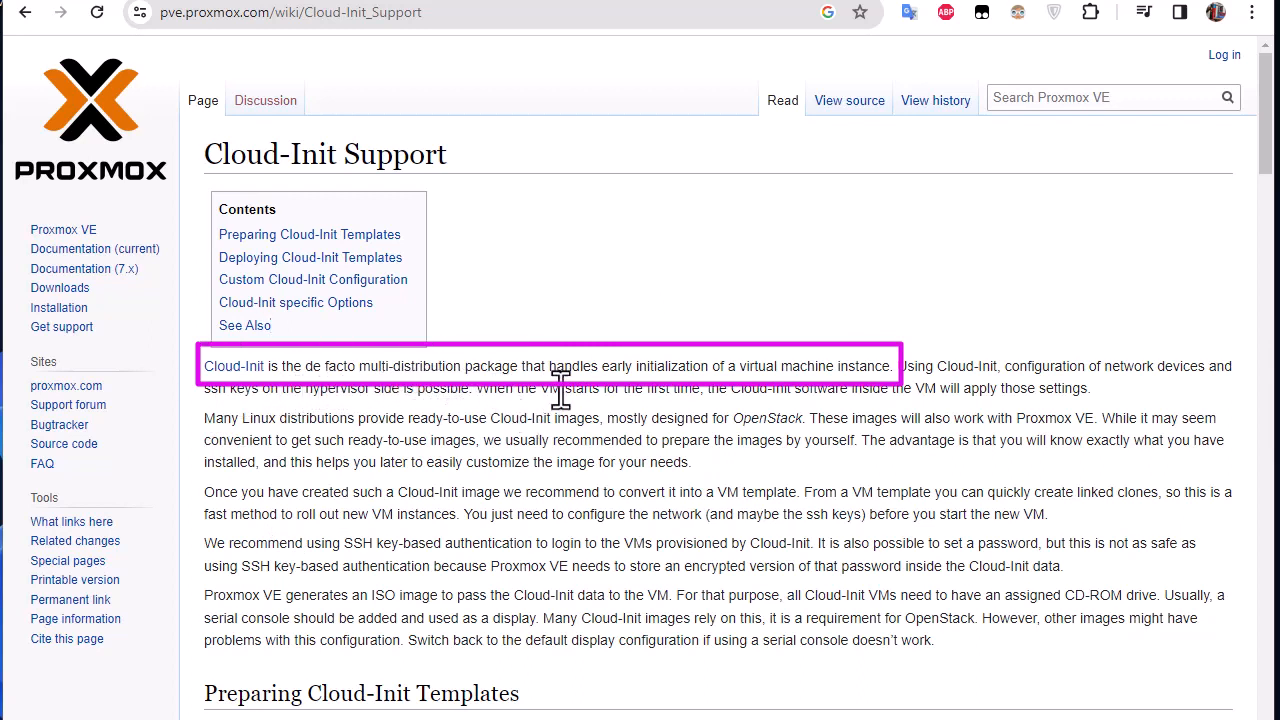
pyautogui.moveTo(676, 368)
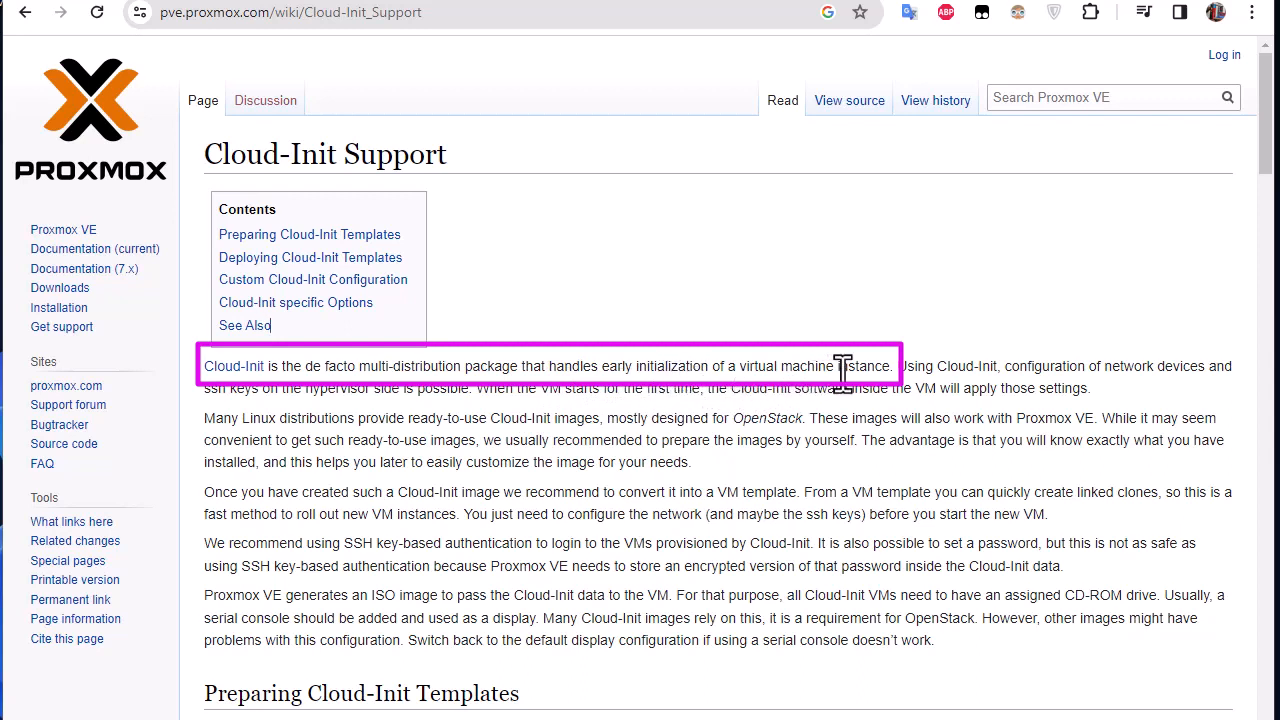
pyautogui.moveTo(922, 400)
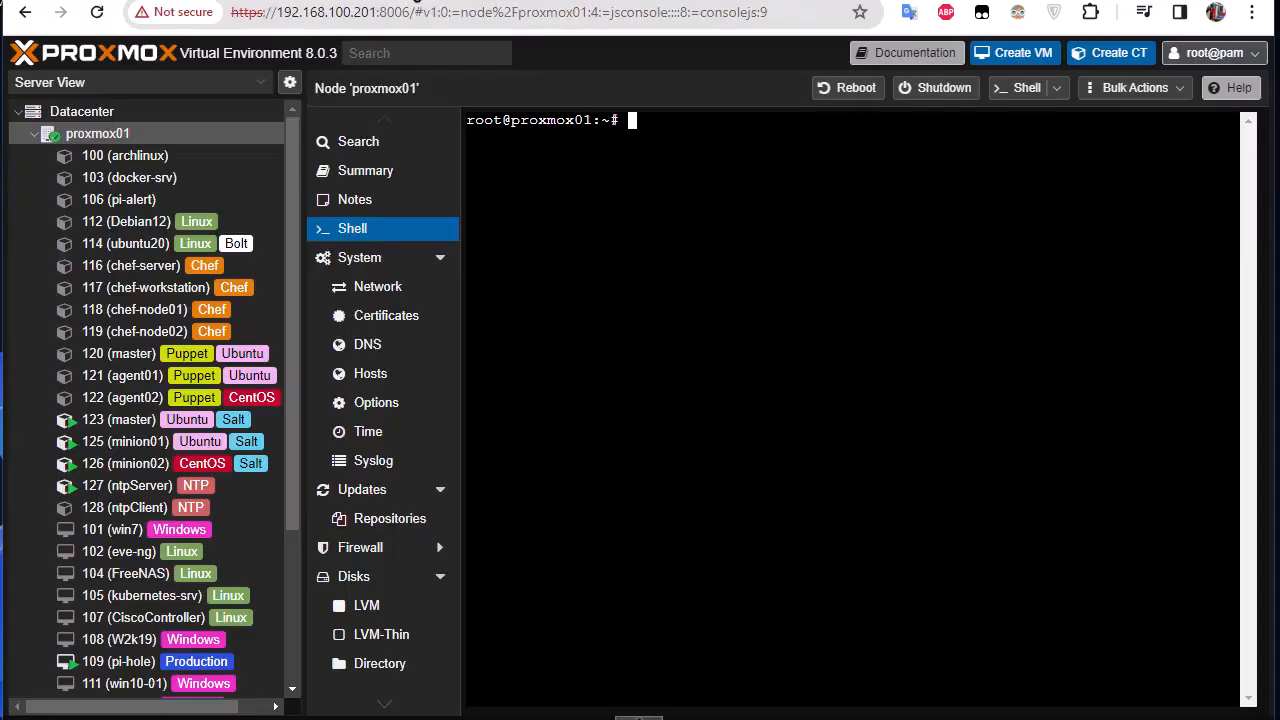
pyautogui.moveTo(600, 272)
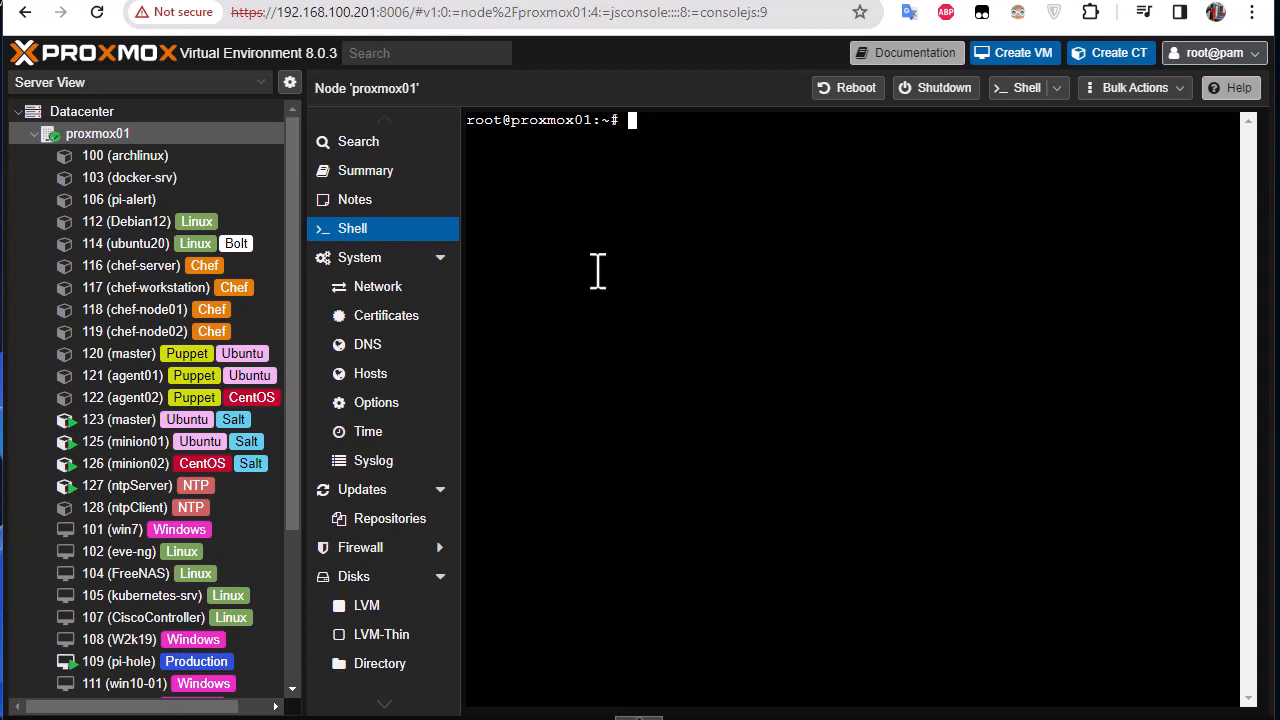
pyautogui.moveTo(516, 80)
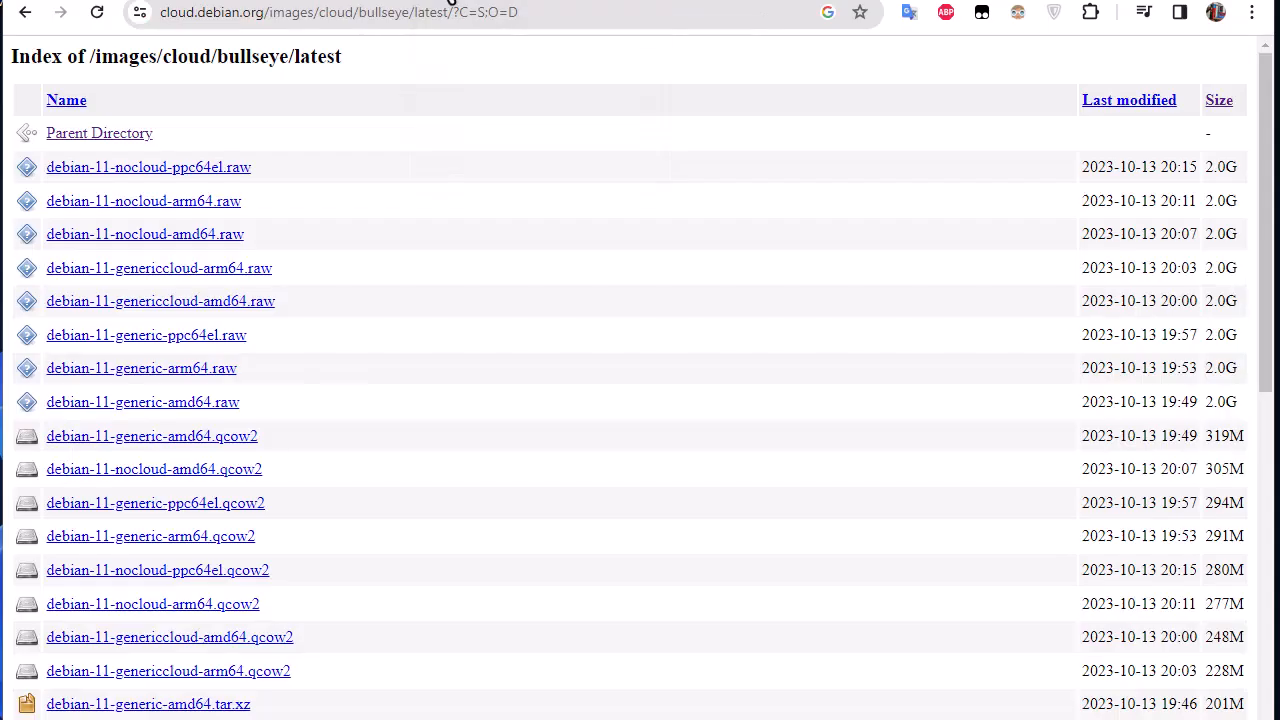
pyautogui.moveTo(22, 22)
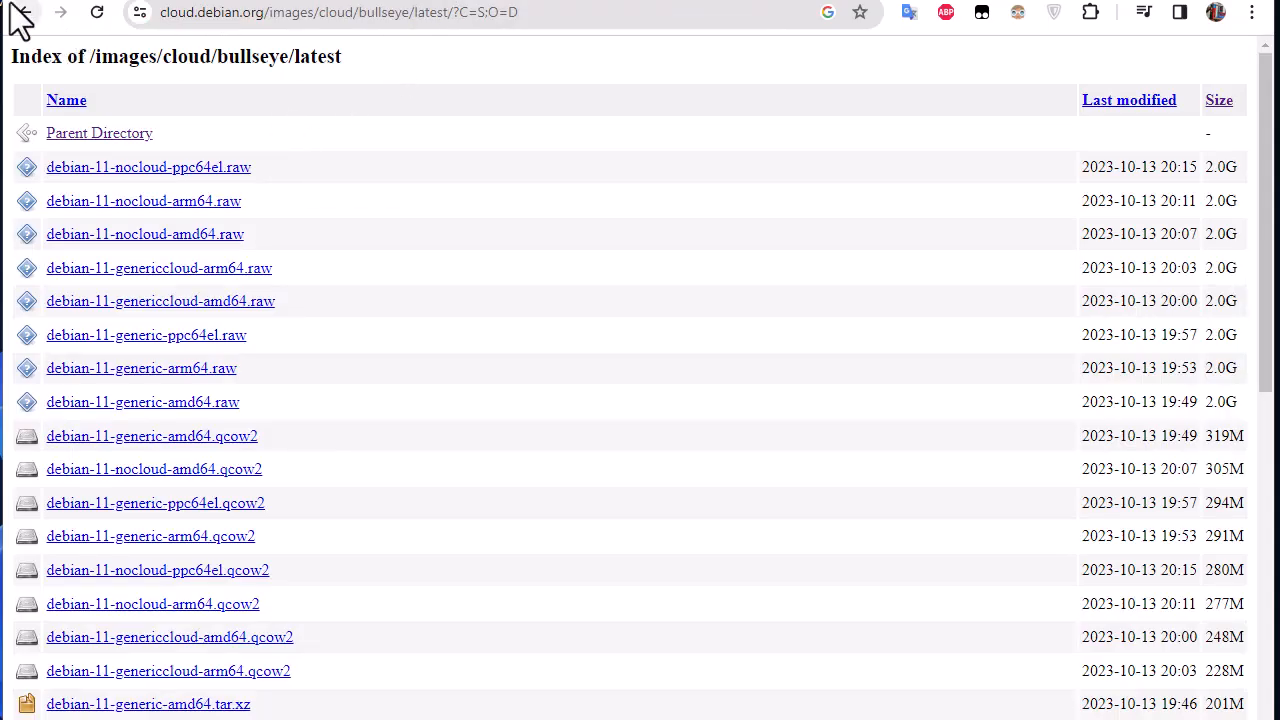
# From the search results, browse the Debian cloud images index into the bullseye folder
pyautogui.click(28, 22)
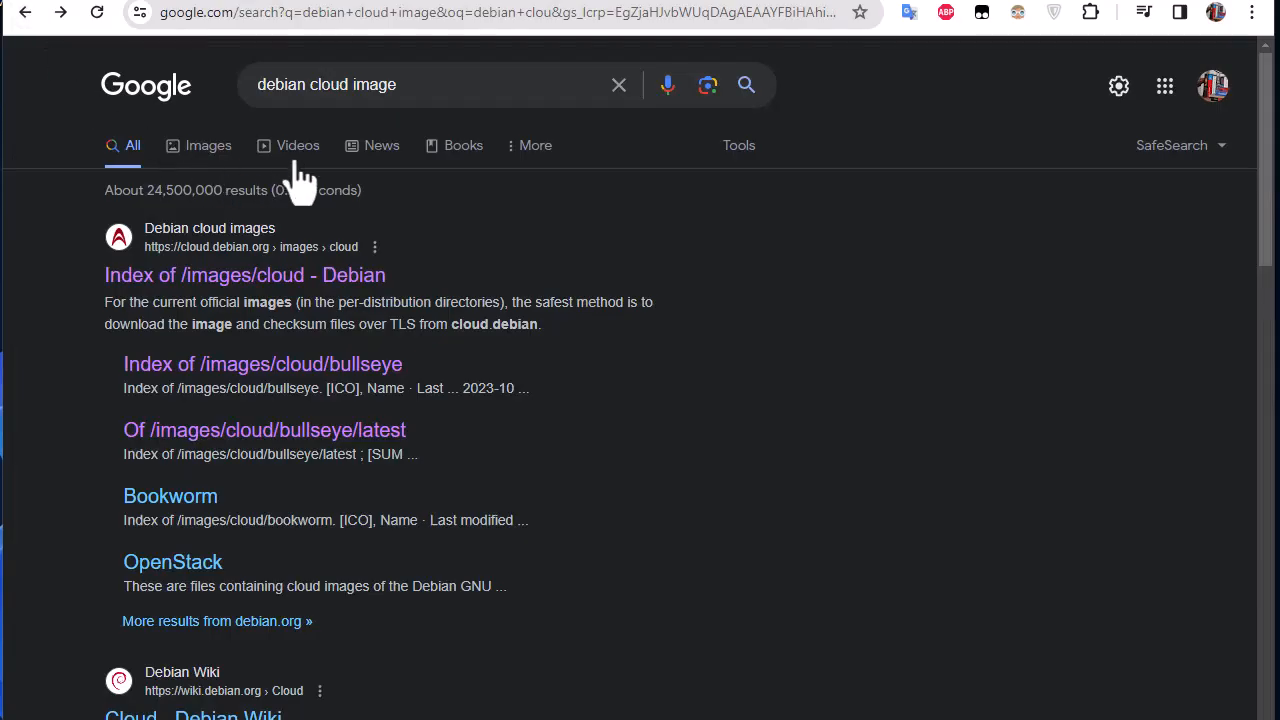
pyautogui.moveTo(384, 324)
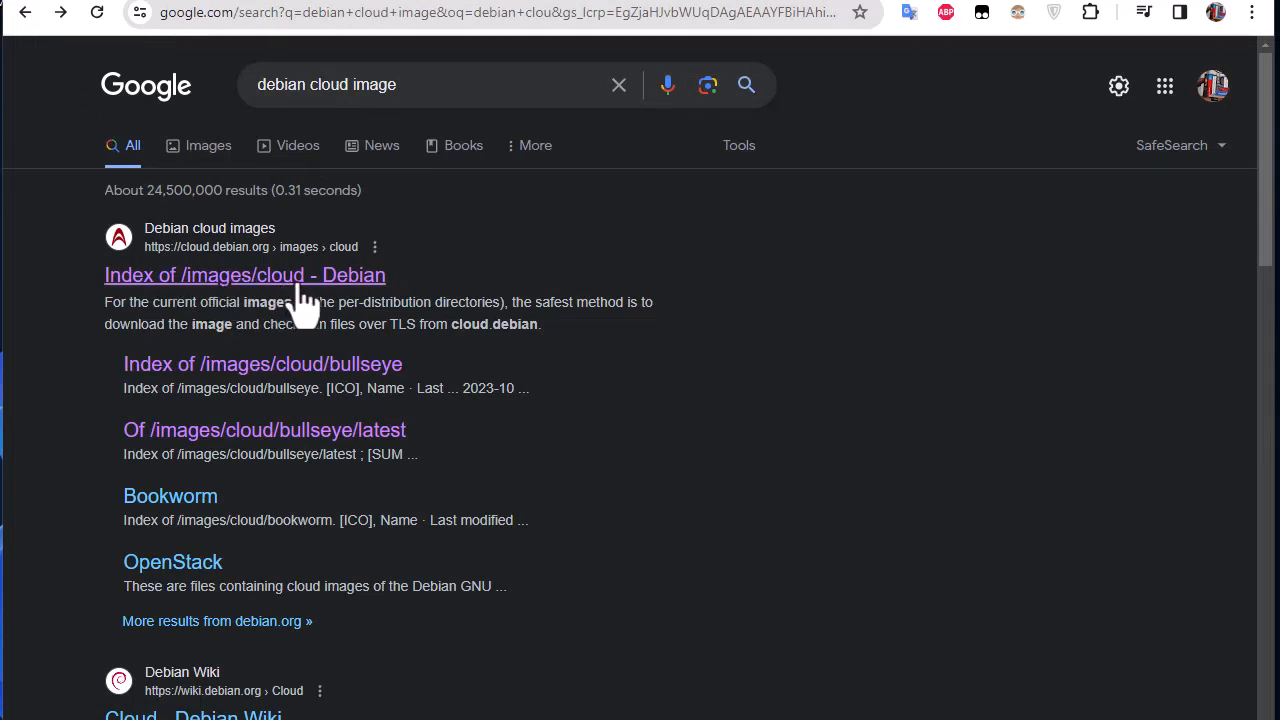
pyautogui.click(244, 276)
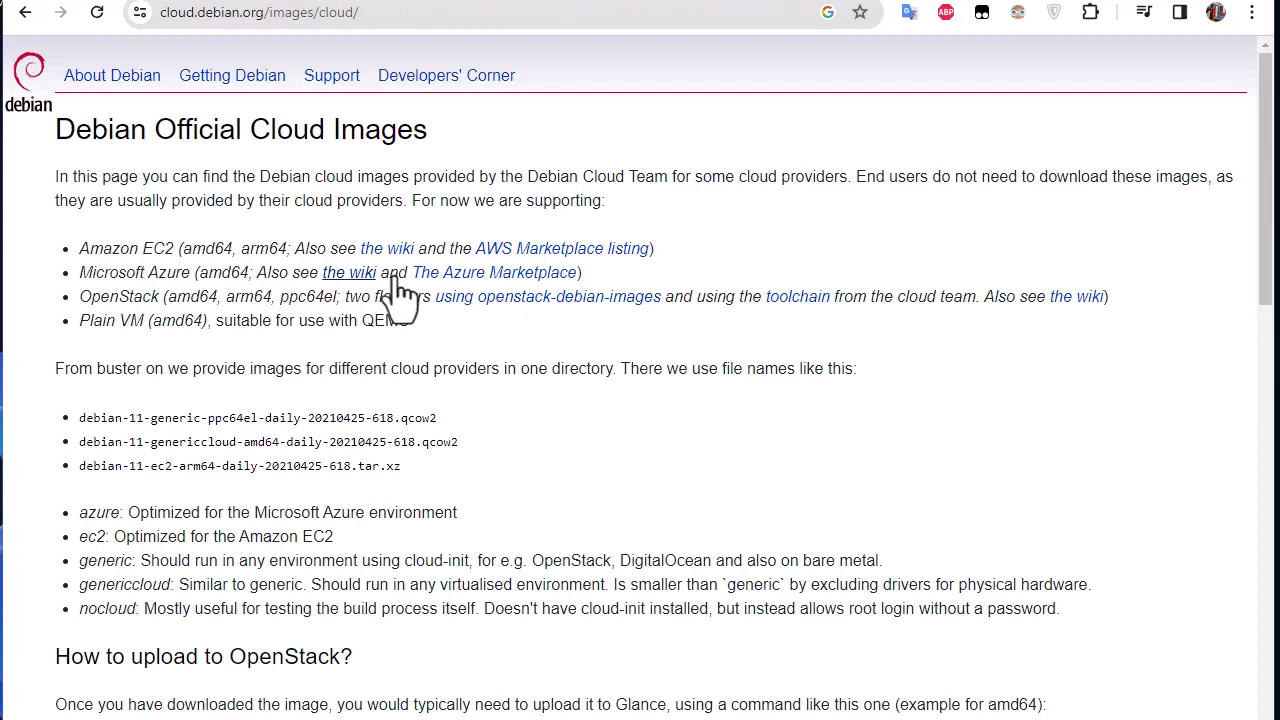
pyautogui.scroll(-3)
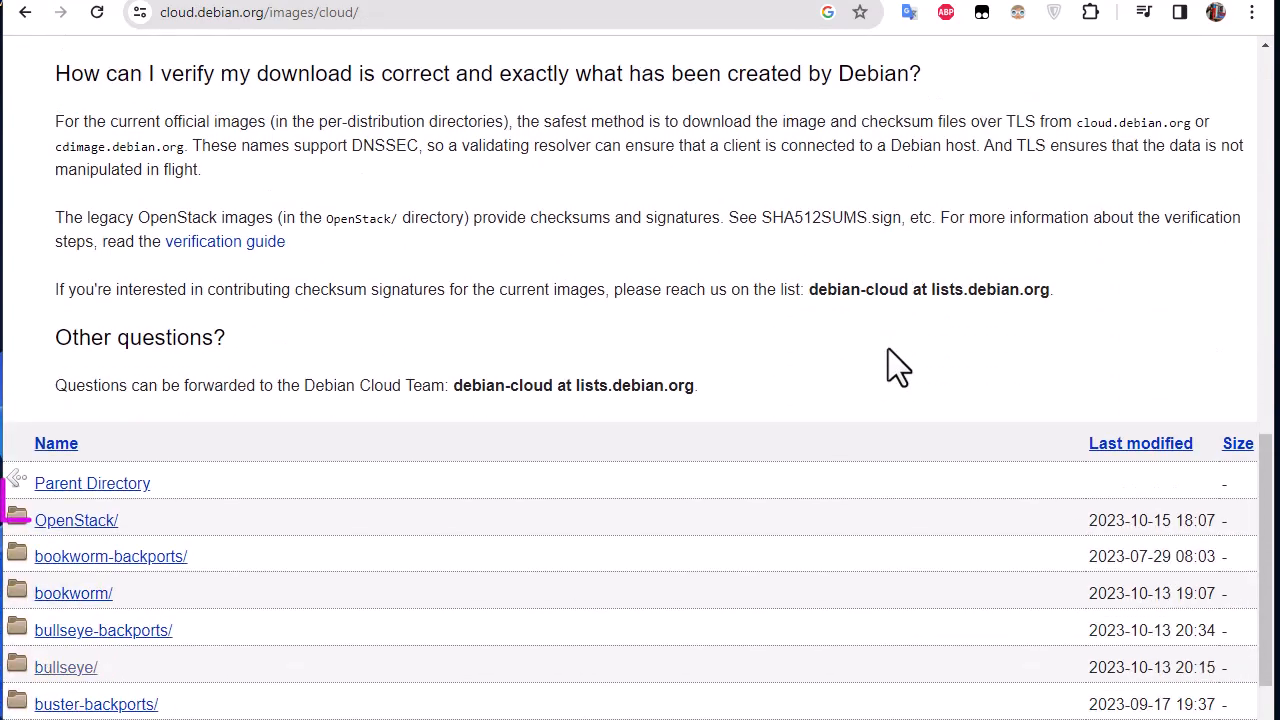
pyautogui.scroll(-3)
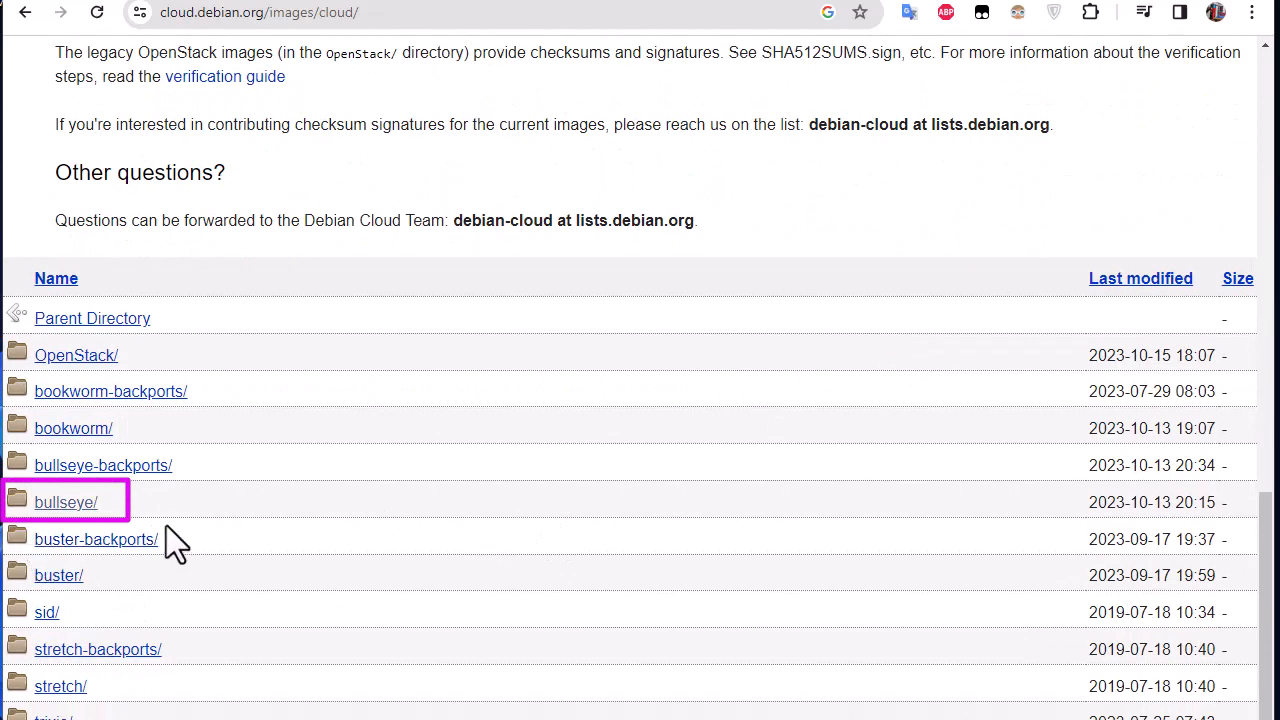
pyautogui.moveTo(50, 544)
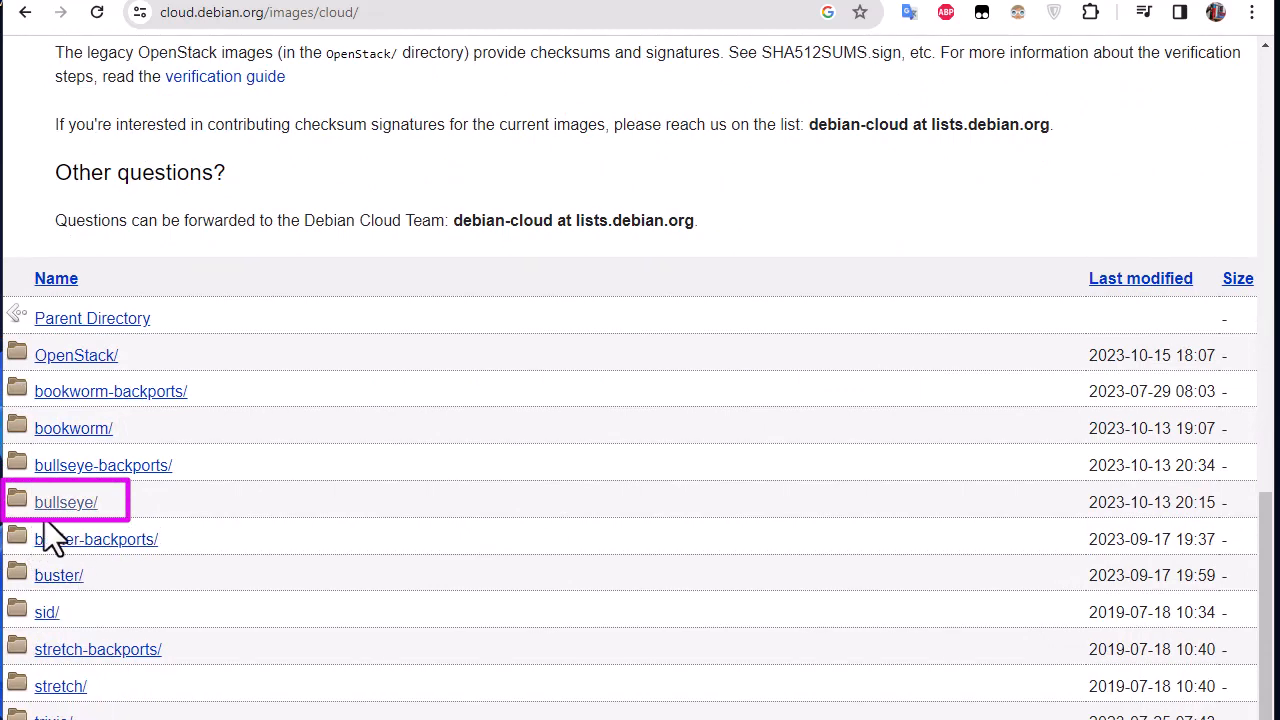
pyautogui.click(64, 502)
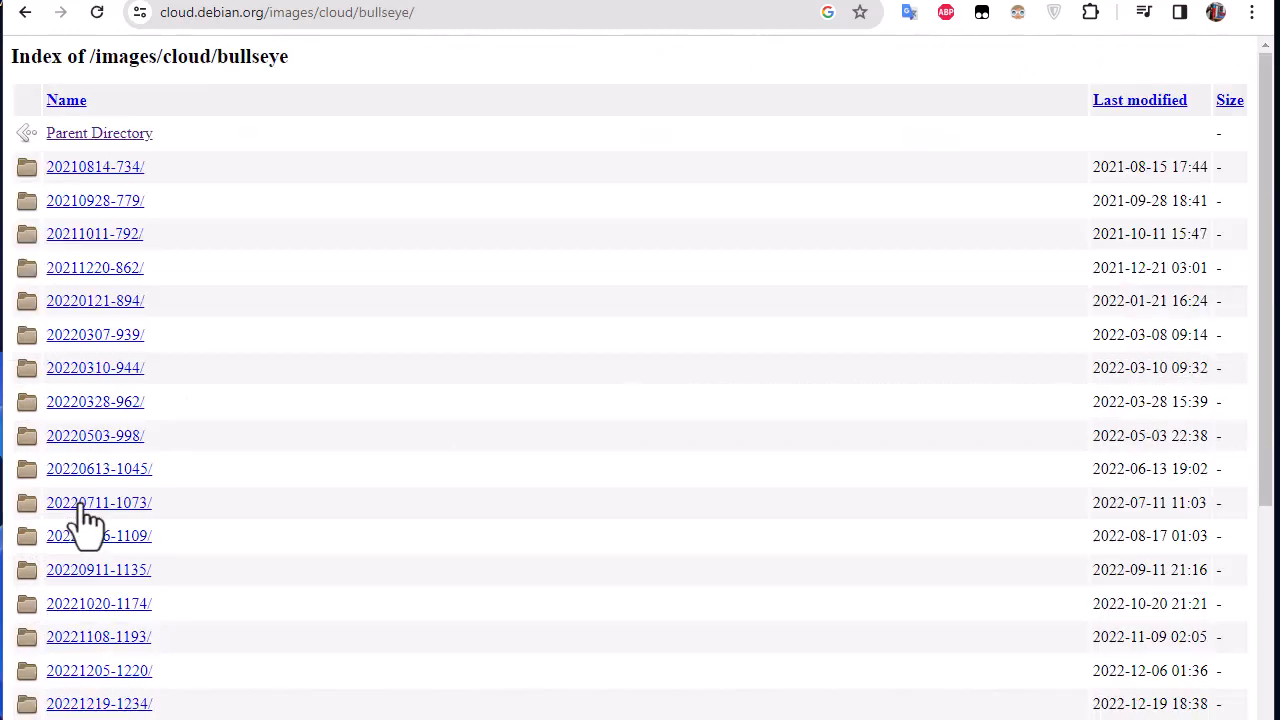
pyautogui.scroll(-3)
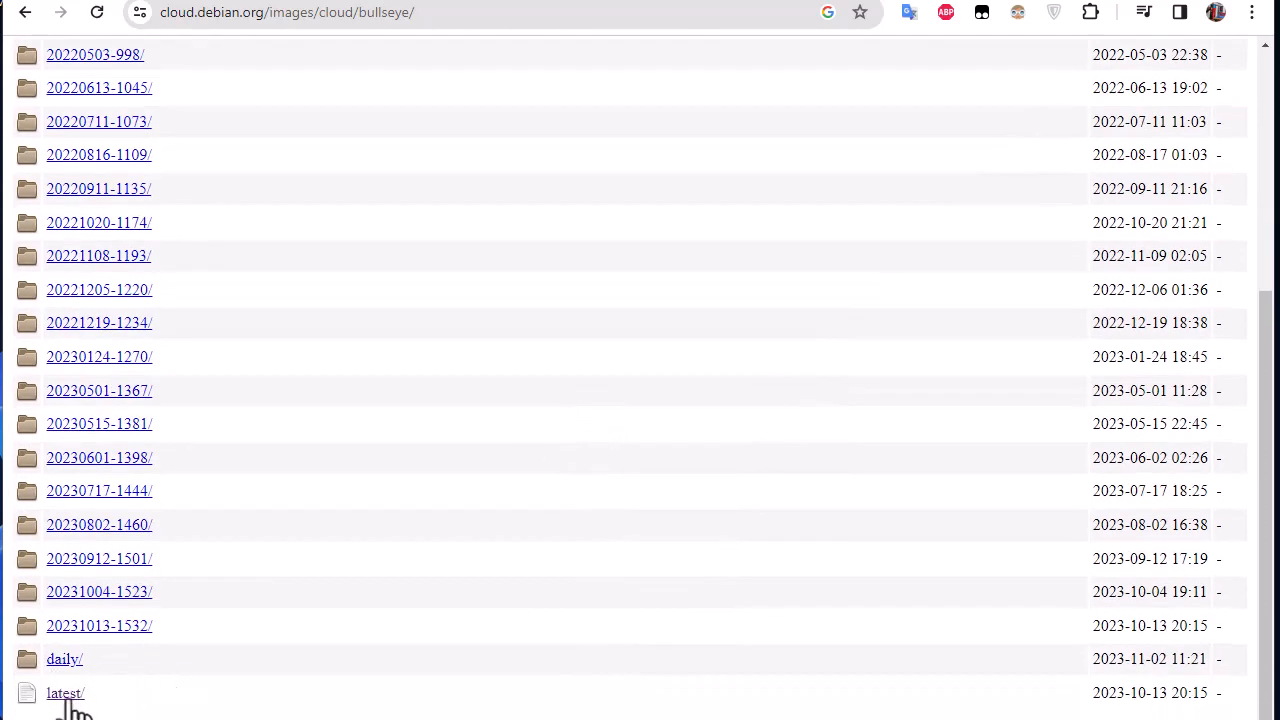
# In bullseye latest/, copy the link address of debian-11-generic-amd64.qcow2
pyautogui.click(64, 692)
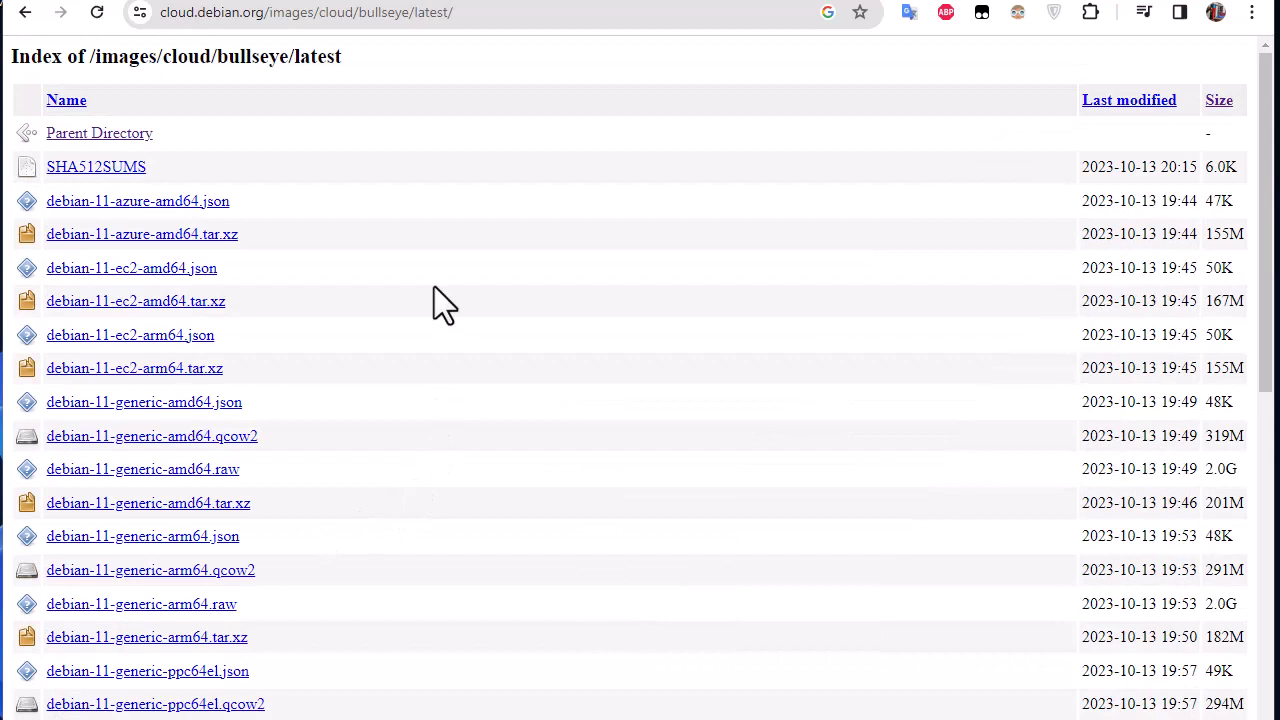
pyautogui.moveTo(304, 508)
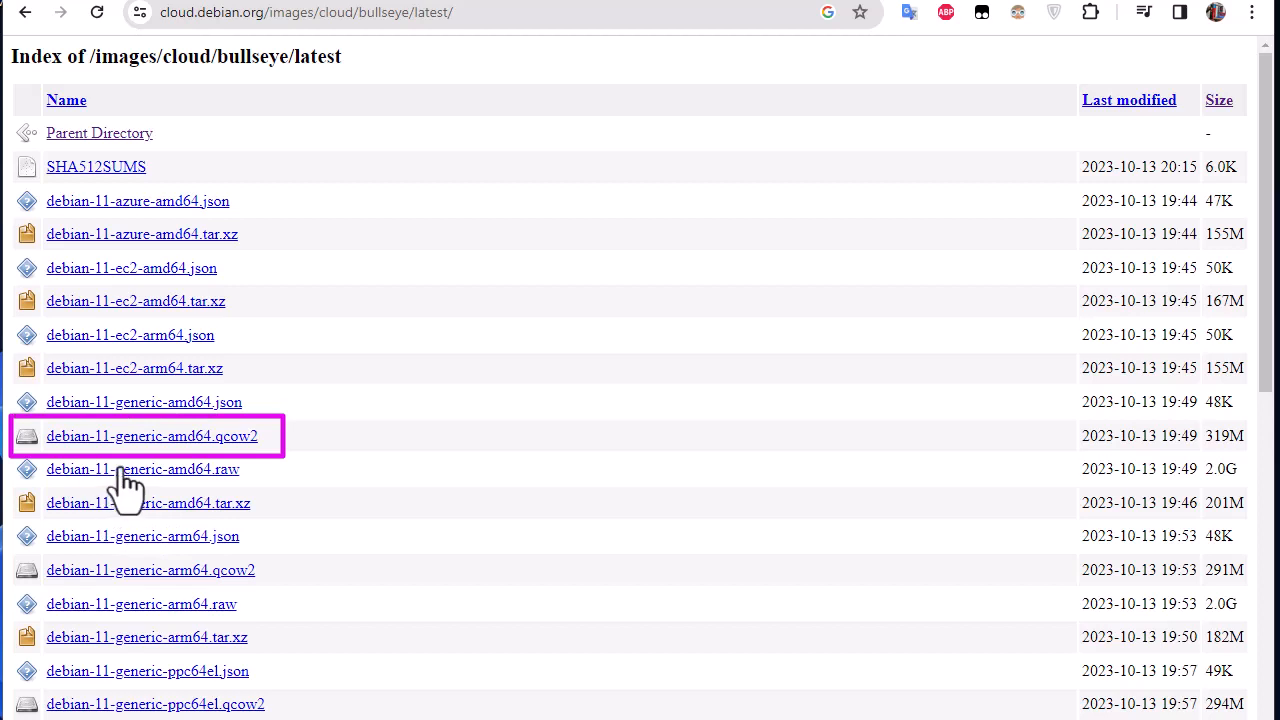
pyautogui.moveTo(84, 470)
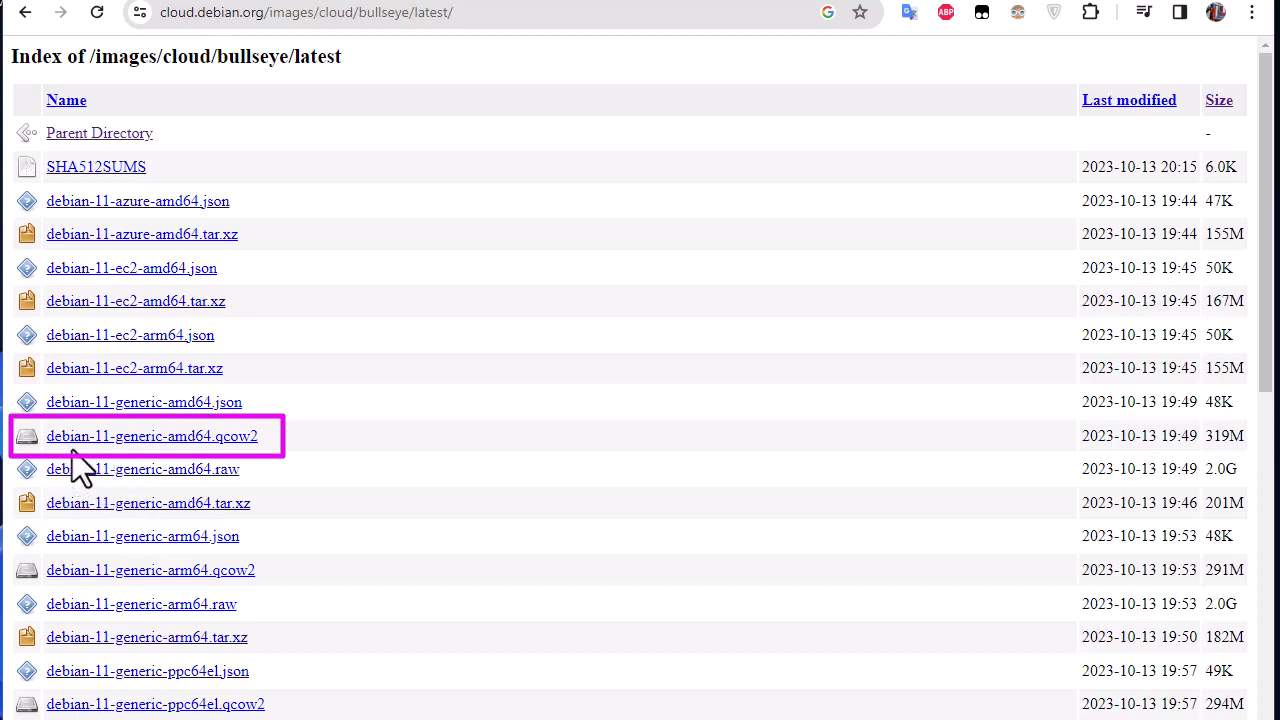
pyautogui.moveTo(188, 472)
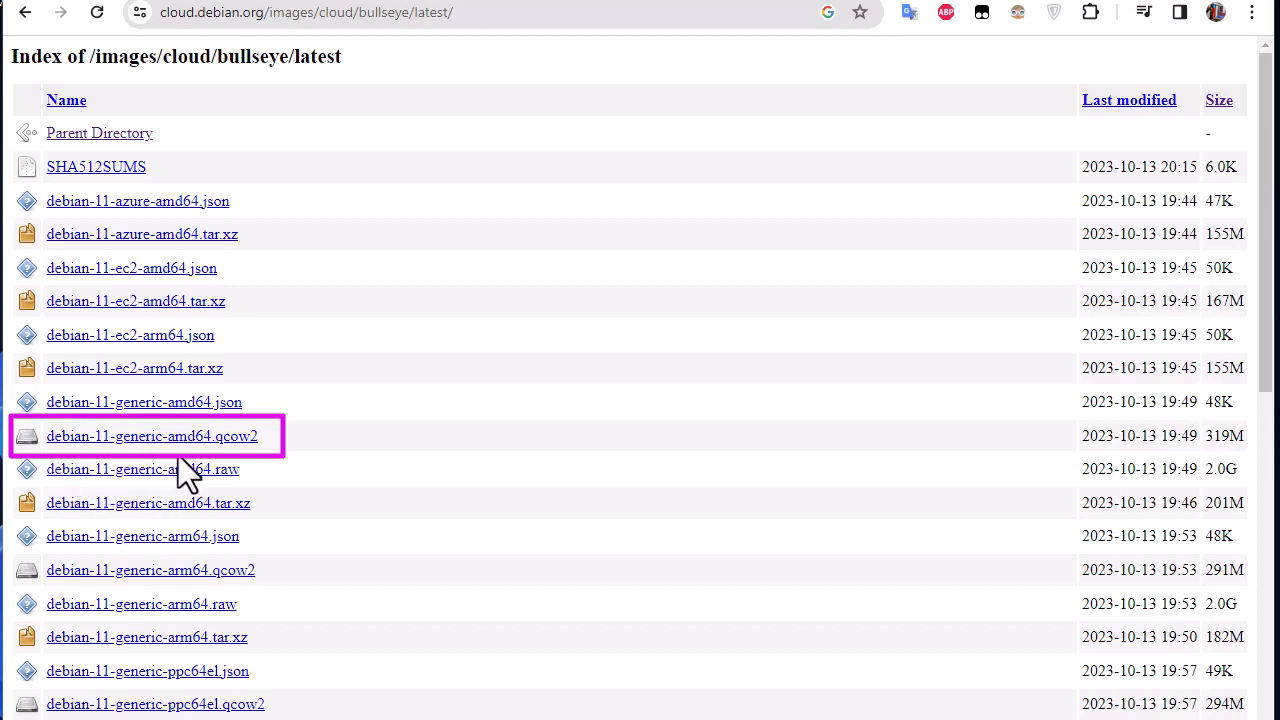
pyautogui.moveTo(272, 460)
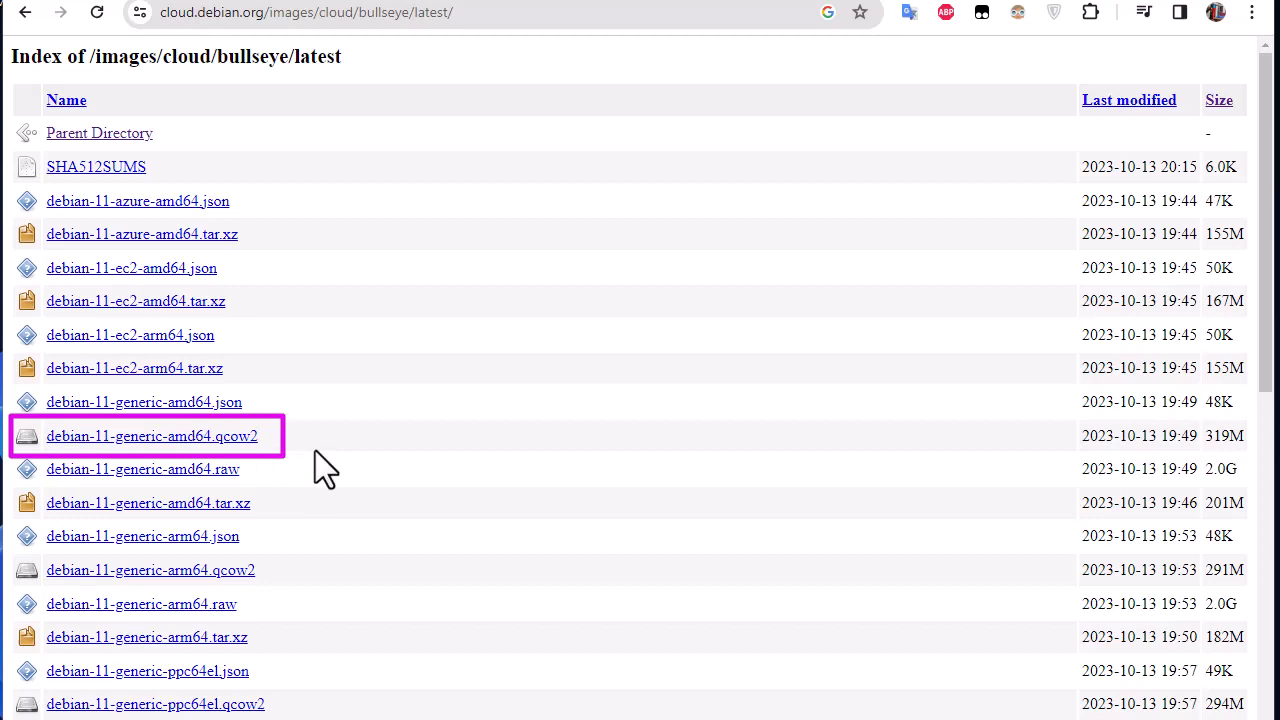
pyautogui.moveTo(252, 462)
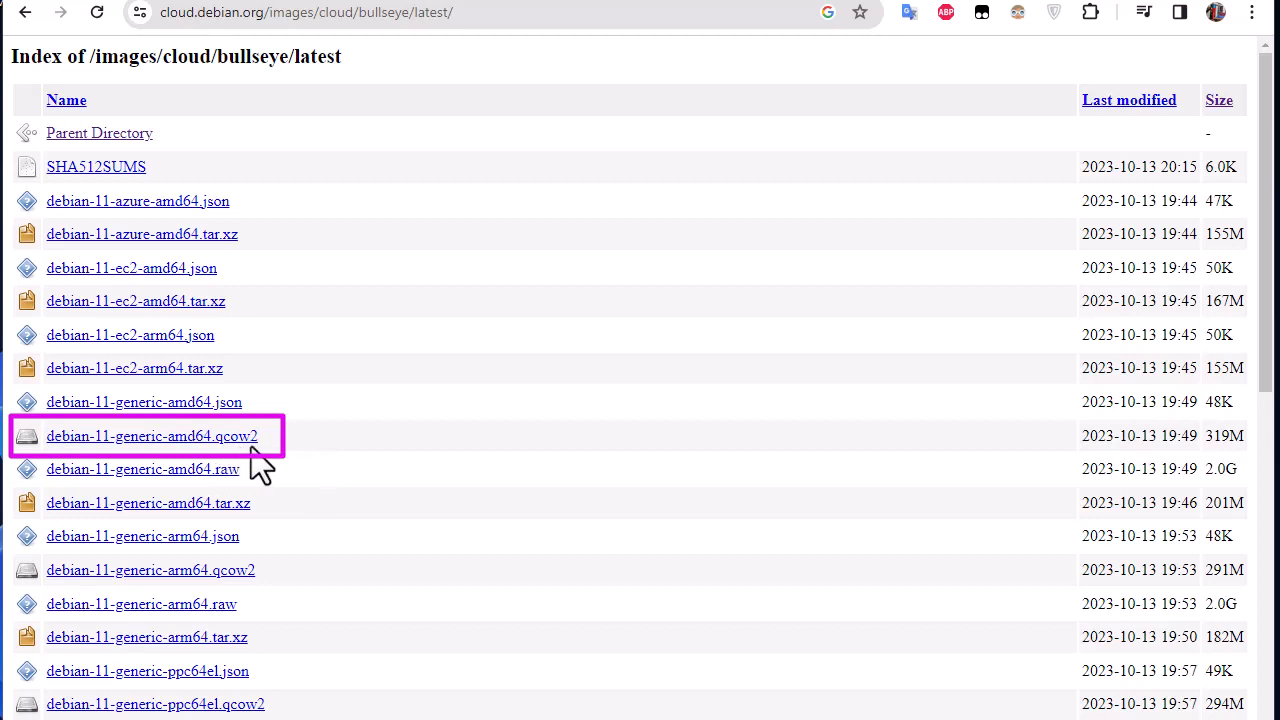
pyautogui.moveTo(364, 464)
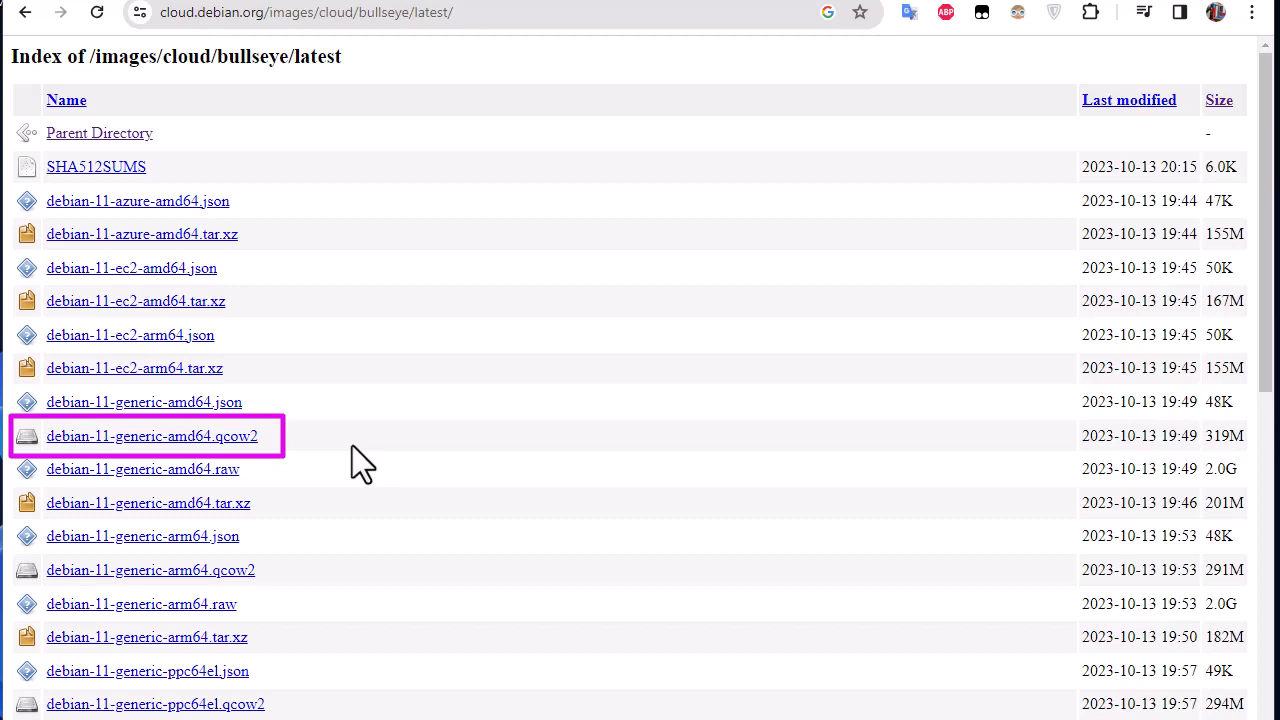
pyautogui.moveTo(440, 428)
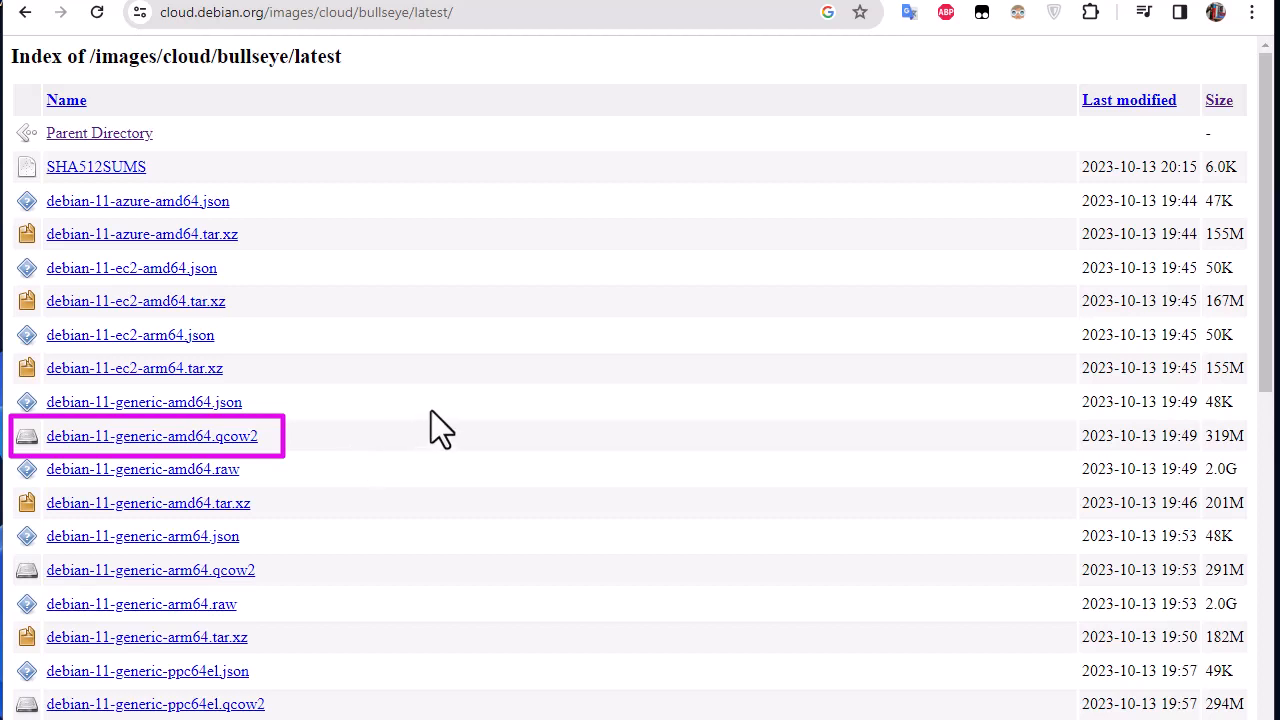
pyautogui.moveTo(240, 462)
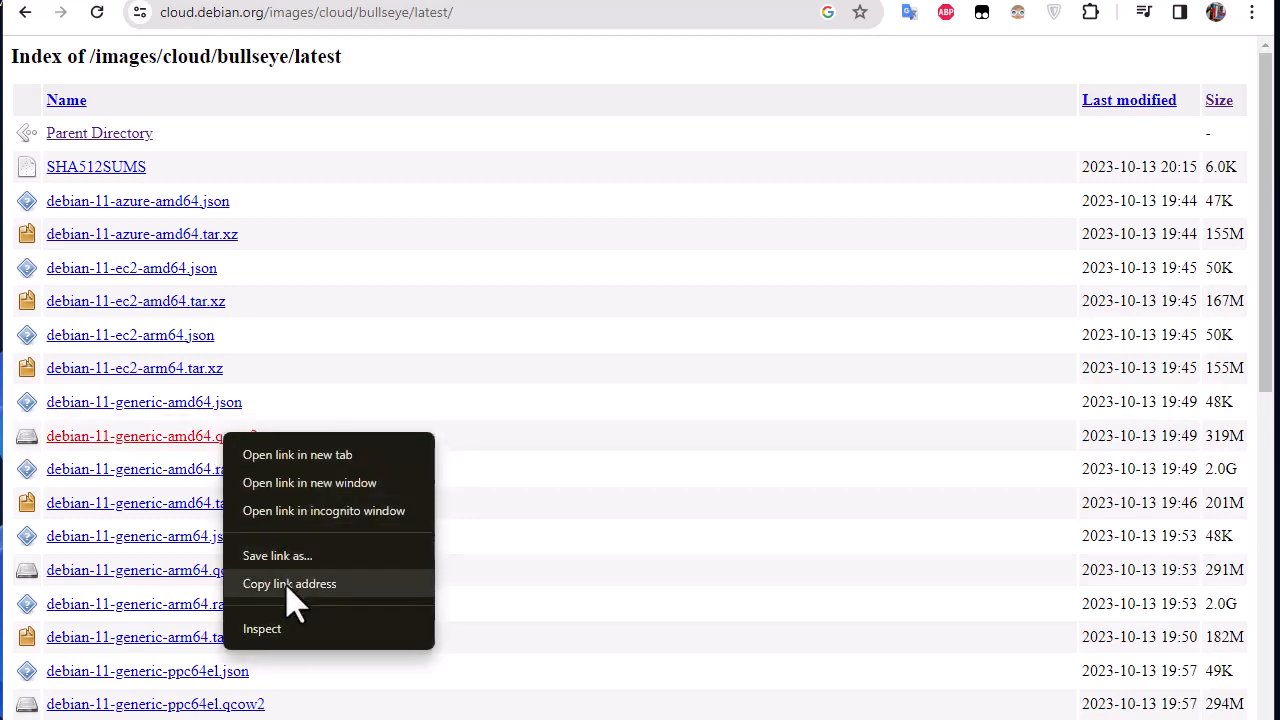
pyautogui.click(288, 584)
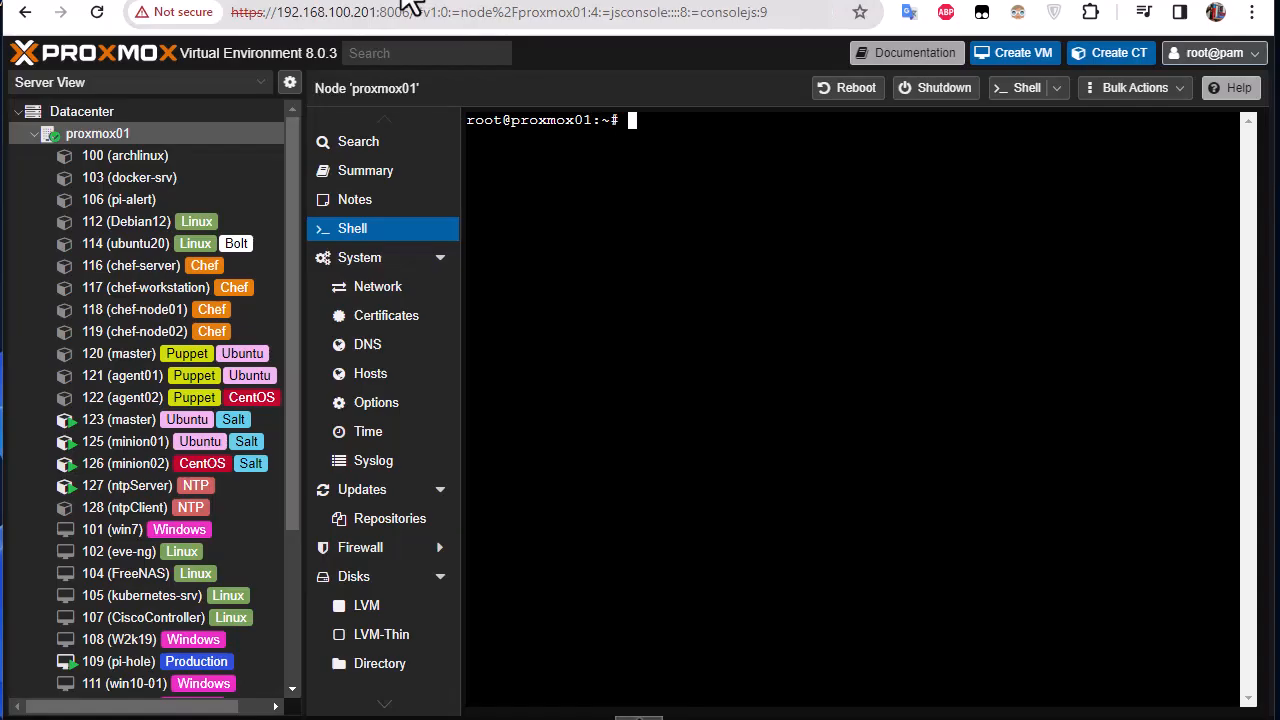
pyautogui.moveTo(118, 200)
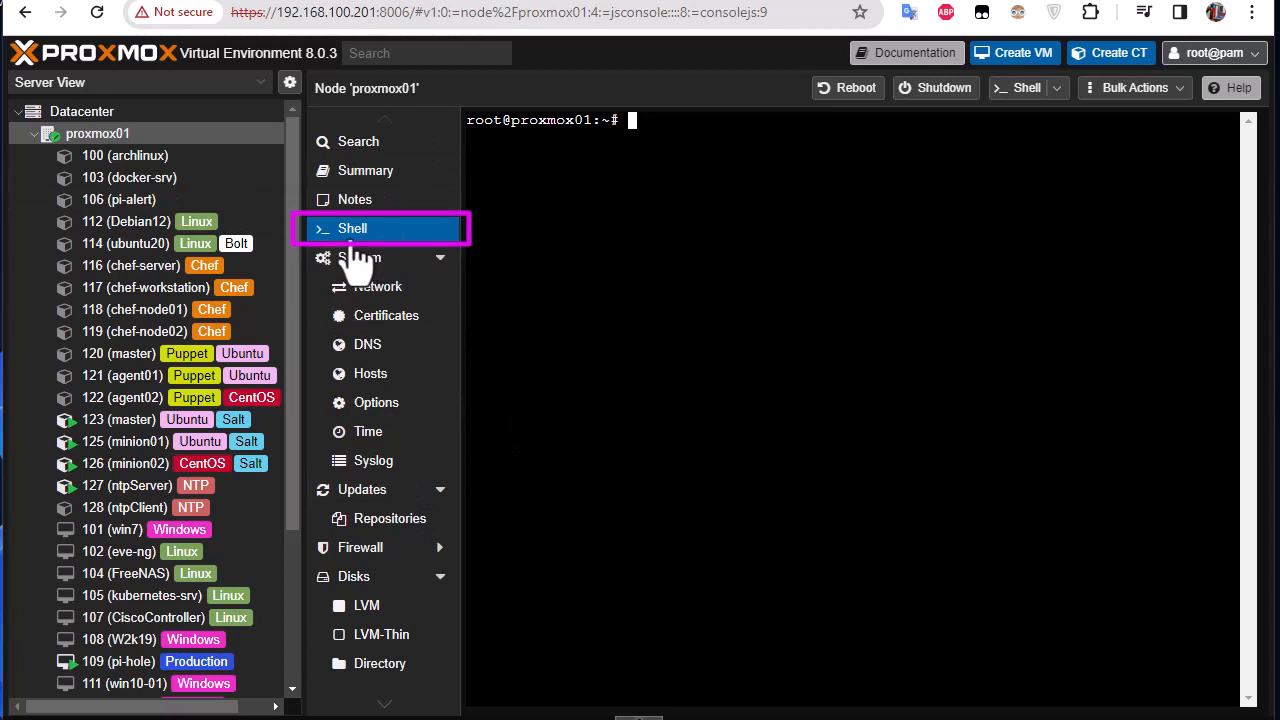
pyautogui.moveTo(696, 248)
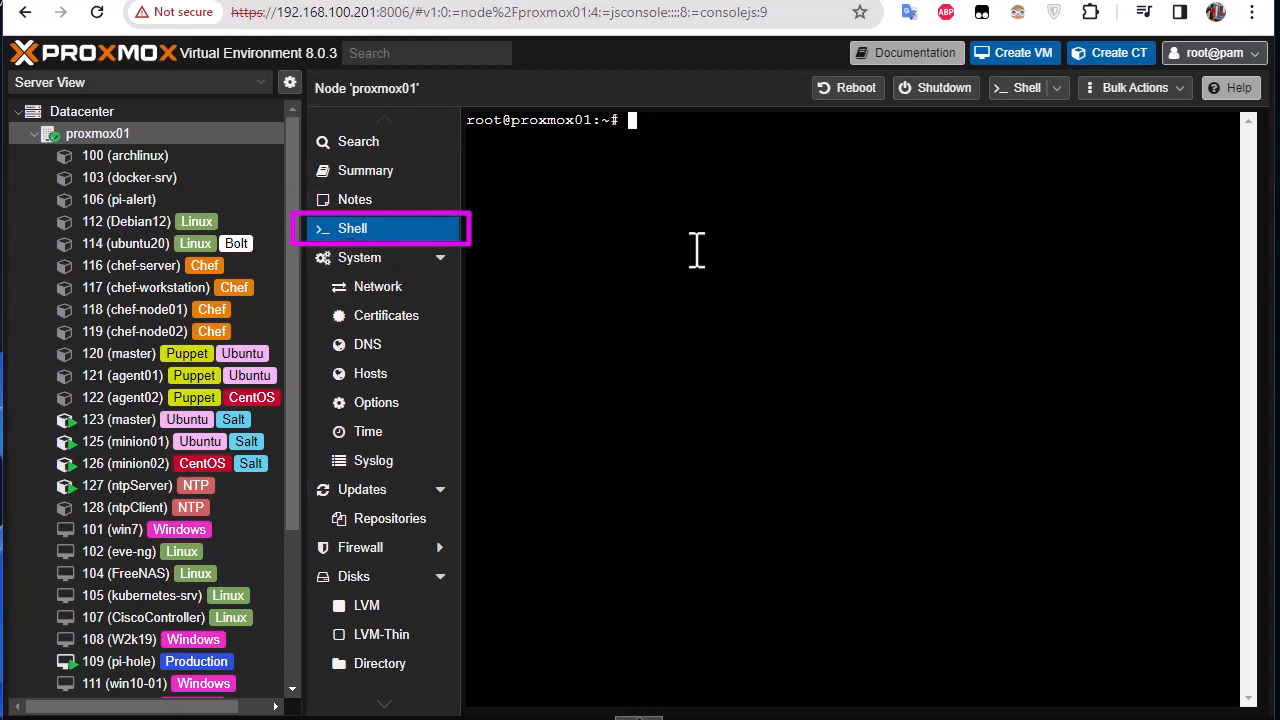
# Run pwd and ls in /root, then start a wget command ready to paste the image URL
pyautogui.write('pwd')
pyautogui.write('ls')
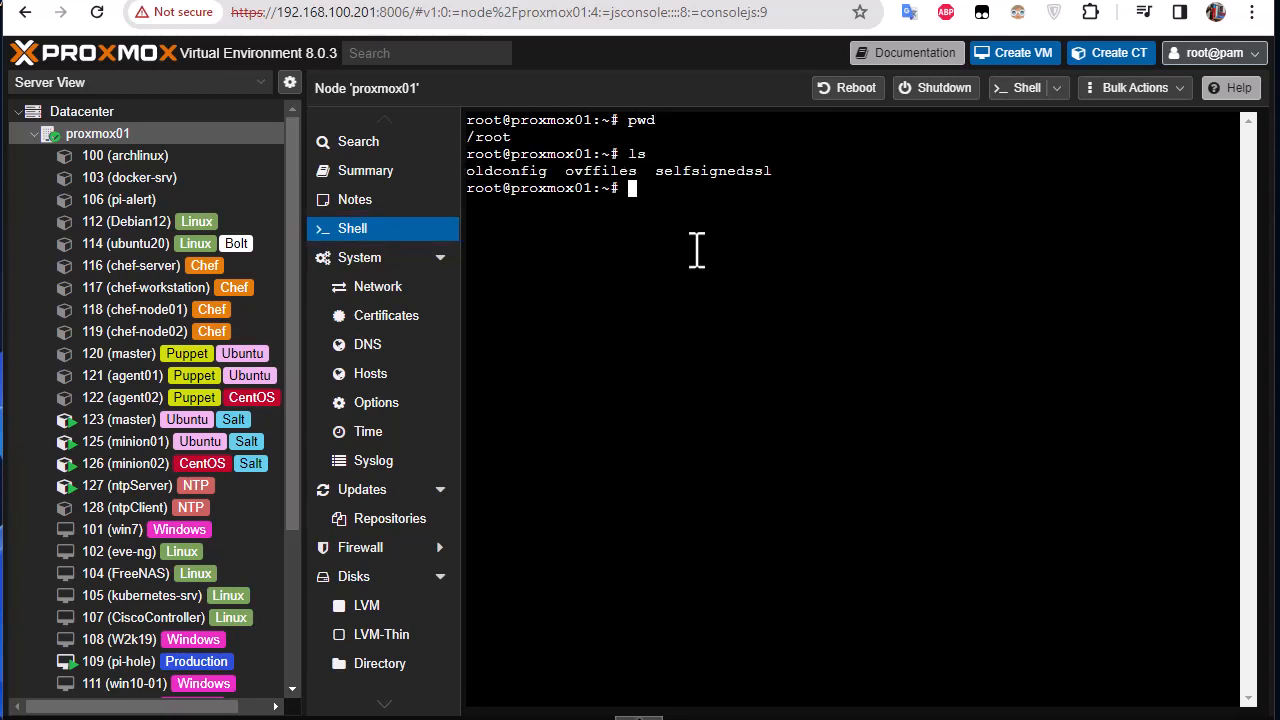
pyautogui.moveTo(772, 204)
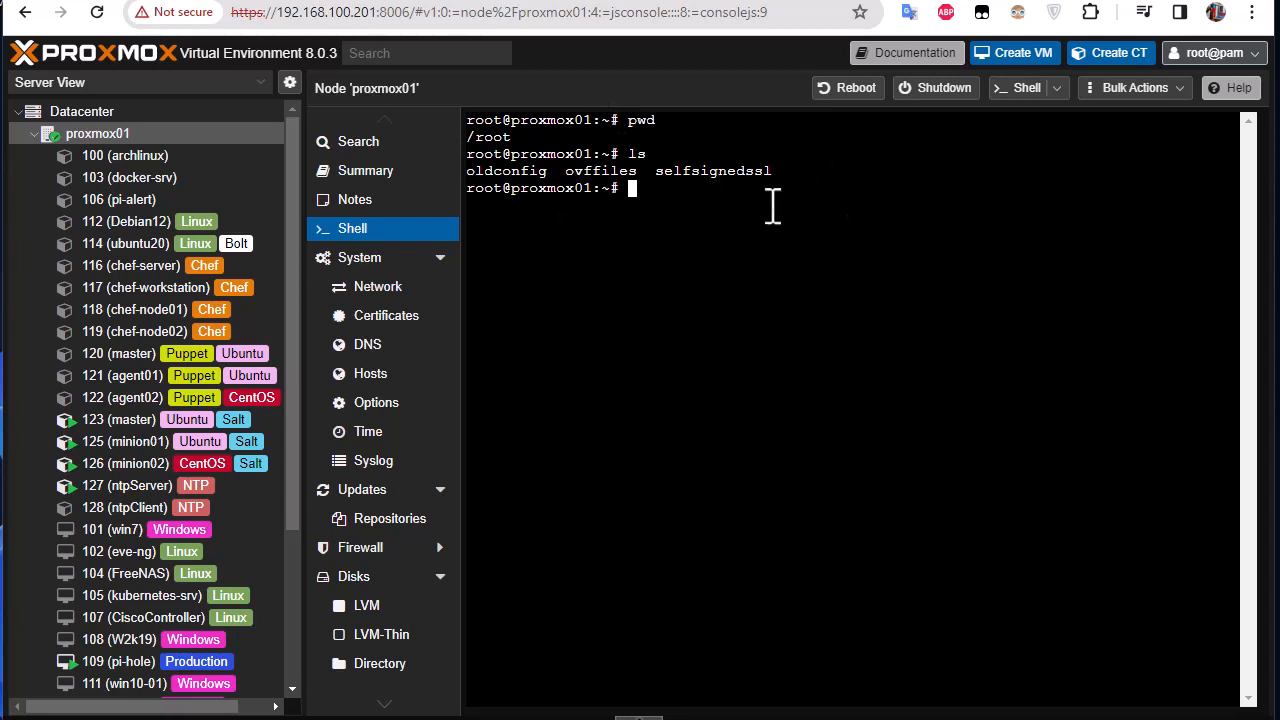
pyautogui.moveTo(702, 296)
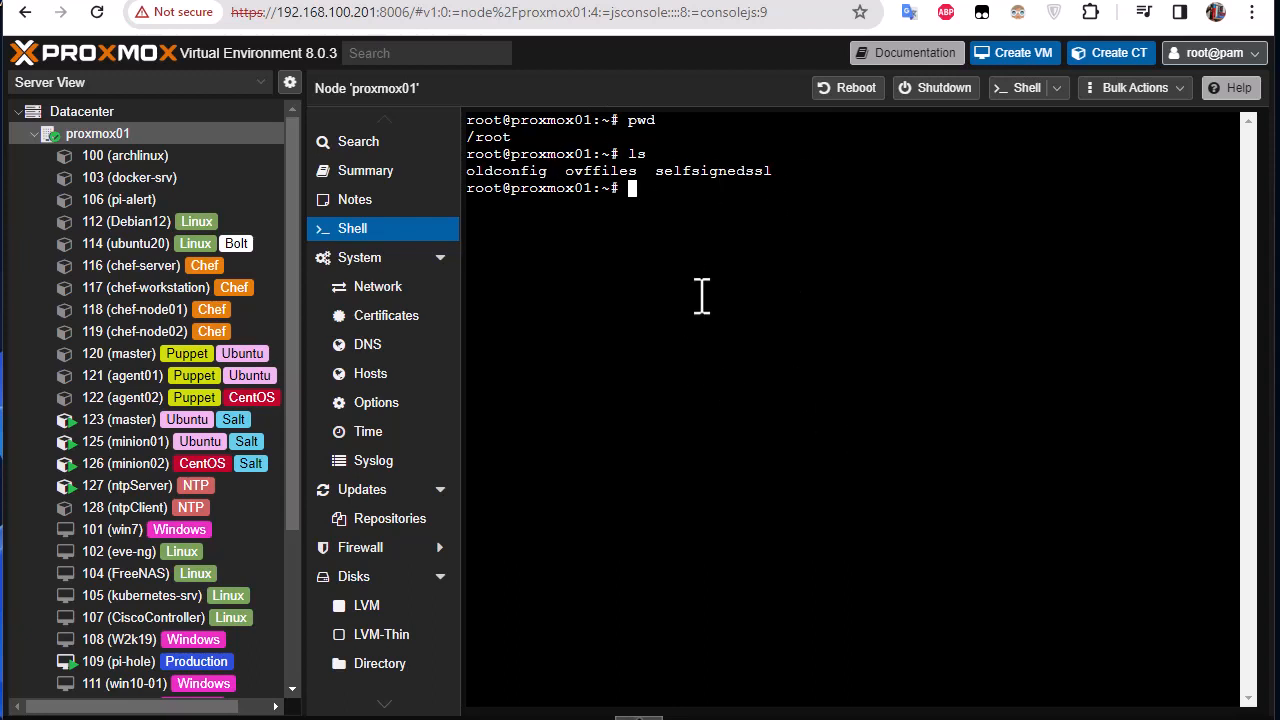
pyautogui.moveTo(804, 312)
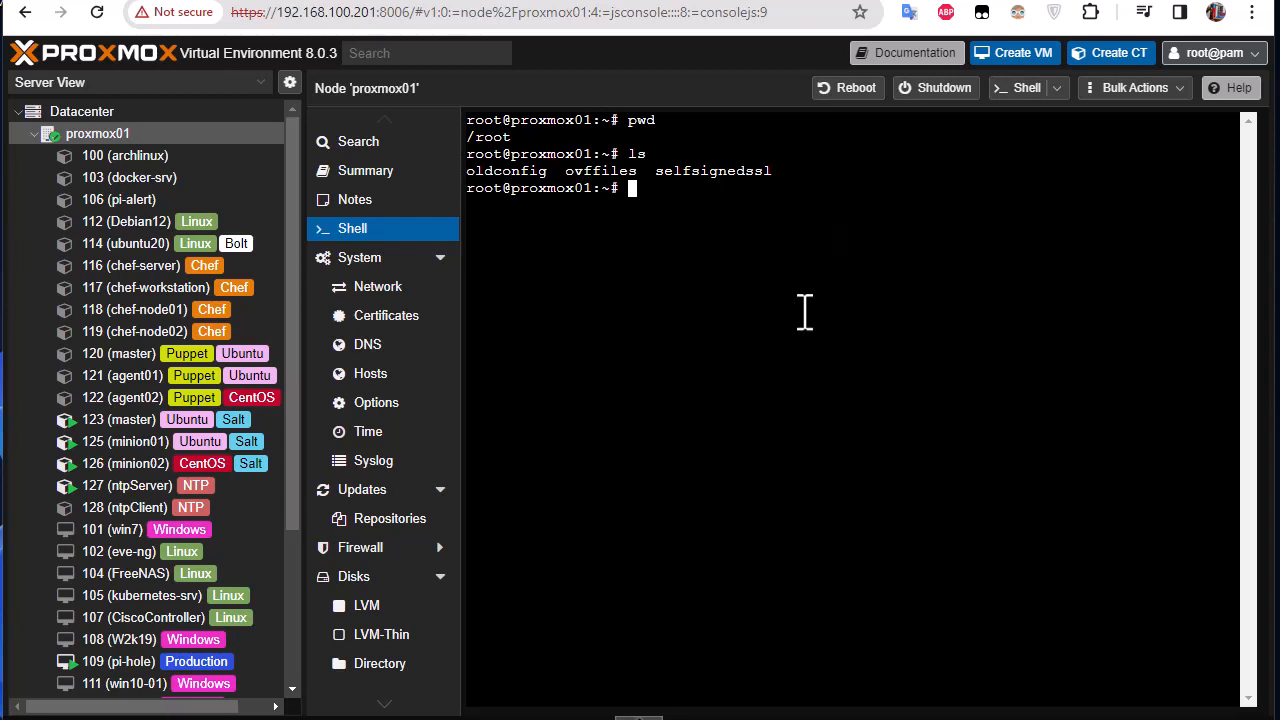
pyautogui.write('w')
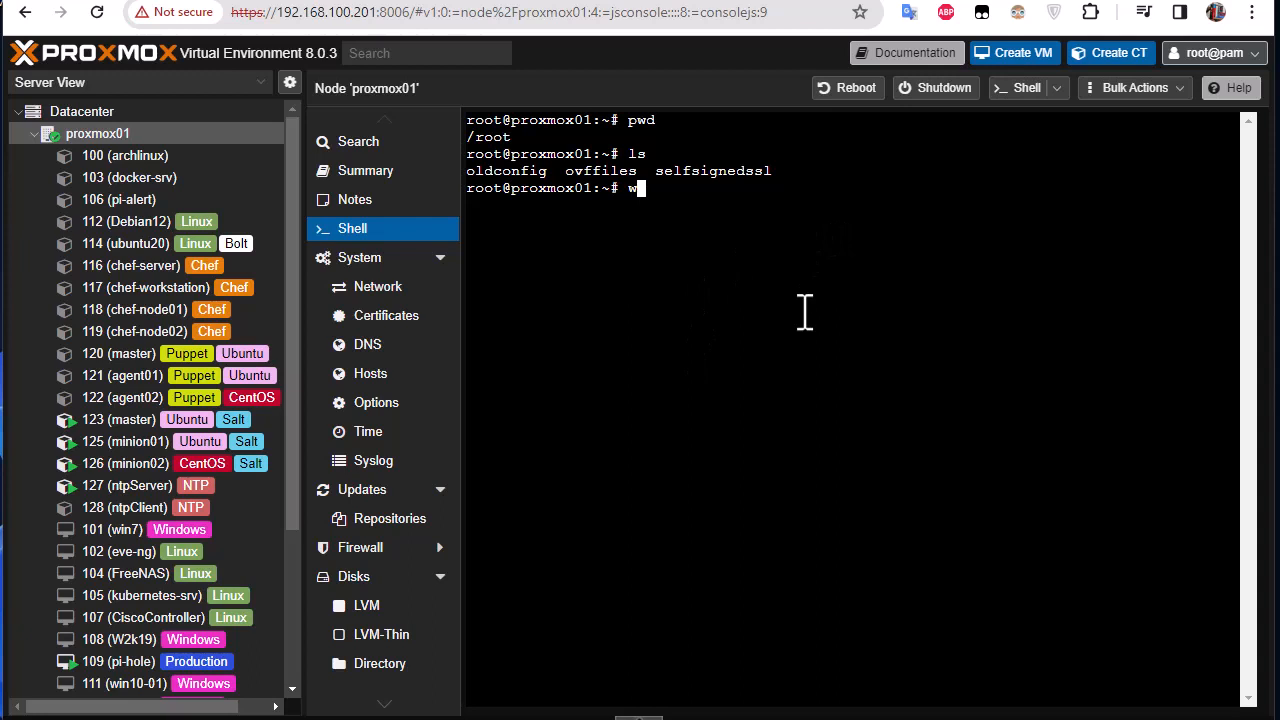
pyautogui.write('get')
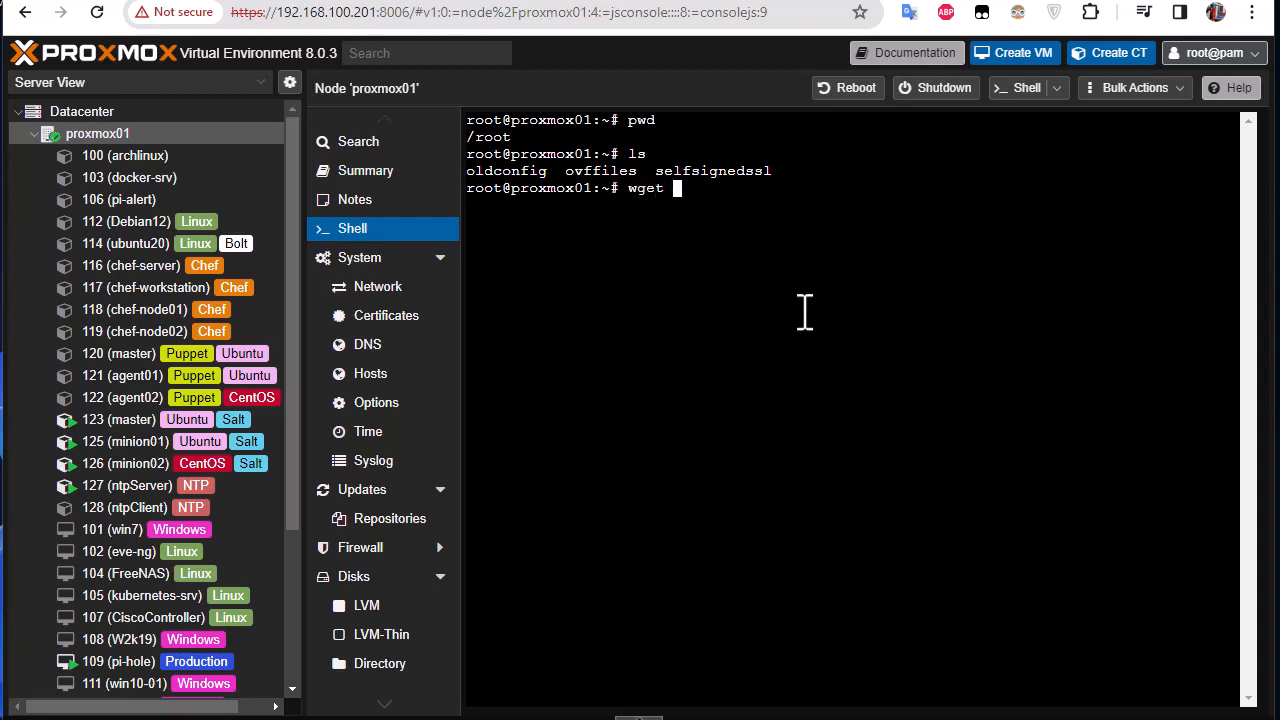
pyautogui.moveTo(698, 204)
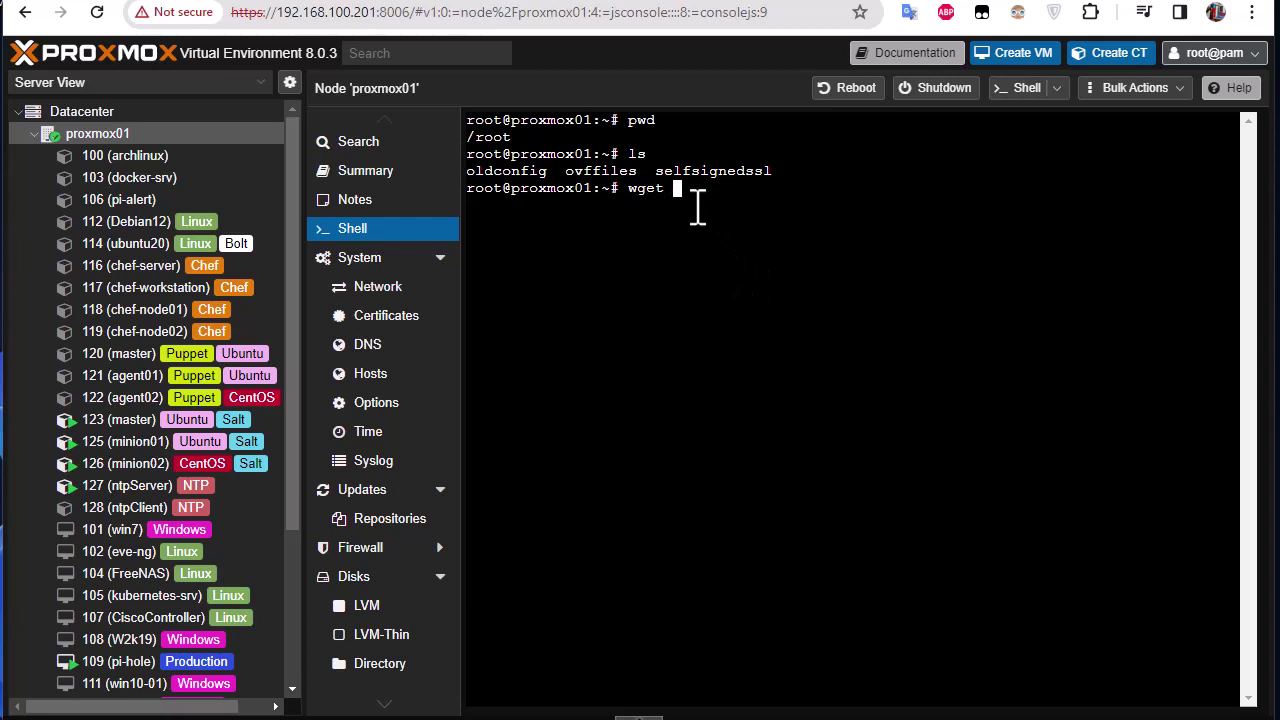
pyautogui.rightClick(696, 200)
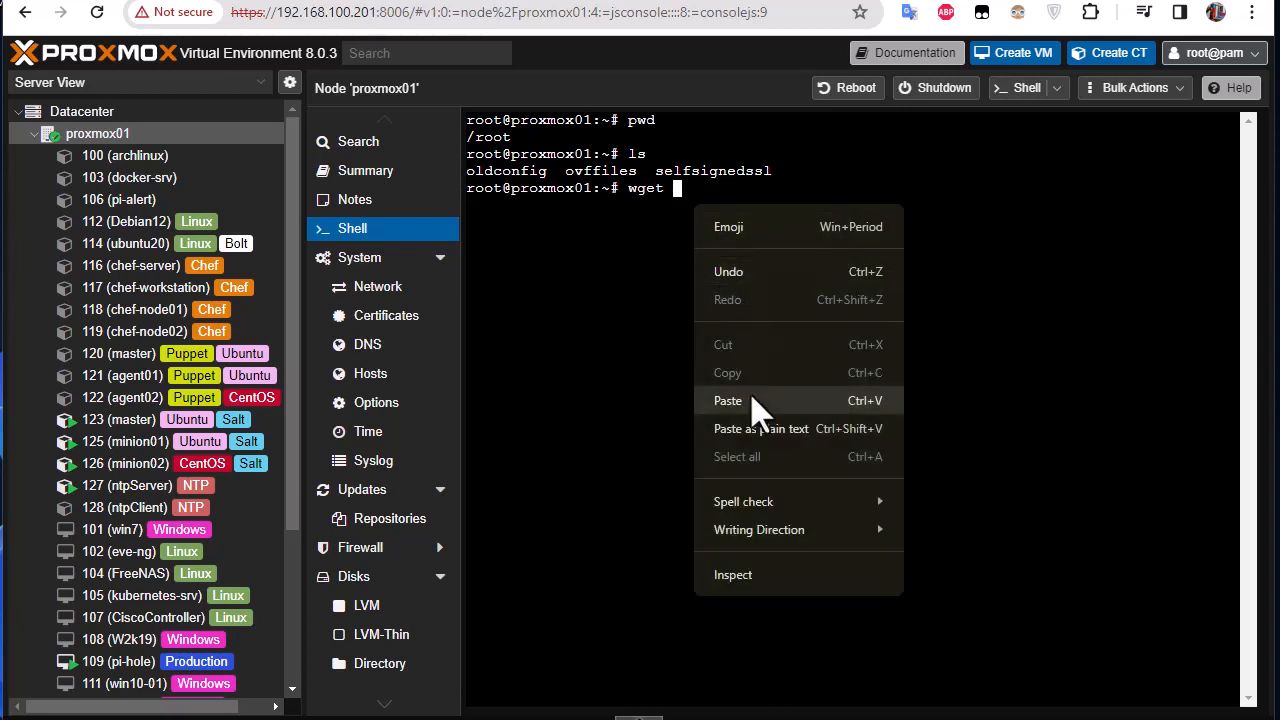
# Paste the debian-11-generic-amd64.qcow2 URL after wget and download the image
pyautogui.click(728, 400)
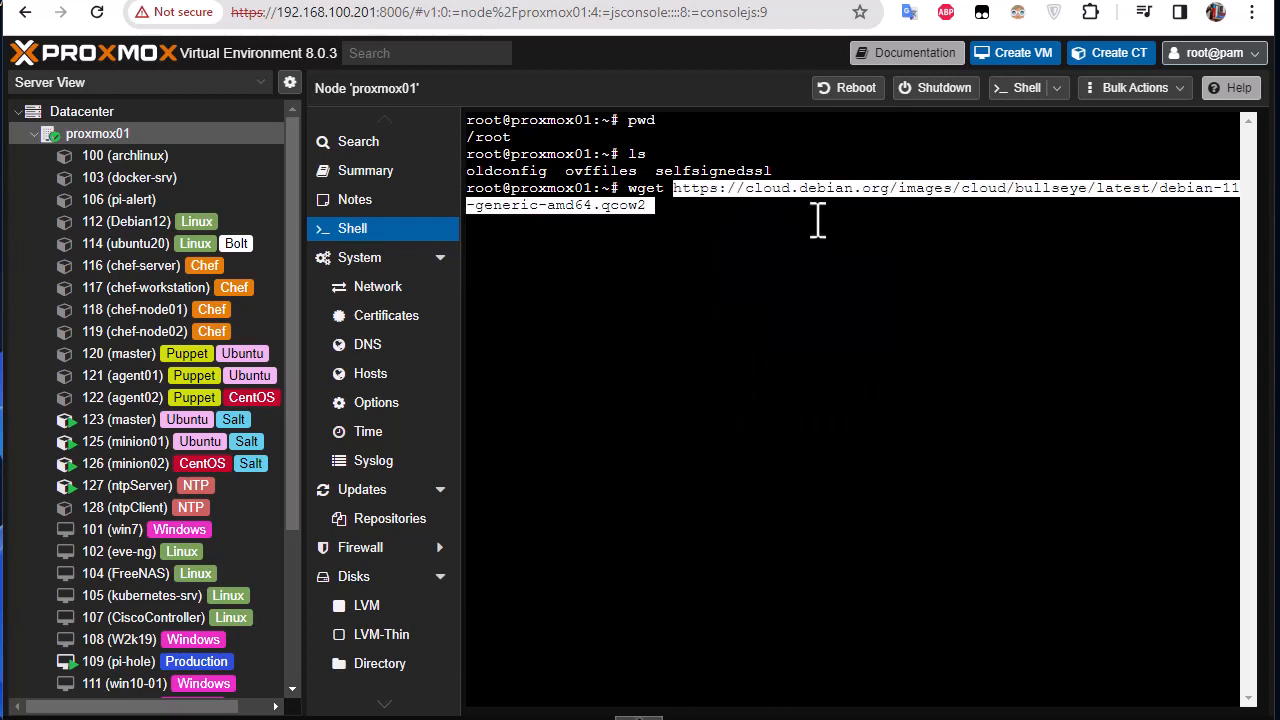
pyautogui.moveTo(1100, 240)
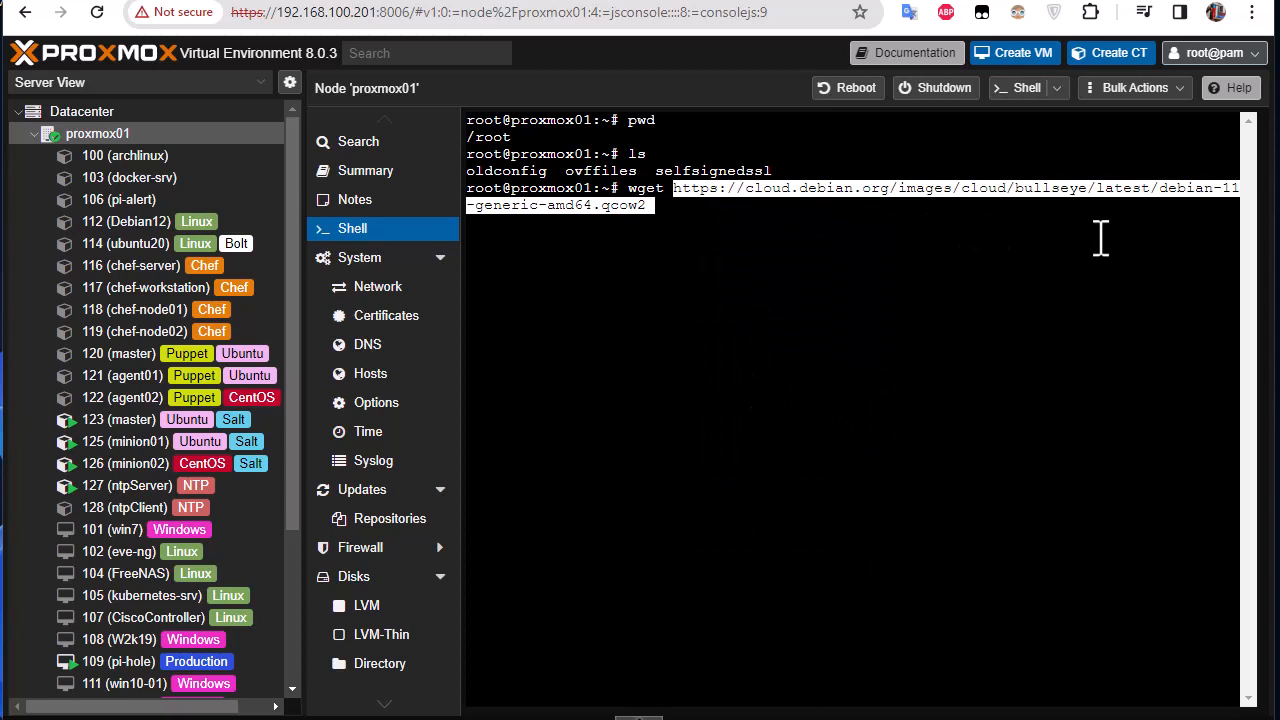
pyautogui.moveTo(820, 262)
pyautogui.write('ls')
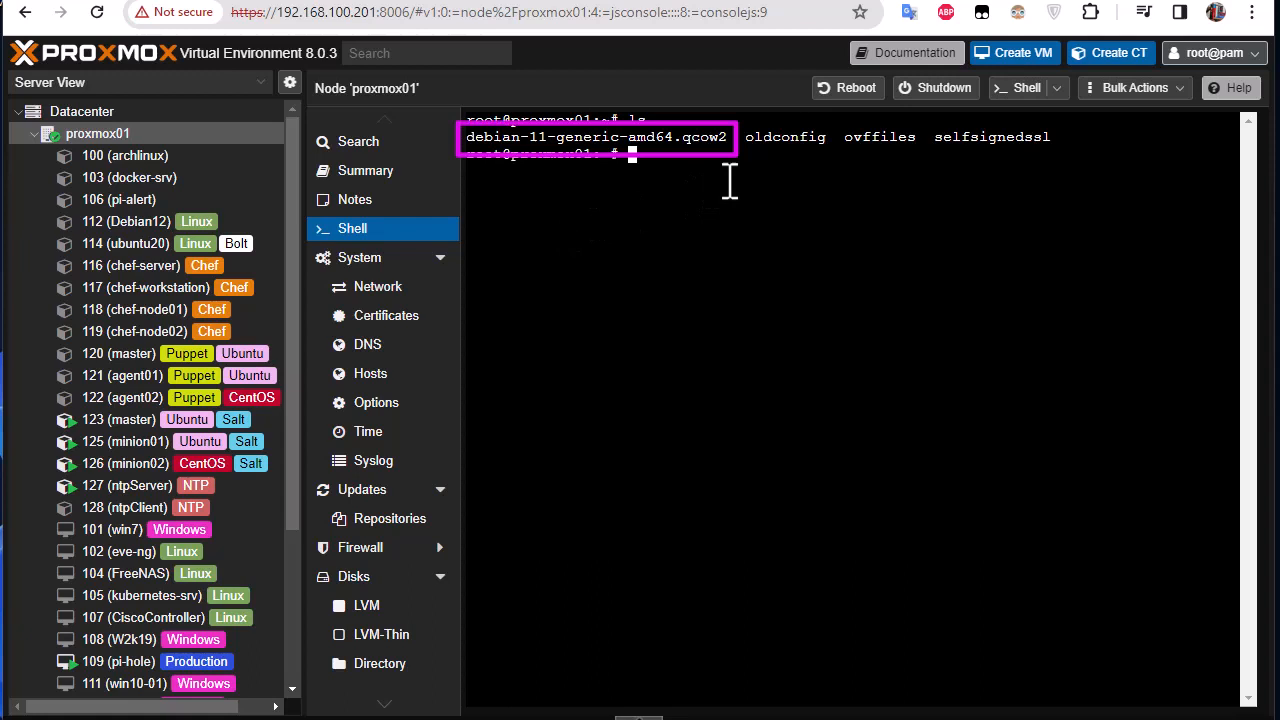
pyautogui.moveTo(744, 164)
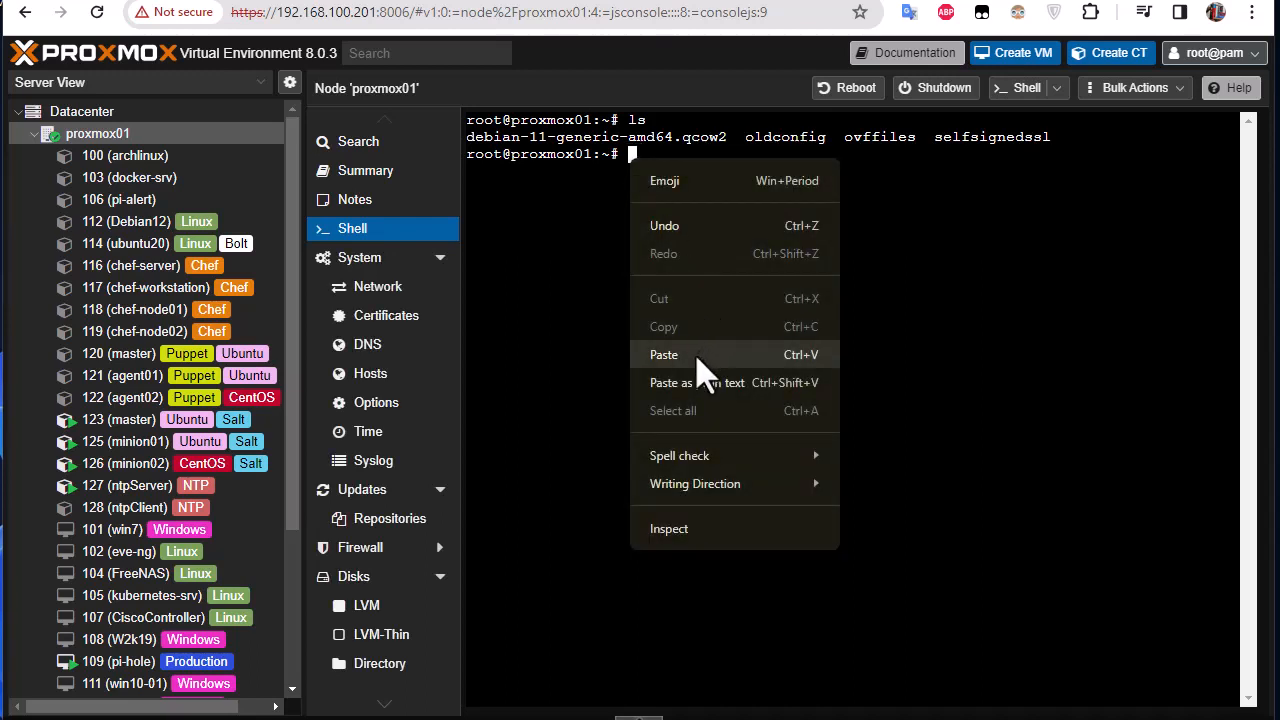
# Run qm create 130 --name debian11-template --memory 1024 --net0 virtio,bridge=vmbr0
pyautogui.click(664, 354)
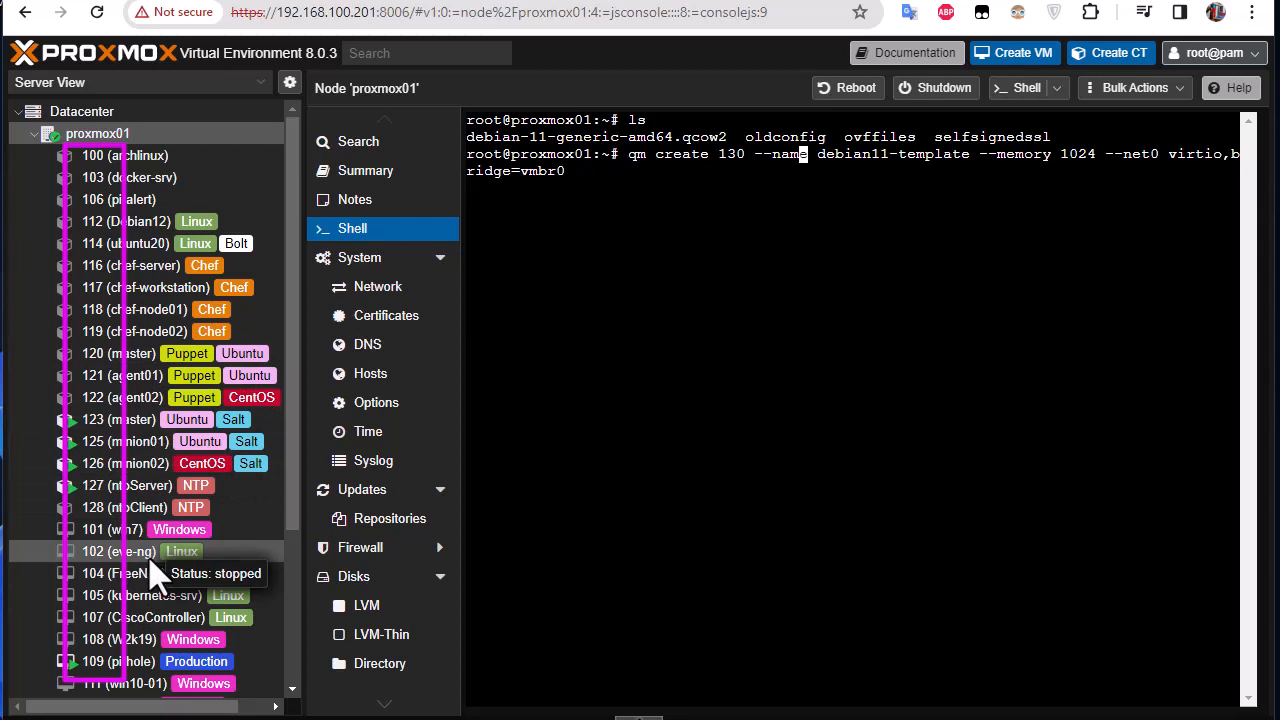
pyautogui.moveTo(678, 198)
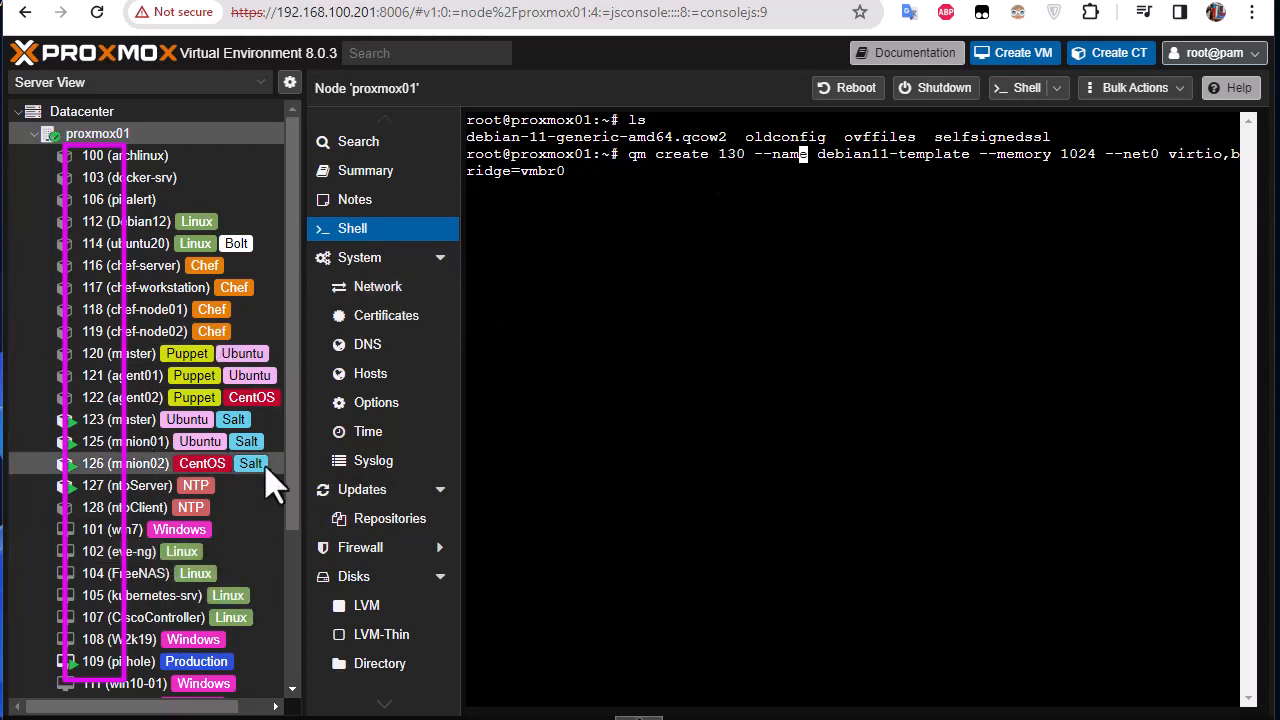
pyautogui.moveTo(1138, 372)
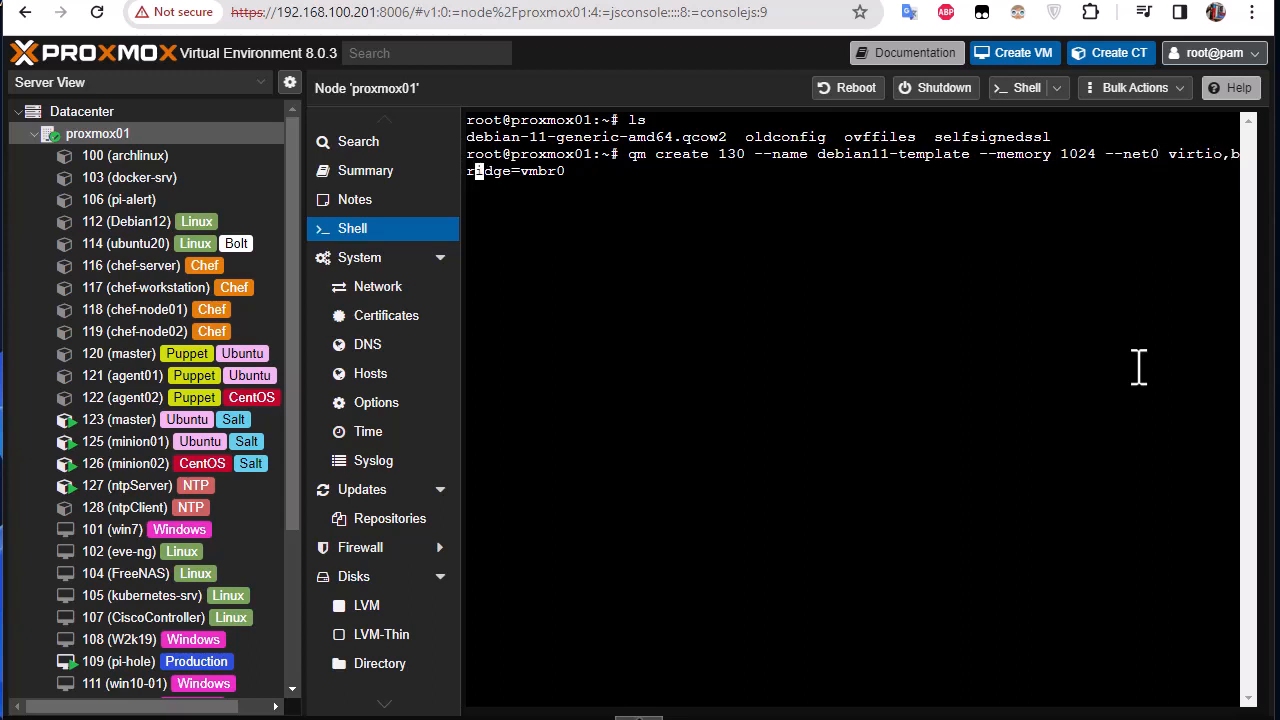
pyautogui.moveTo(1196, 164)
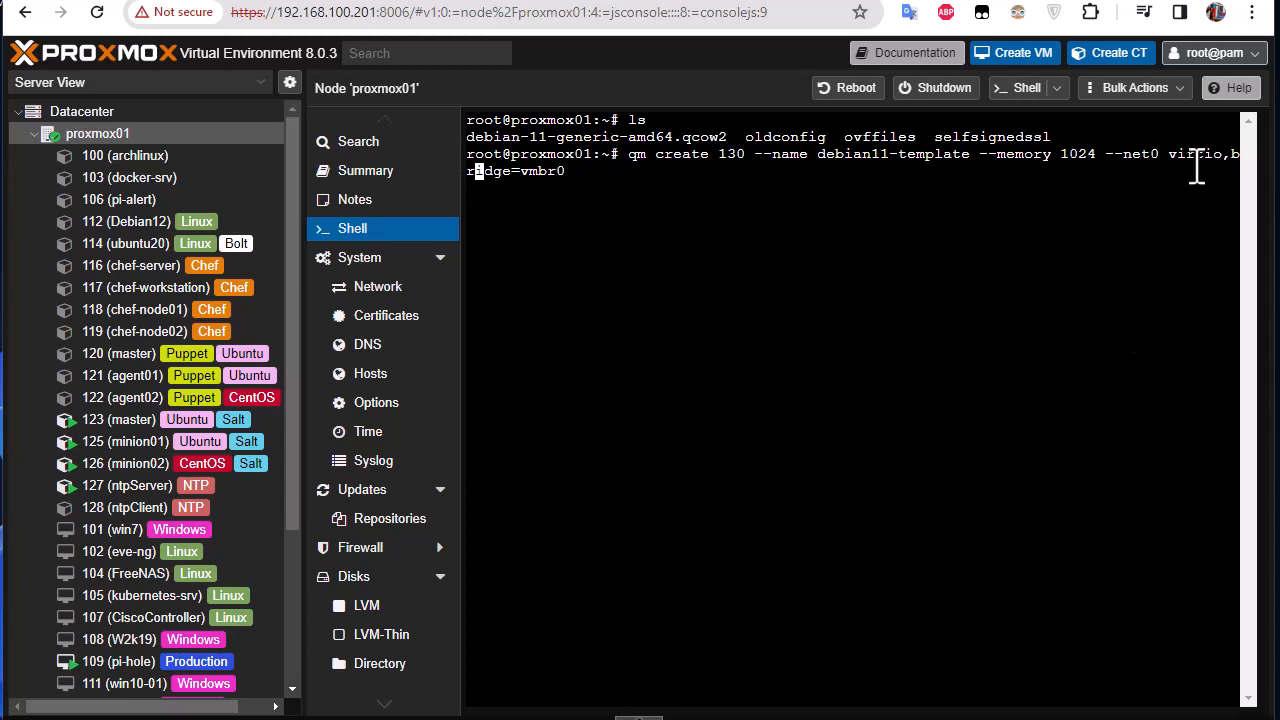
pyautogui.moveTo(994, 238)
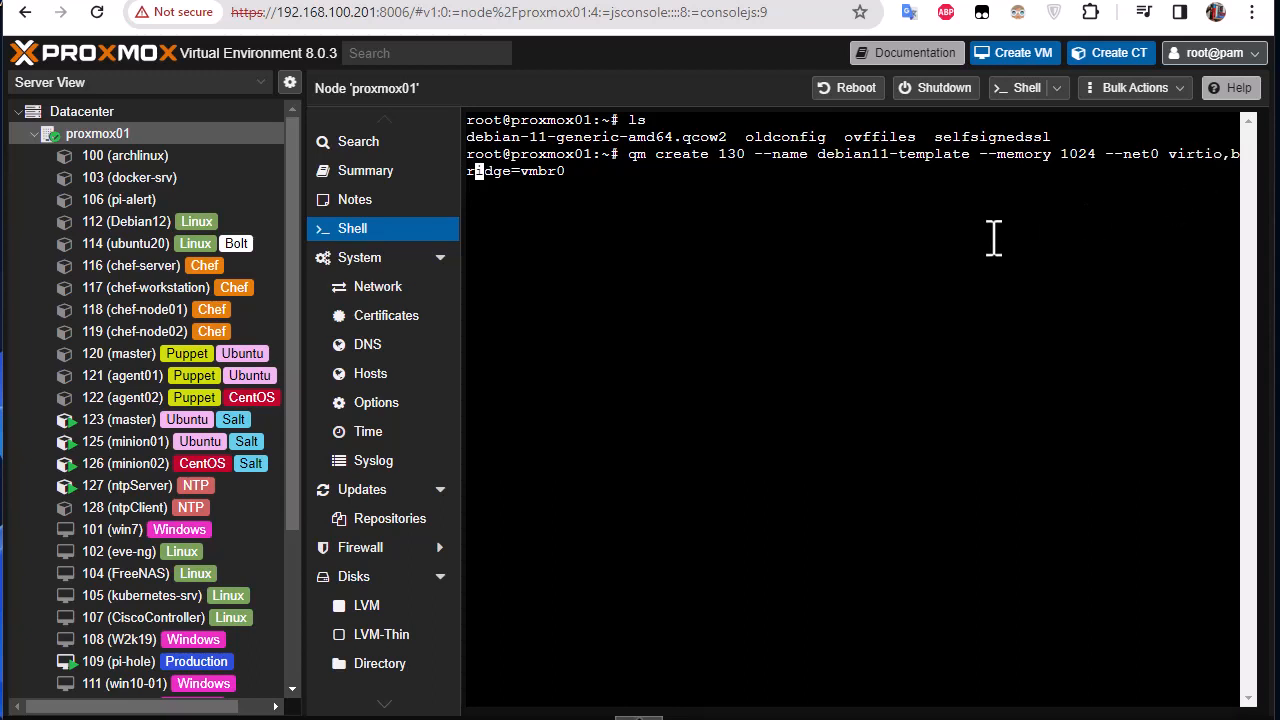
pyautogui.moveTo(594, 196)
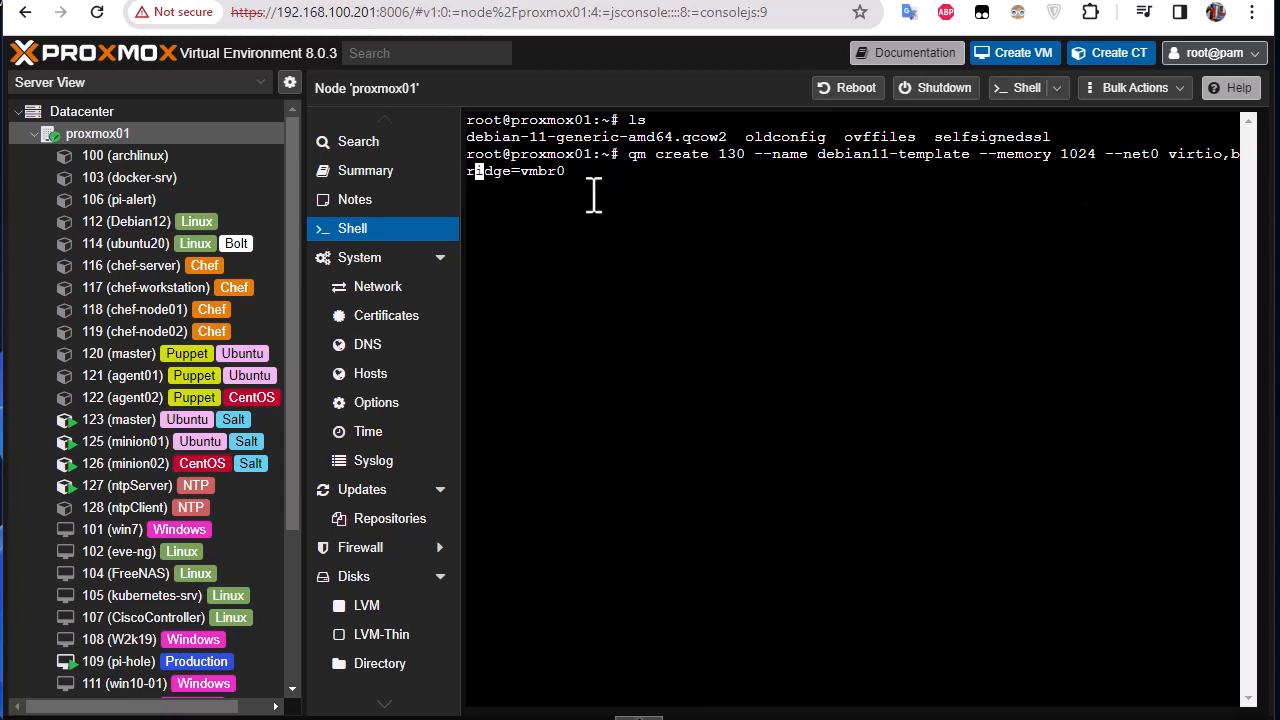
pyautogui.moveTo(348, 324)
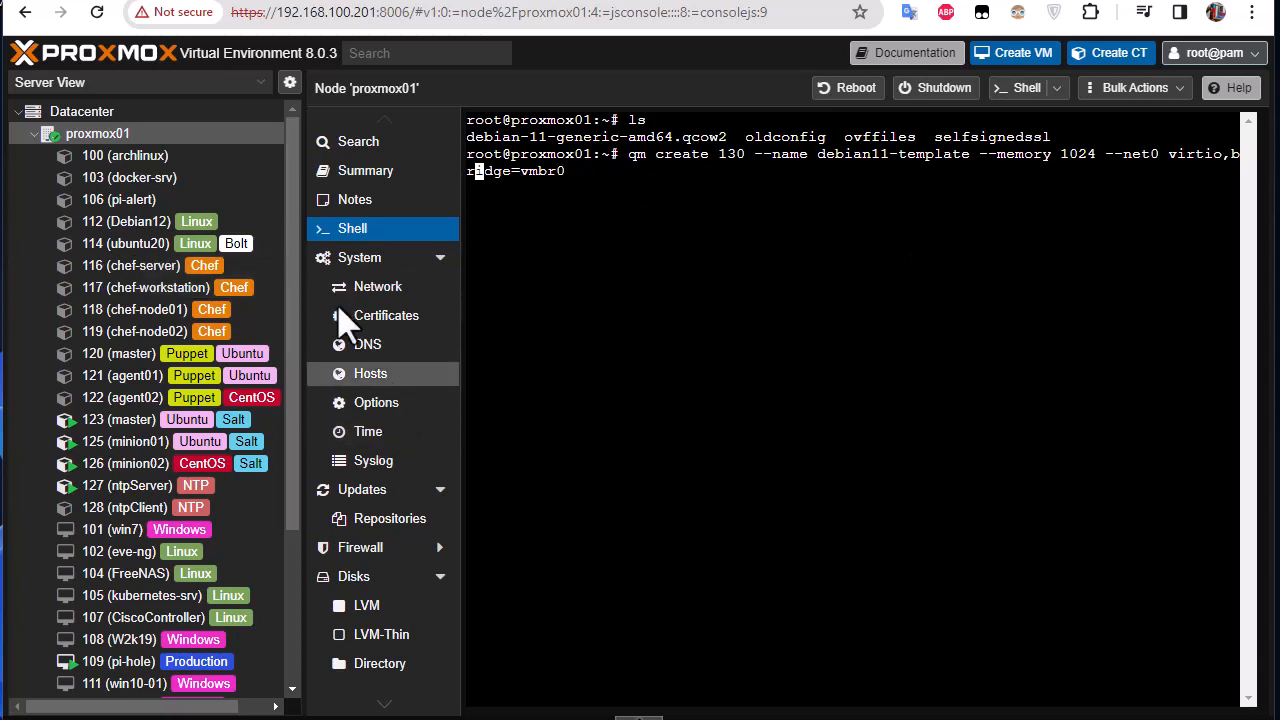
pyautogui.moveTo(1150, 396)
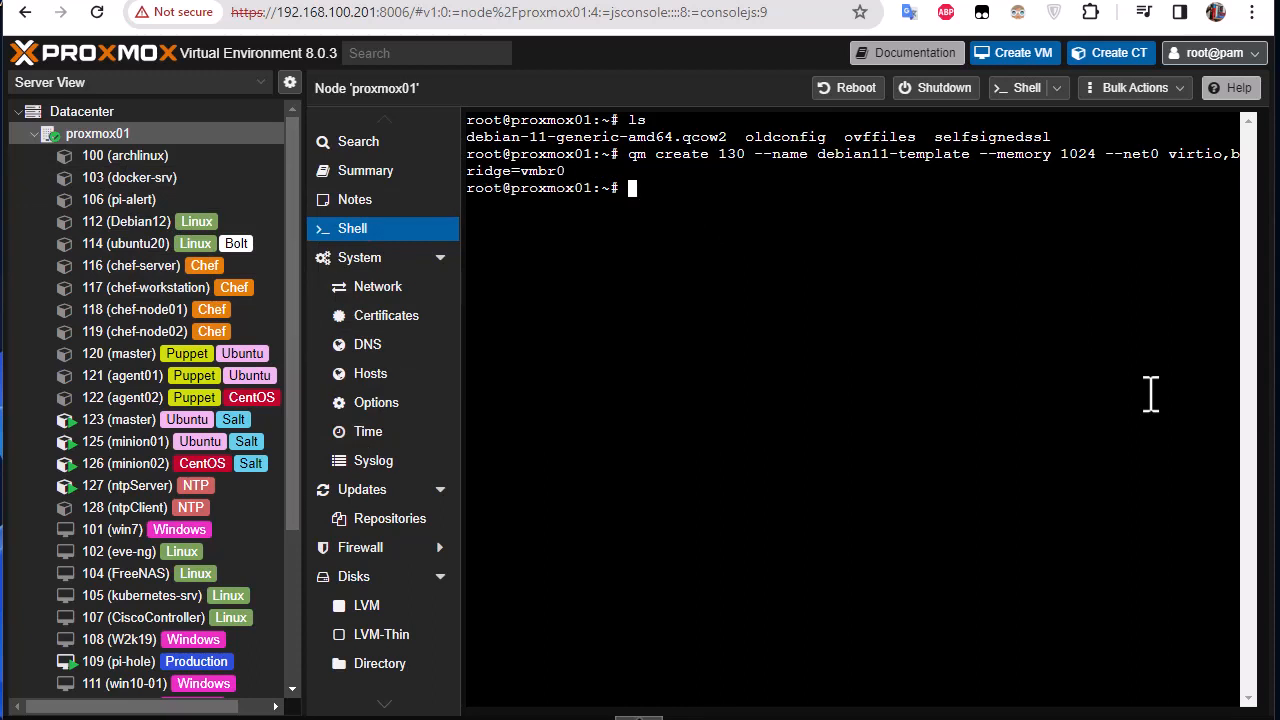
pyautogui.moveTo(1144, 396)
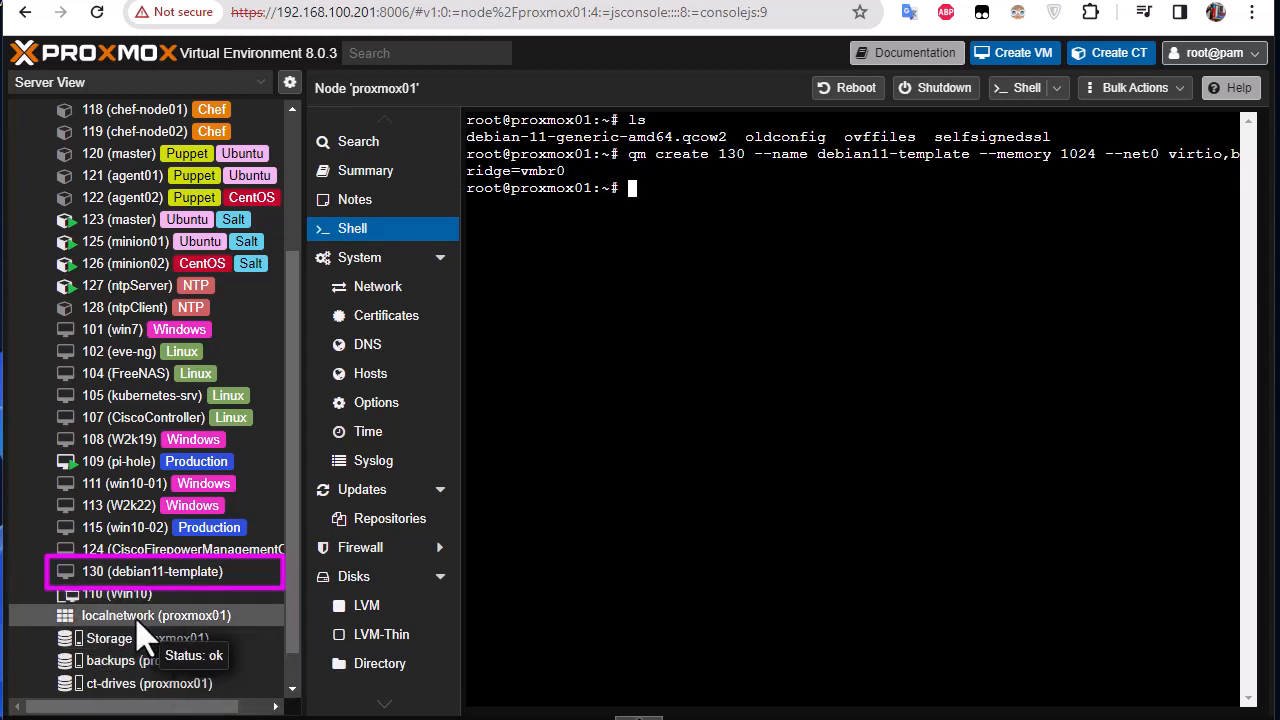
pyautogui.moveTo(156, 624)
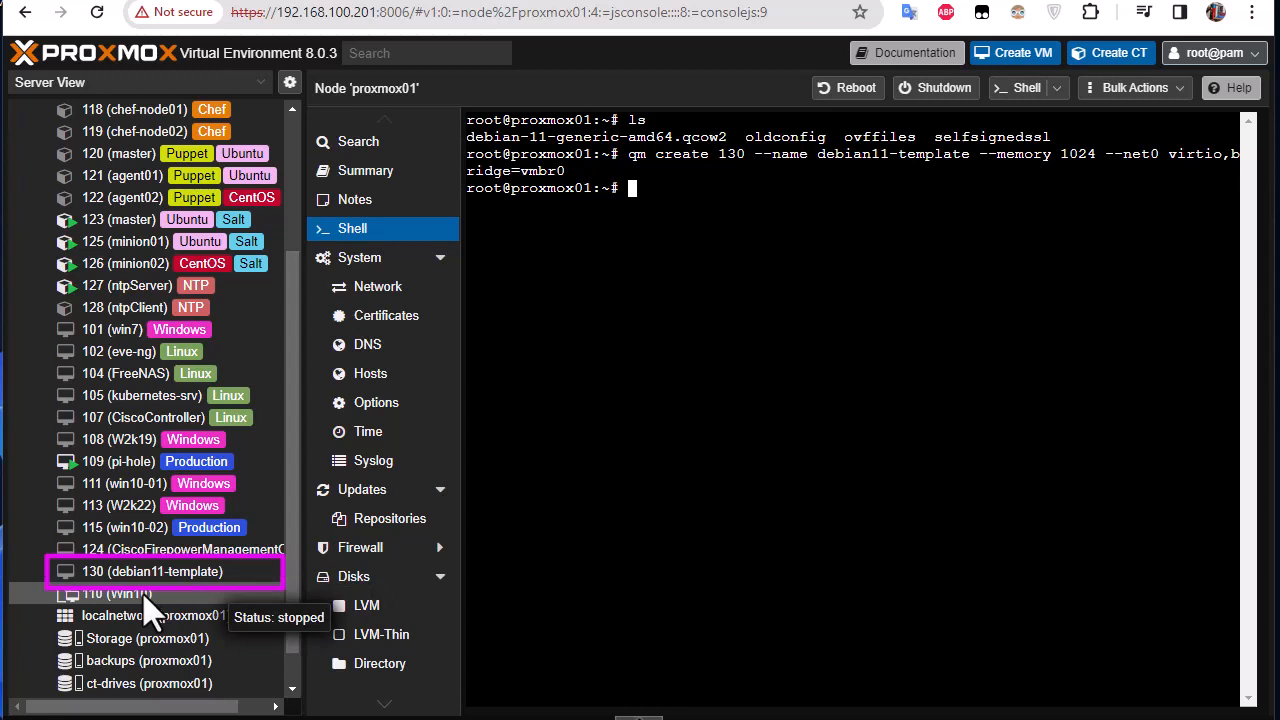
pyautogui.moveTo(190, 600)
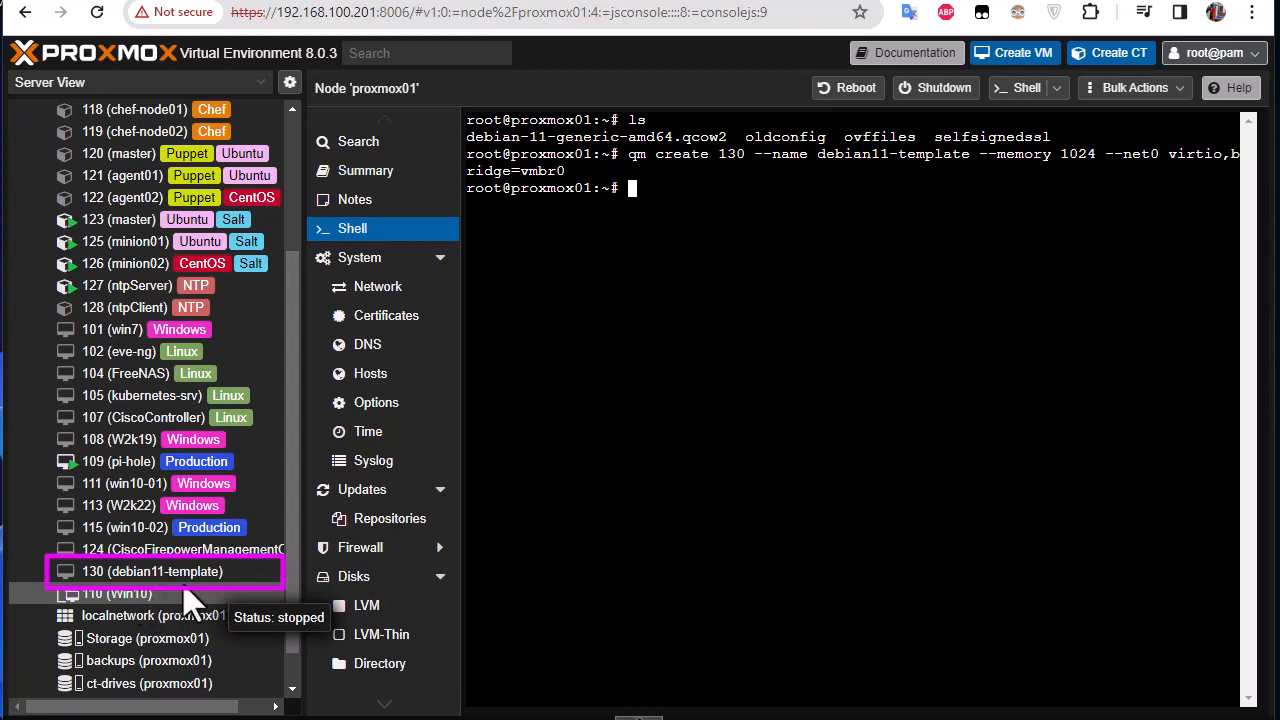
pyautogui.moveTo(456, 684)
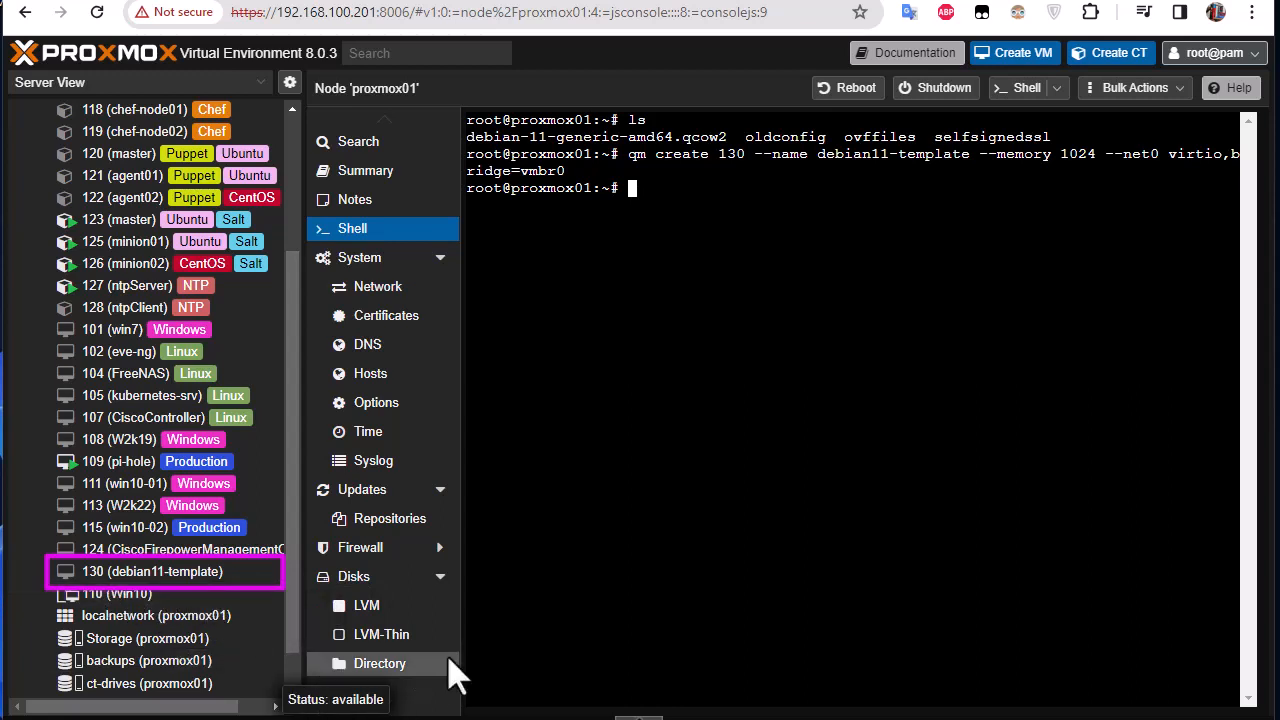
pyautogui.moveTo(736, 392)
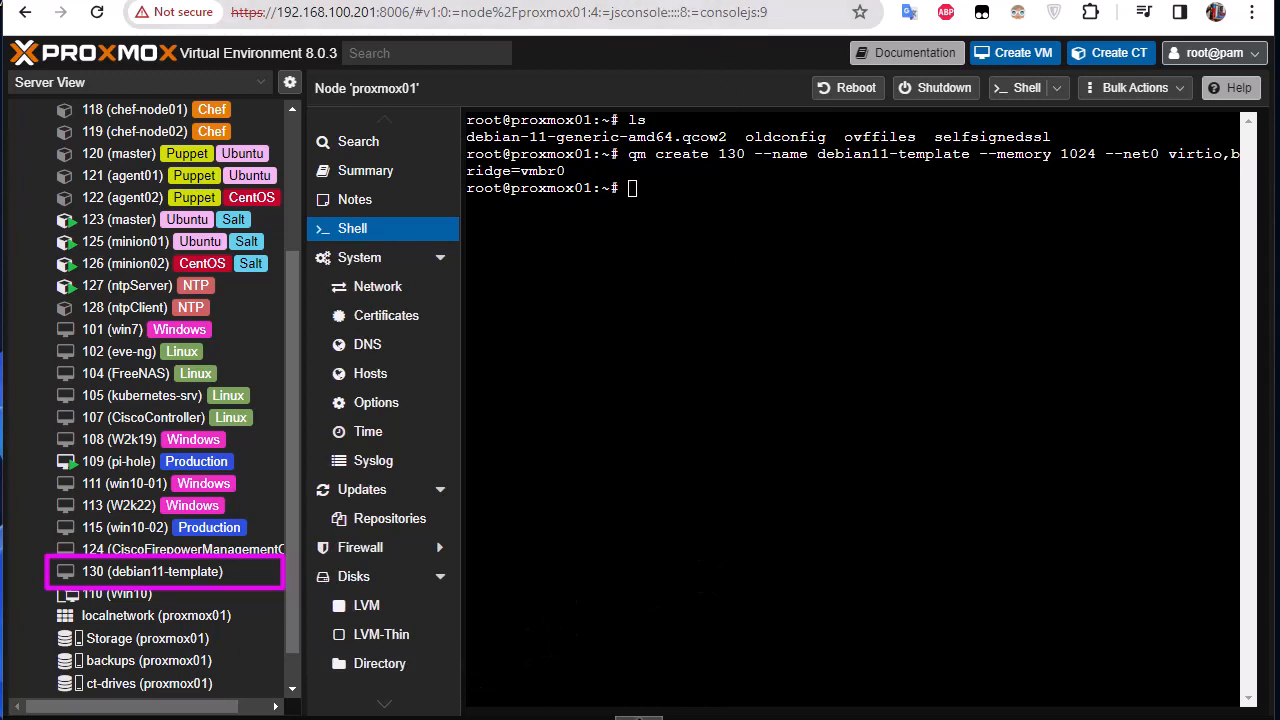
pyautogui.moveTo(636, 390)
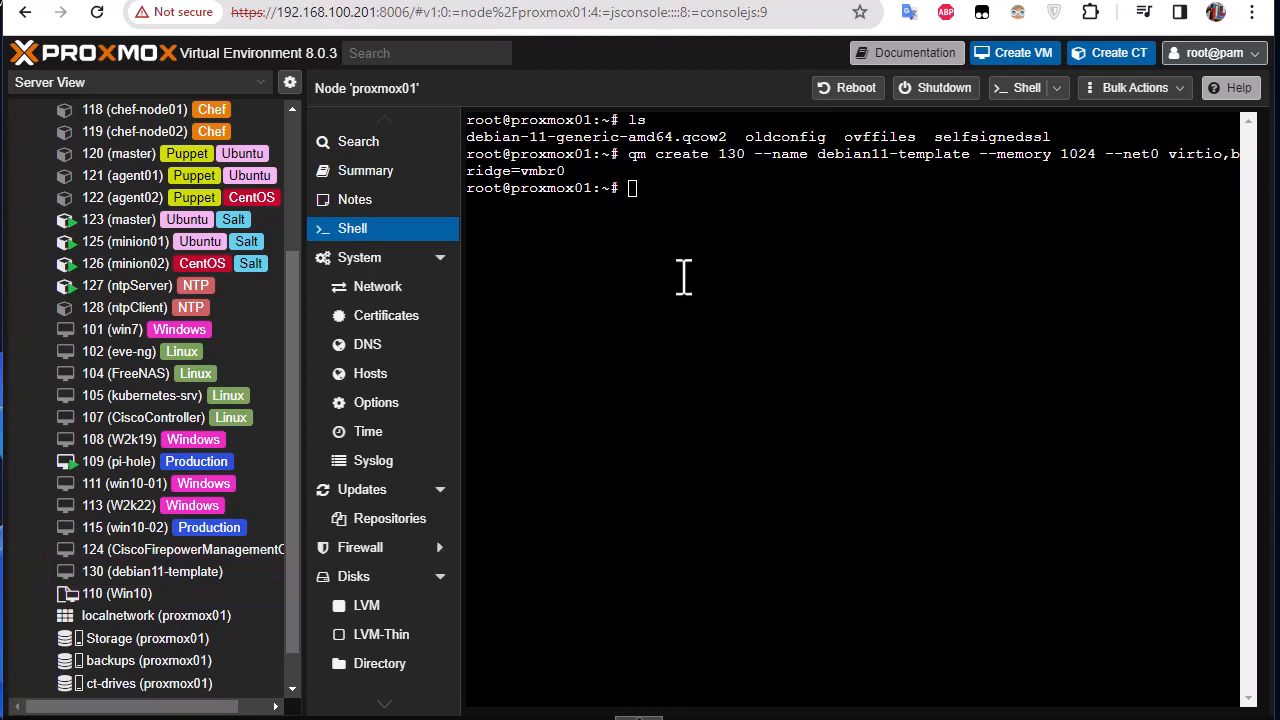
pyautogui.moveTo(948, 184)
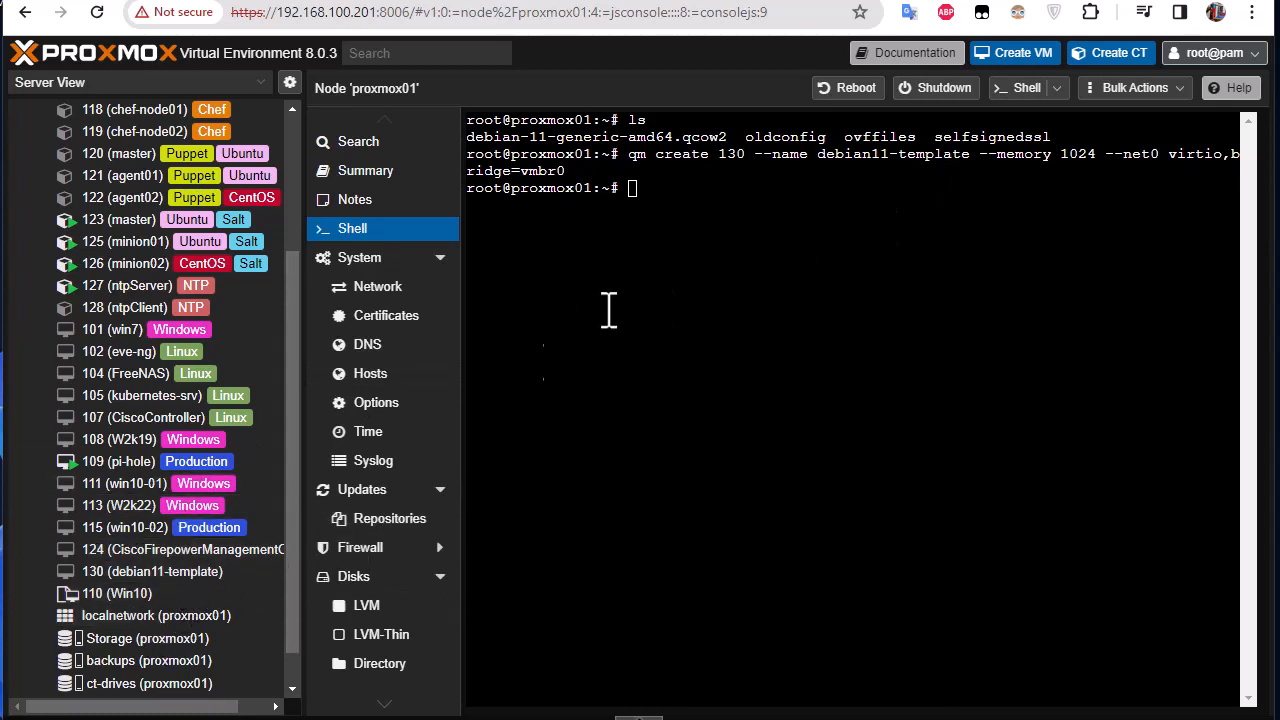
pyautogui.rightClick(632, 188)
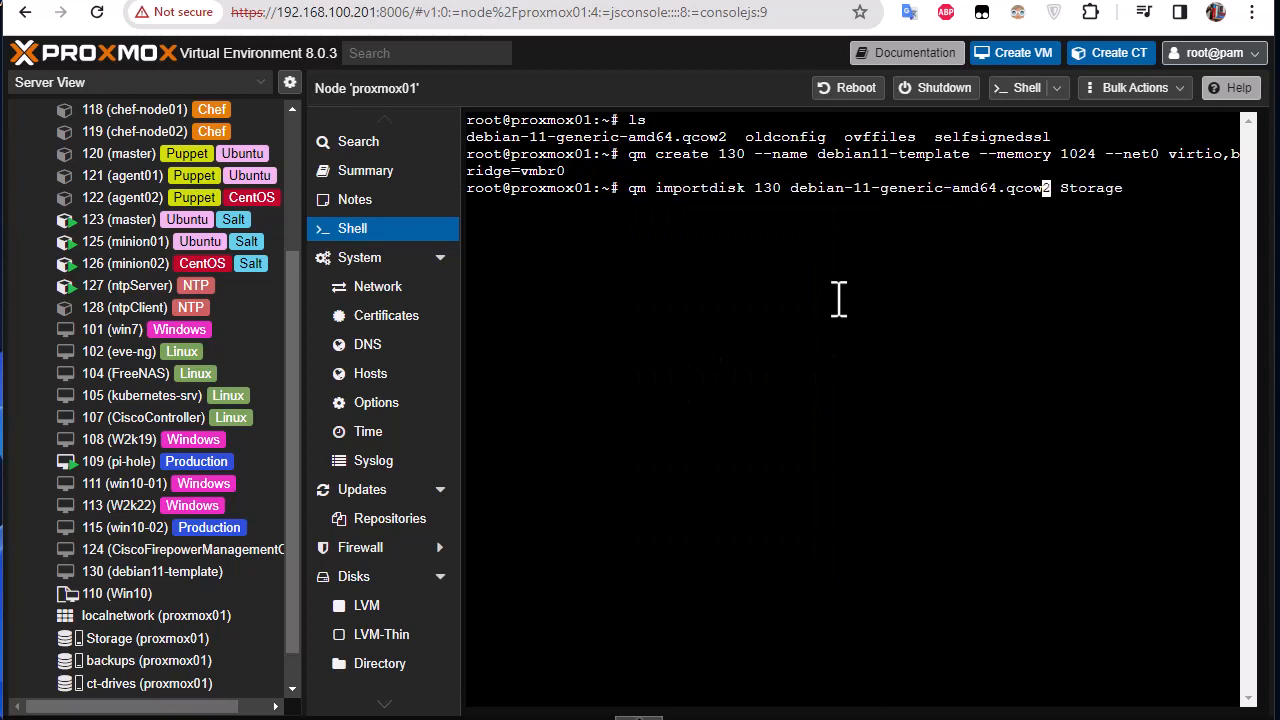
pyautogui.moveTo(768, 210)
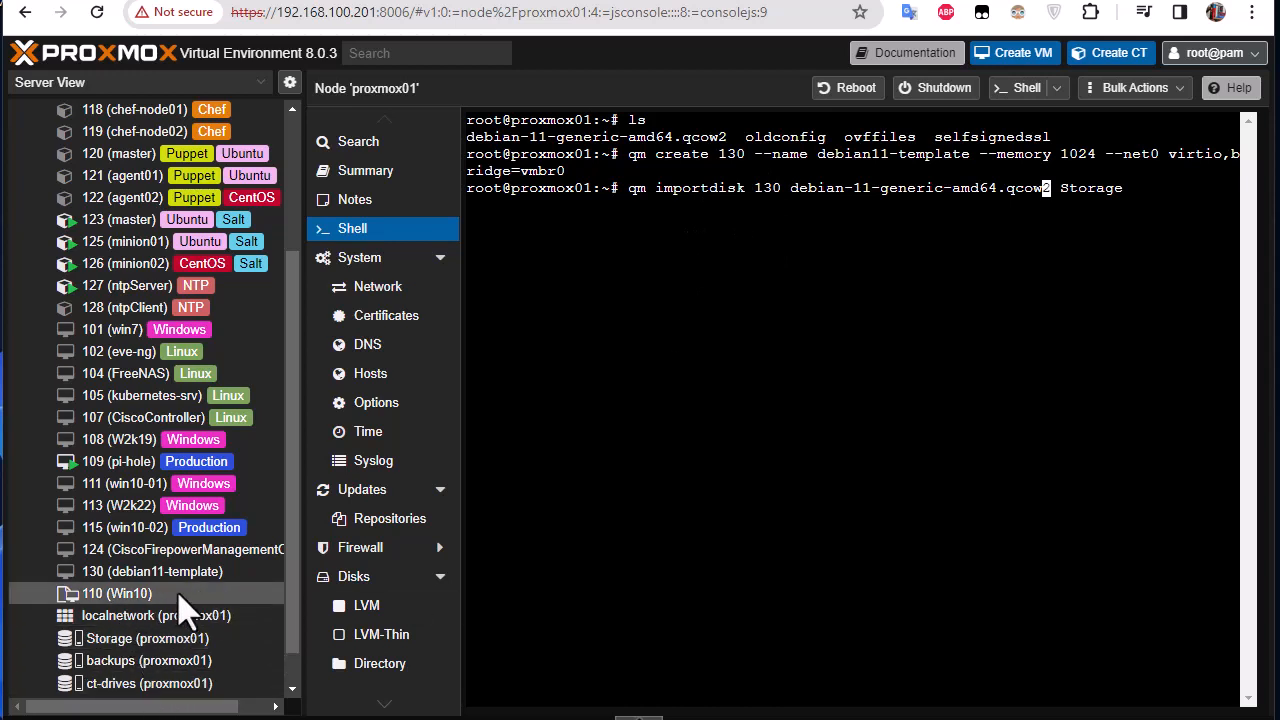
pyautogui.moveTo(840, 280)
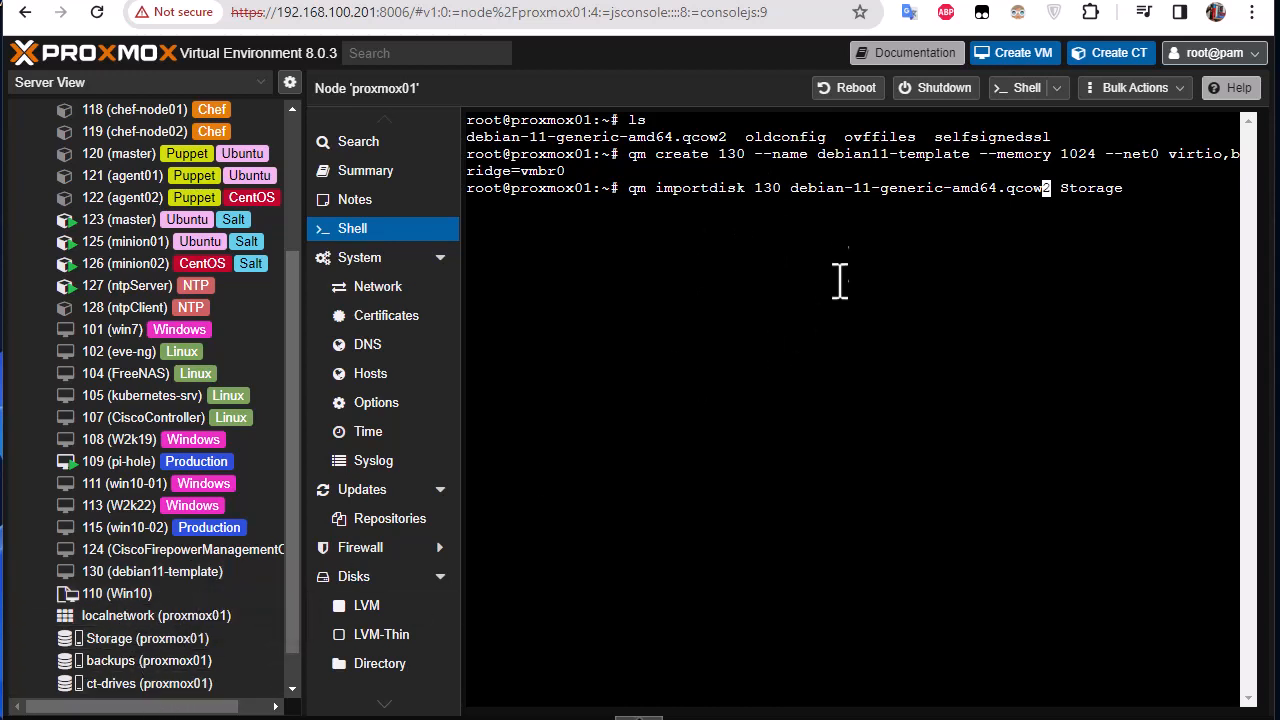
pyautogui.moveTo(796, 196)
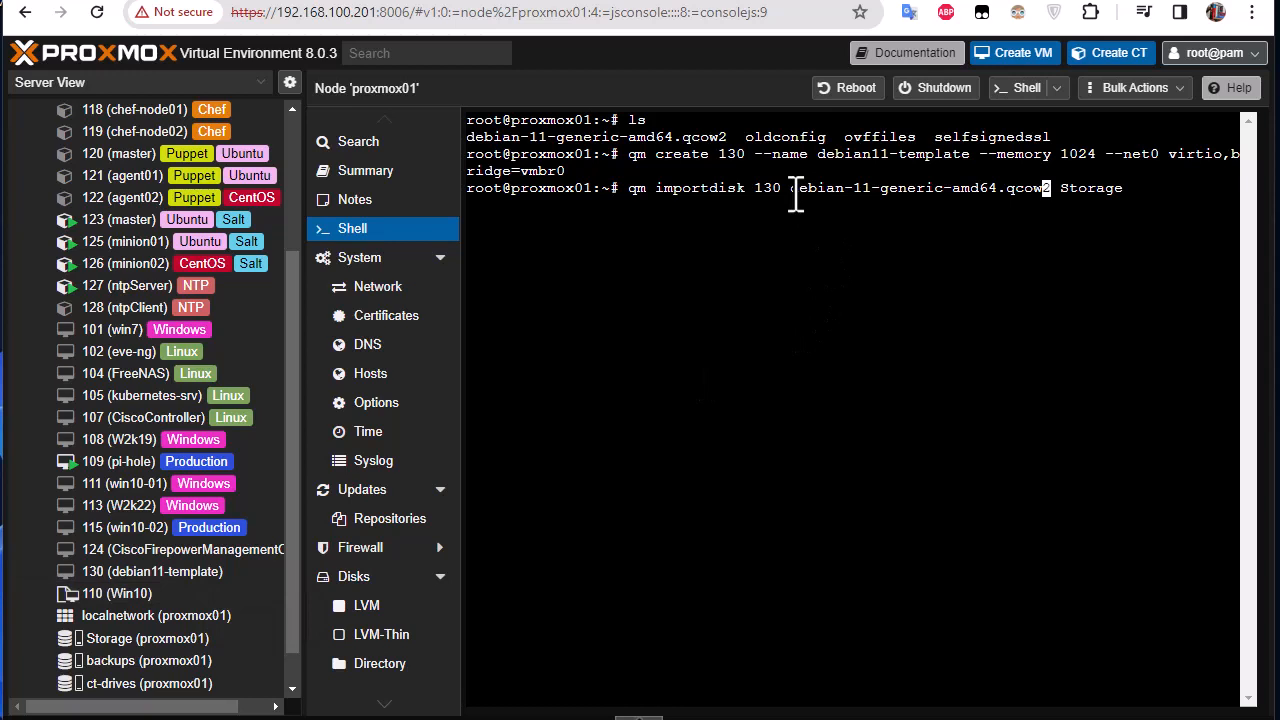
pyautogui.moveTo(804, 210)
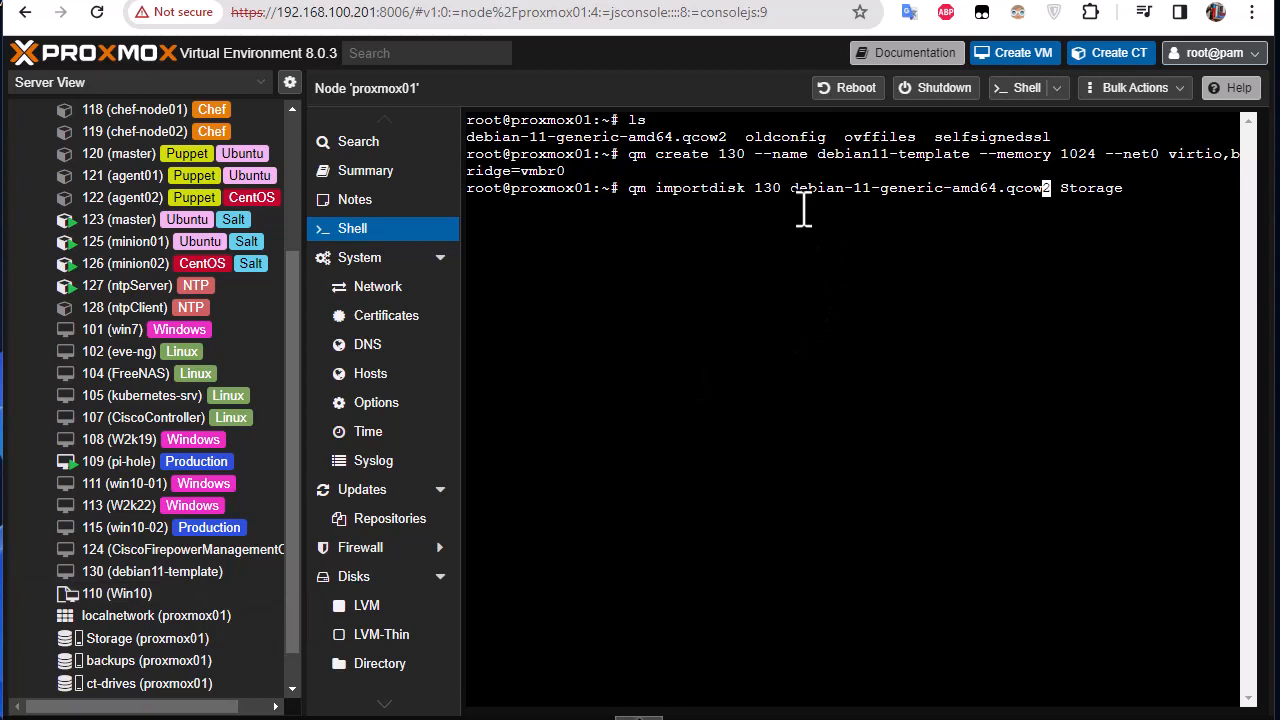
pyautogui.moveTo(1010, 204)
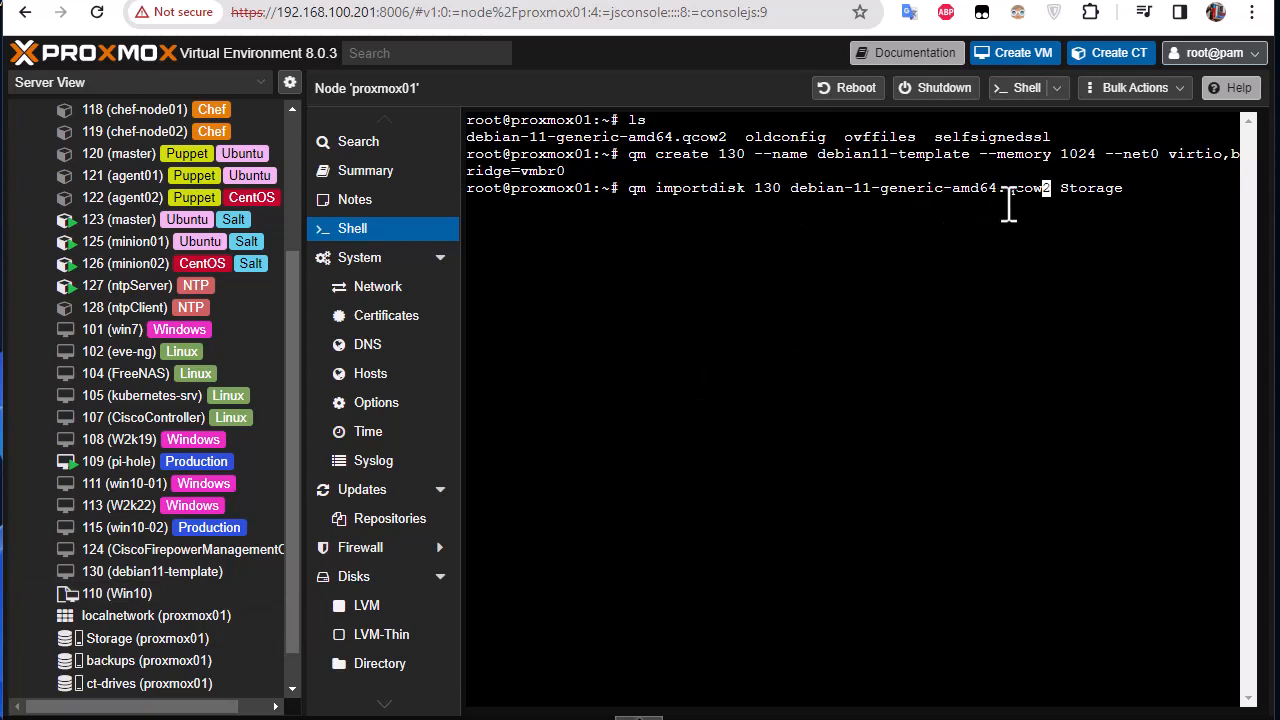
pyautogui.moveTo(1050, 210)
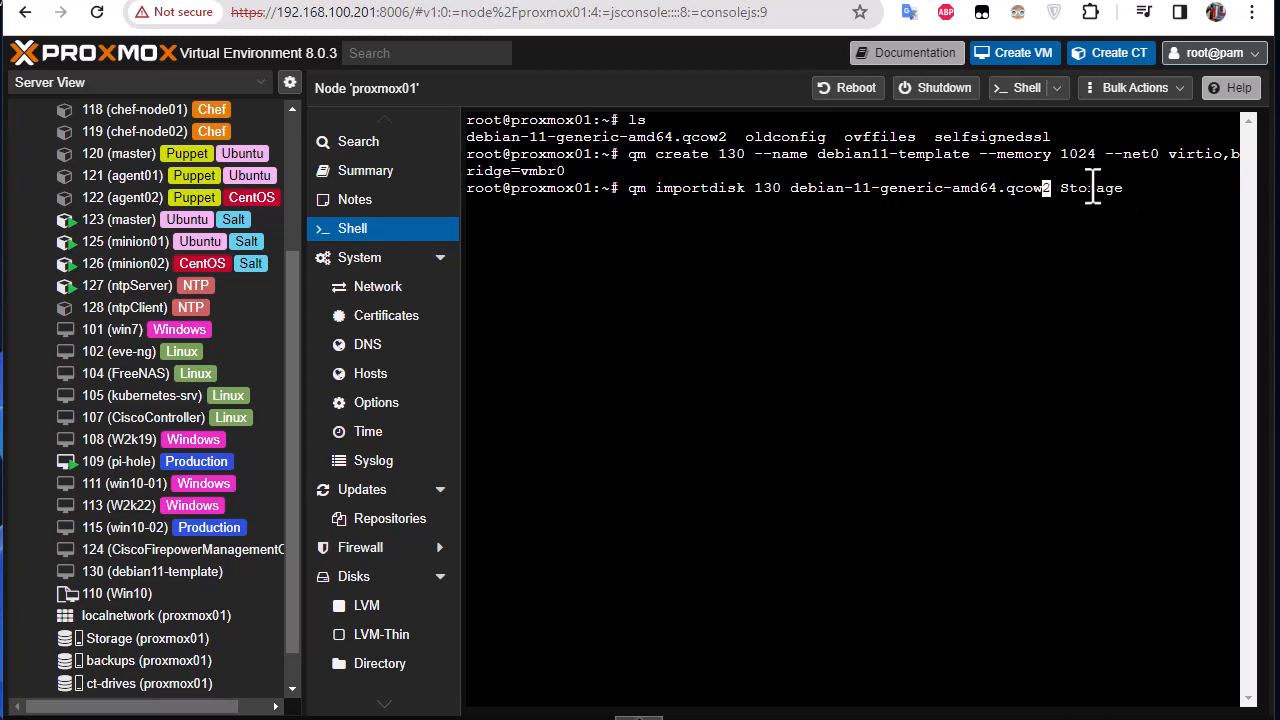
pyautogui.moveTo(1110, 198)
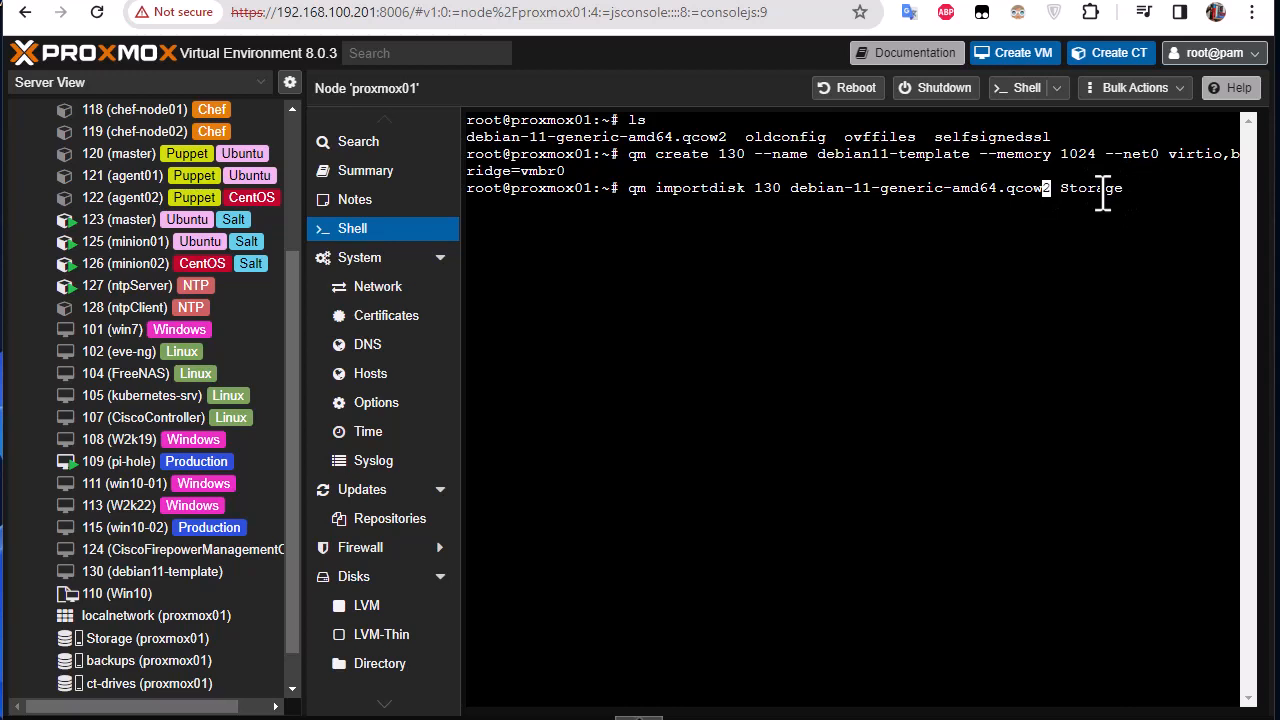
pyautogui.moveTo(1056, 204)
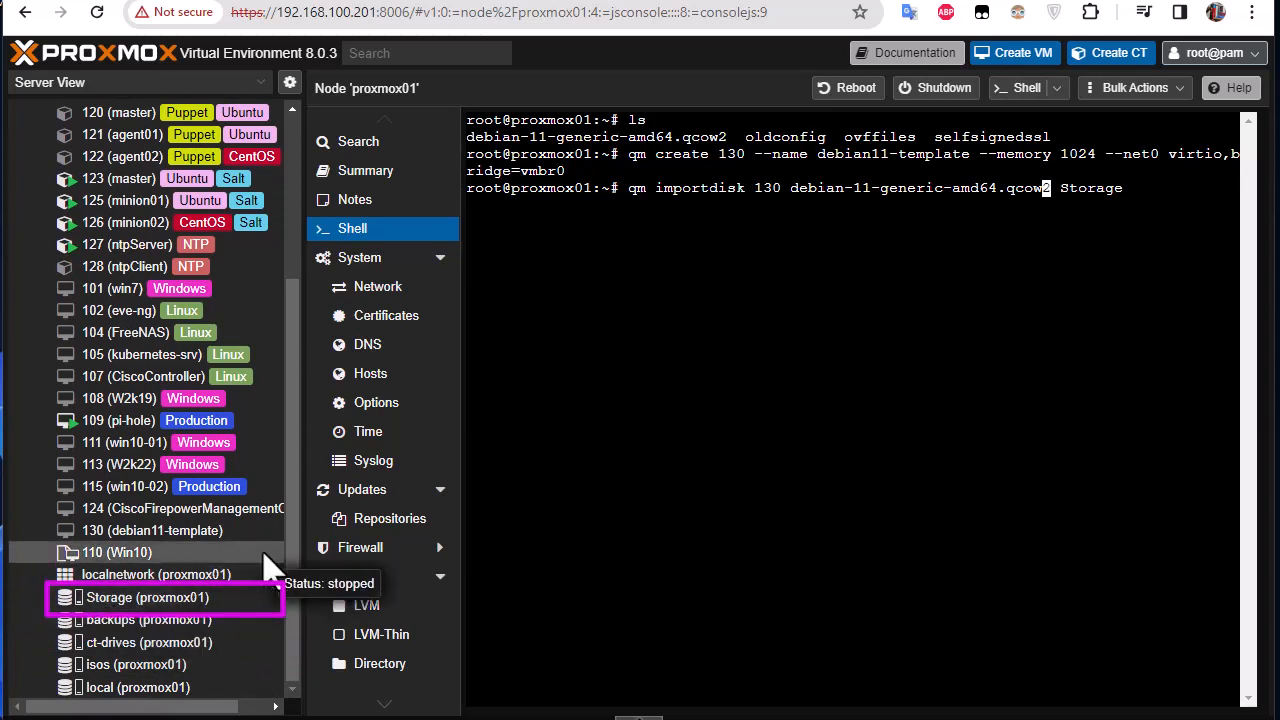
# Check the Storage pool's VM Disks list on proxmox01, confirming no VM 130 disk yet
pyautogui.click(148, 596)
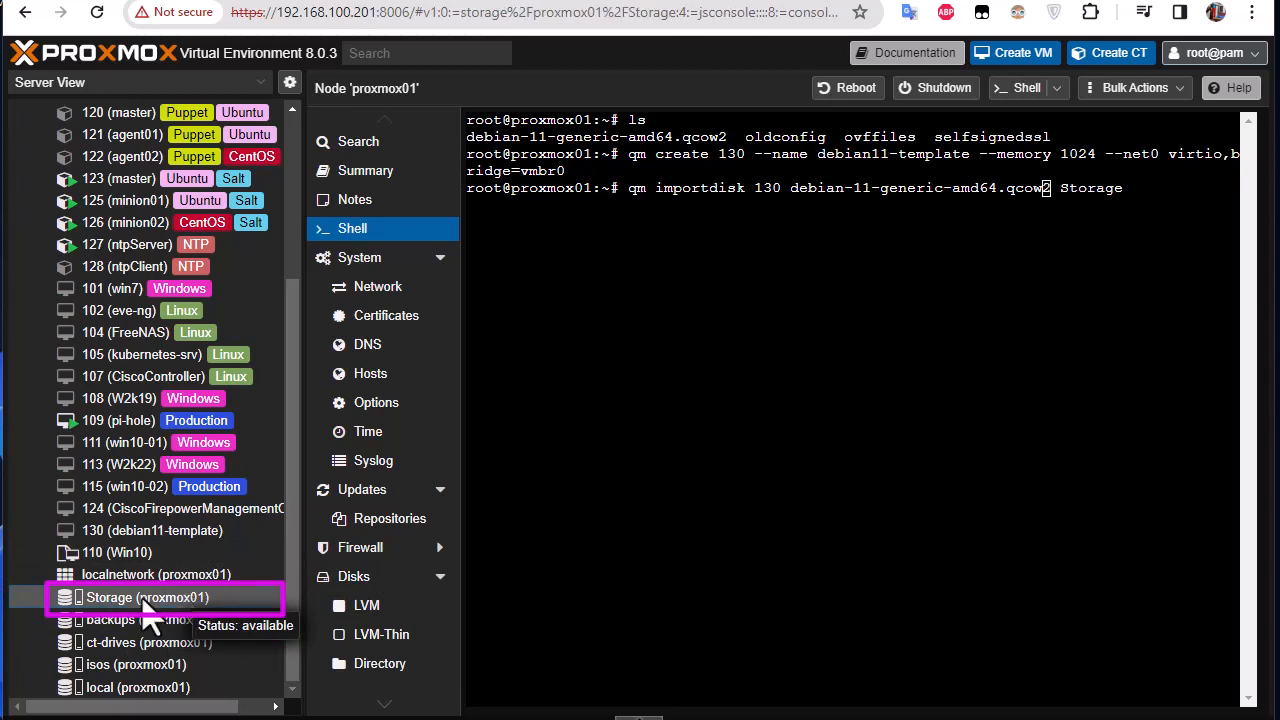
pyautogui.click(140, 596)
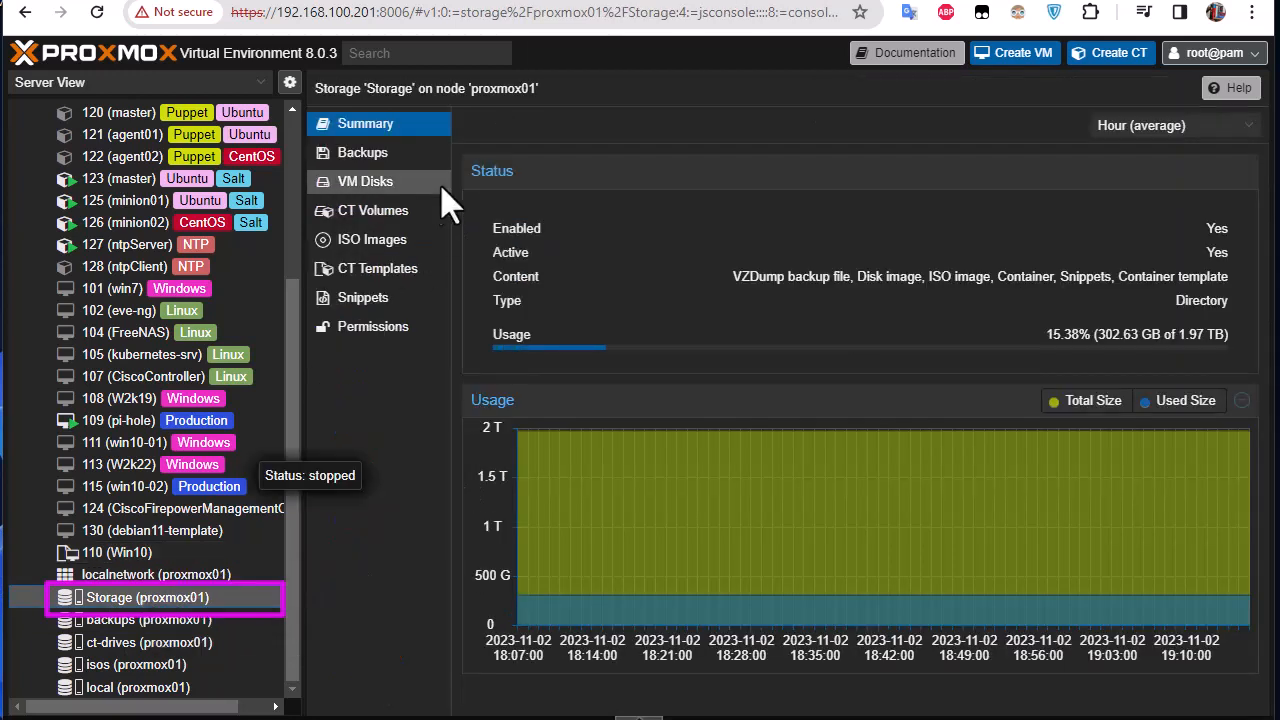
pyautogui.moveTo(410, 216)
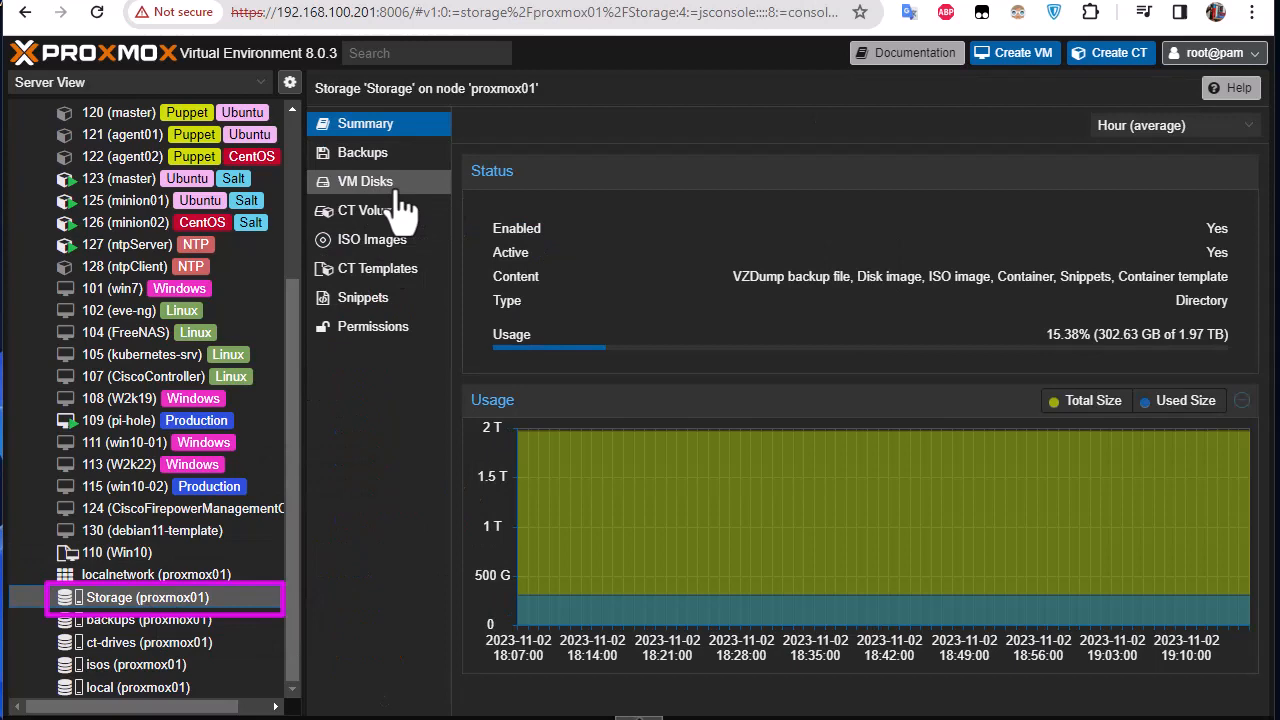
pyautogui.moveTo(364, 224)
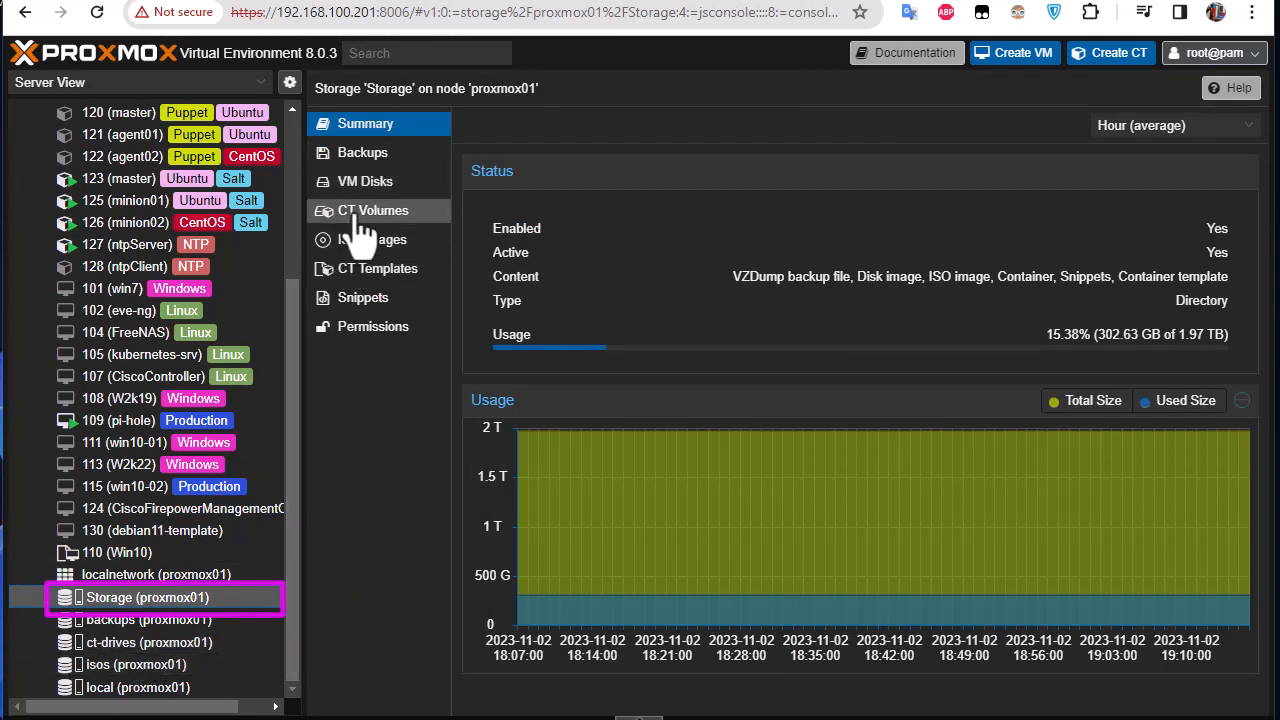
pyautogui.click(364, 180)
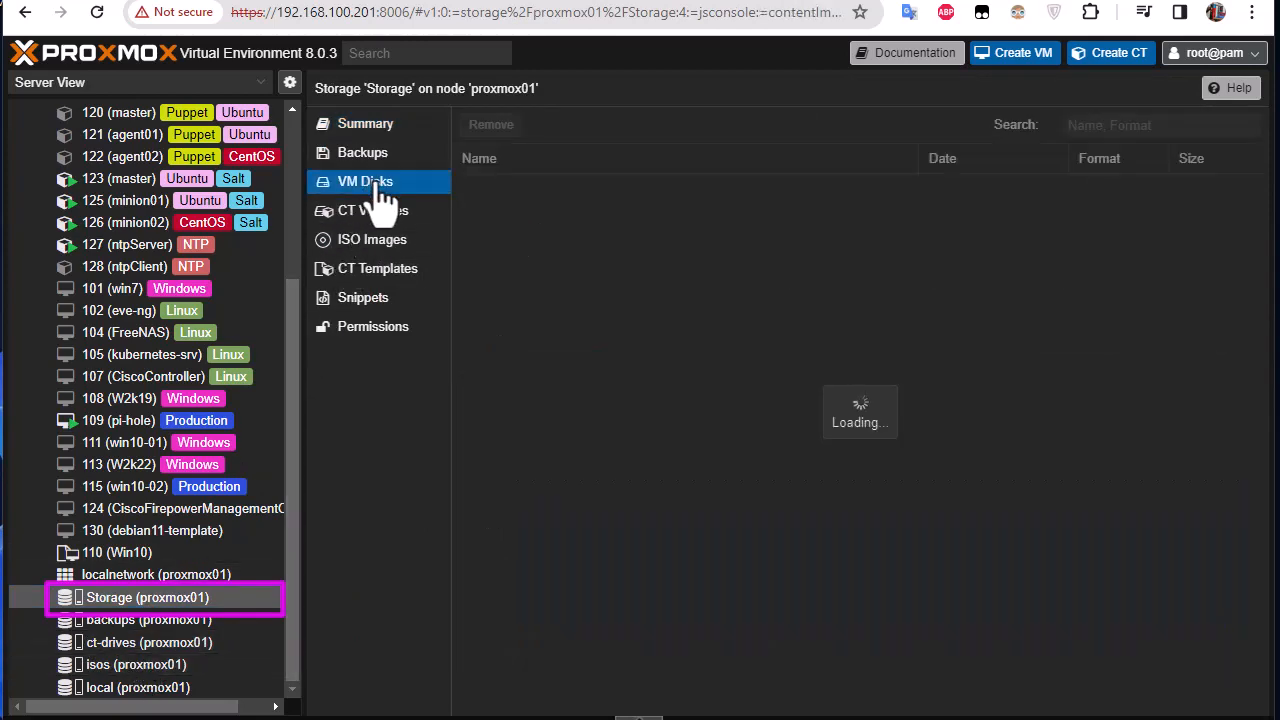
pyautogui.click(368, 180)
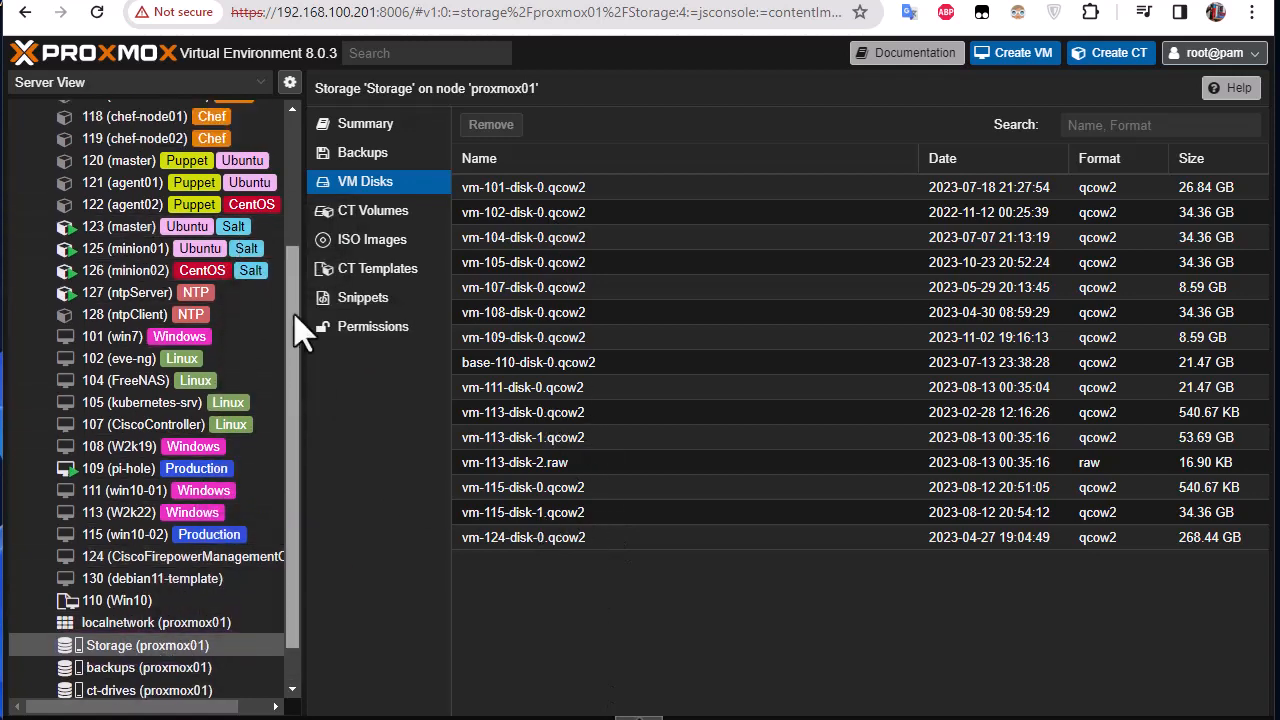
pyautogui.click(96, 132)
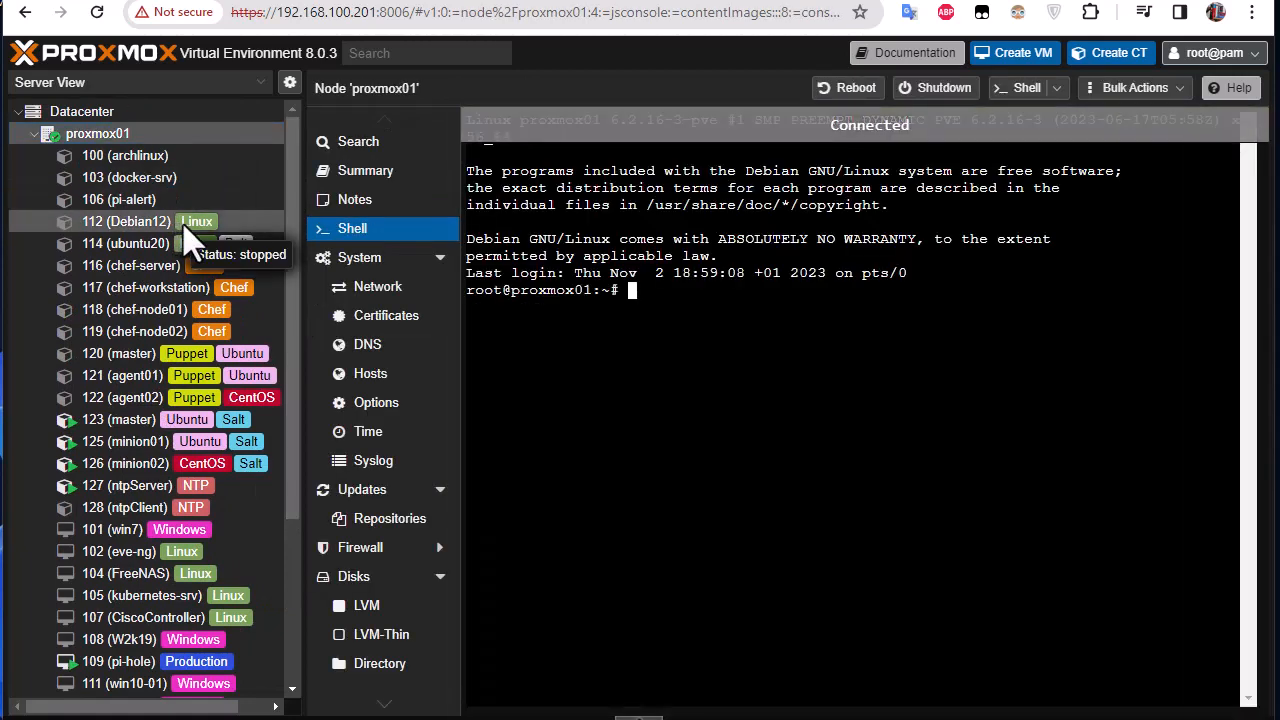
pyautogui.moveTo(670, 316)
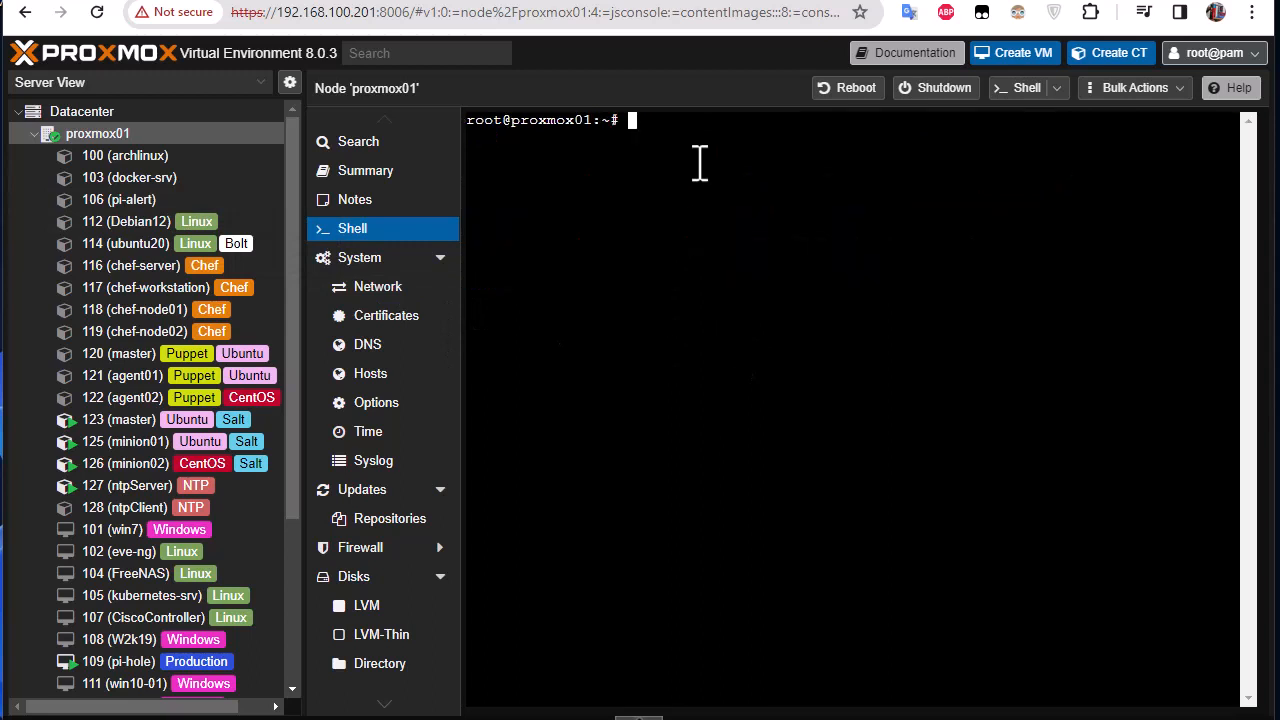
# Import debian-11-generic-amd64.qcow2 for VM 130 into Storage with qm importdisk
pyautogui.write('qm importdisk 130 debian-11-generic-amd64.qcow2 Storage')
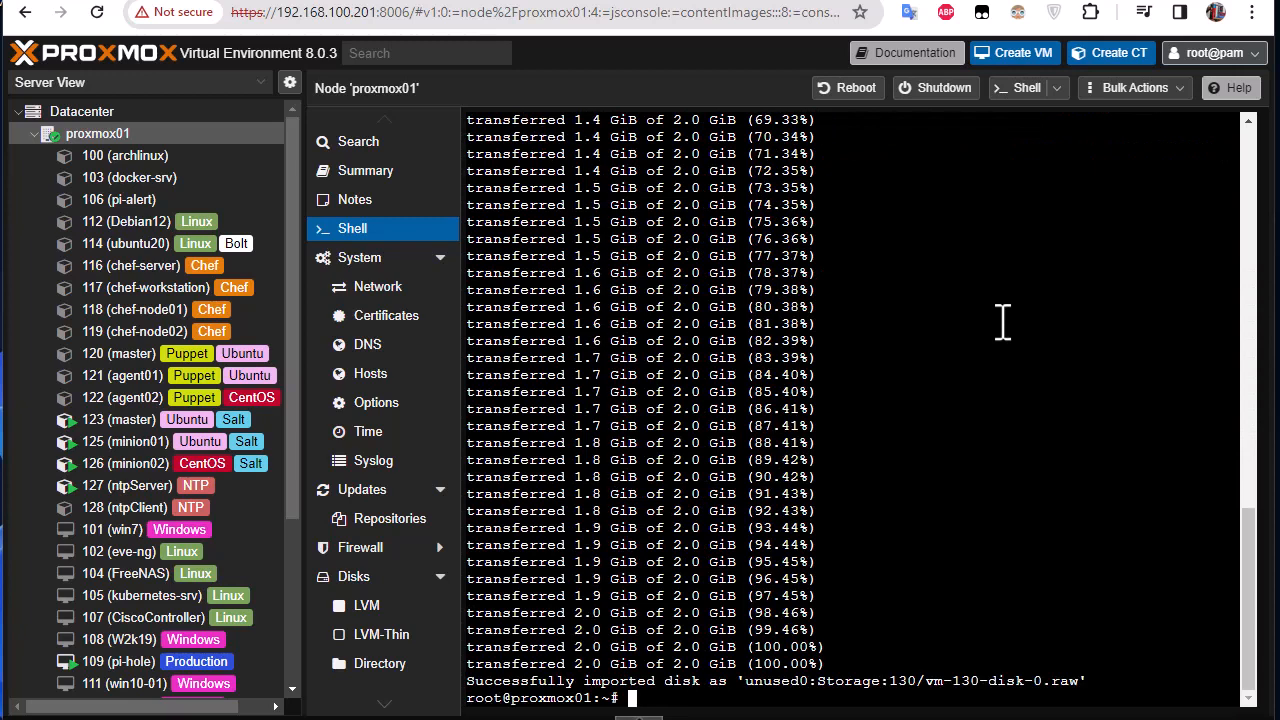
pyautogui.moveTo(764, 662)
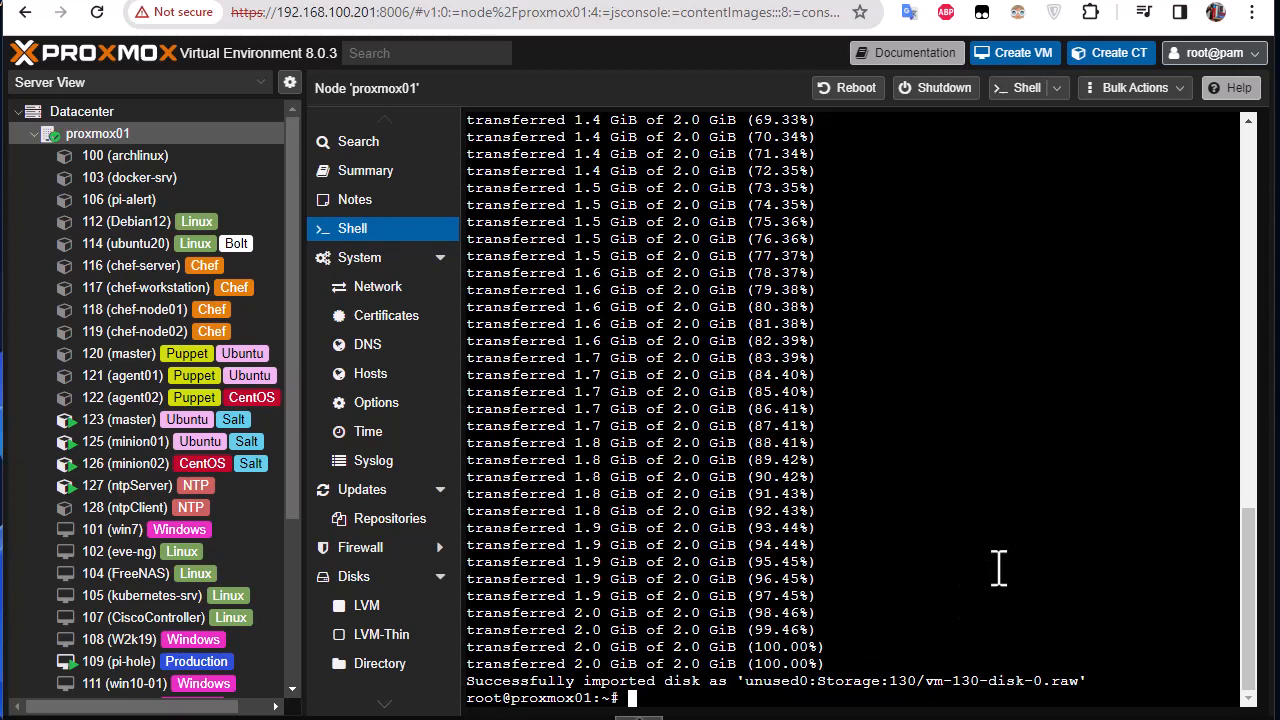
pyautogui.moveTo(824, 700)
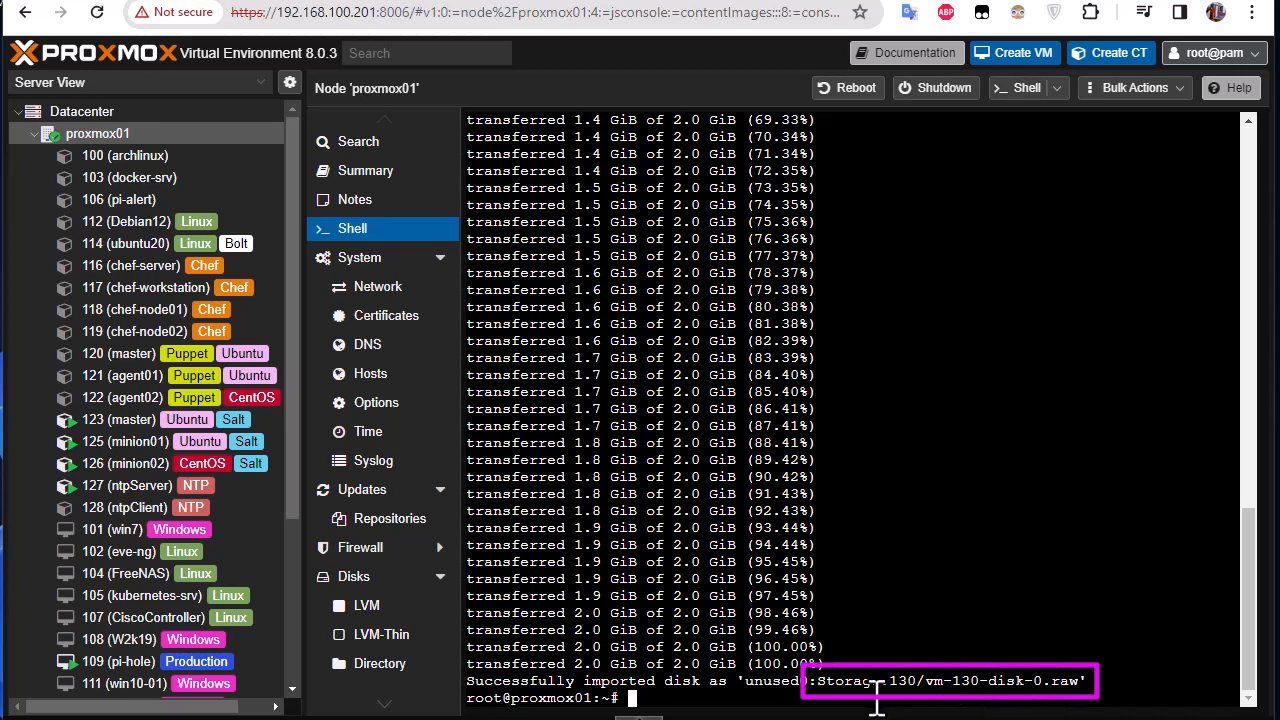
pyautogui.moveTo(1060, 700)
pyautogui.write('qm set 130 --scsihw virtio-scsi-pci --scsi0 Storage:130/vm-130-disk-0.raw')
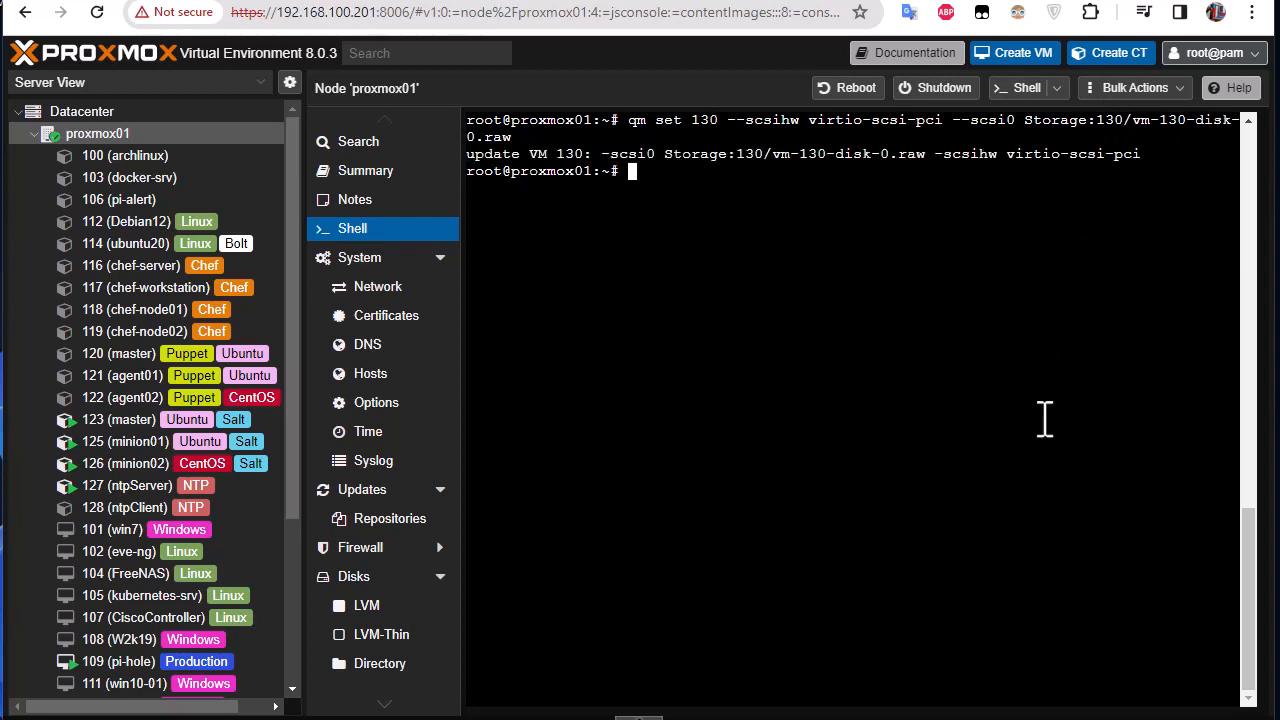
pyautogui.moveTo(480, 168)
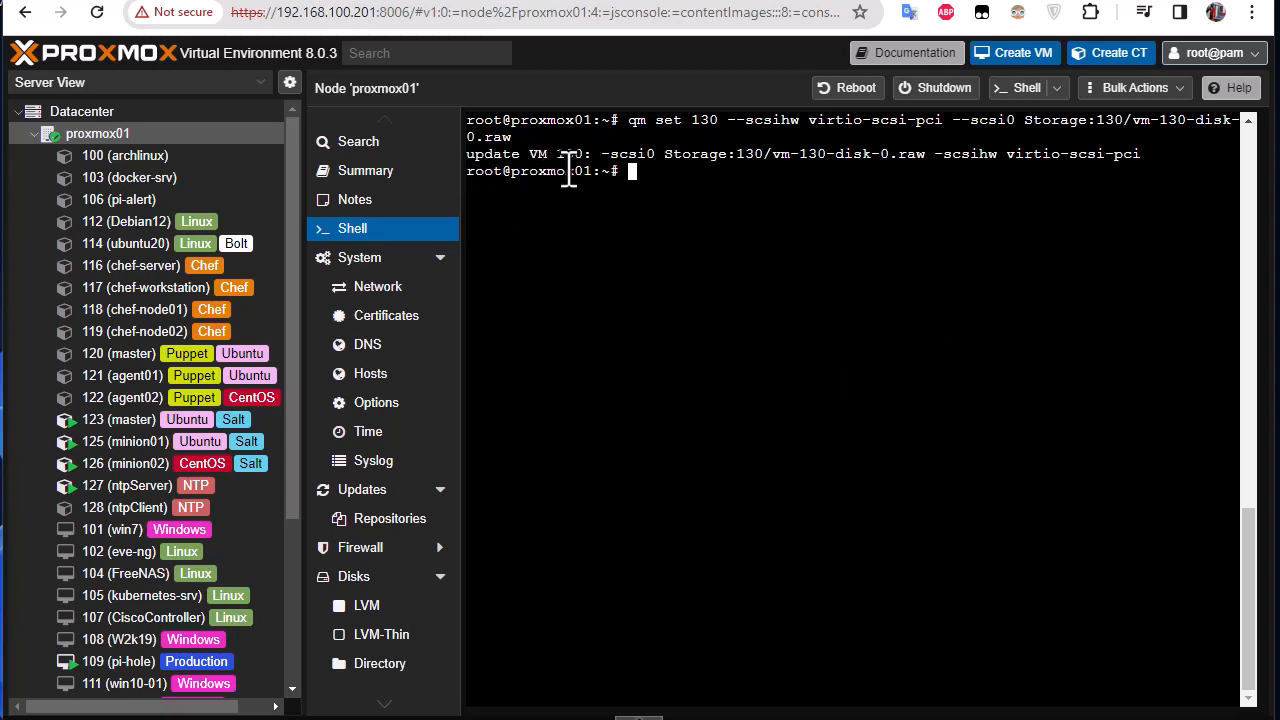
pyautogui.moveTo(1016, 184)
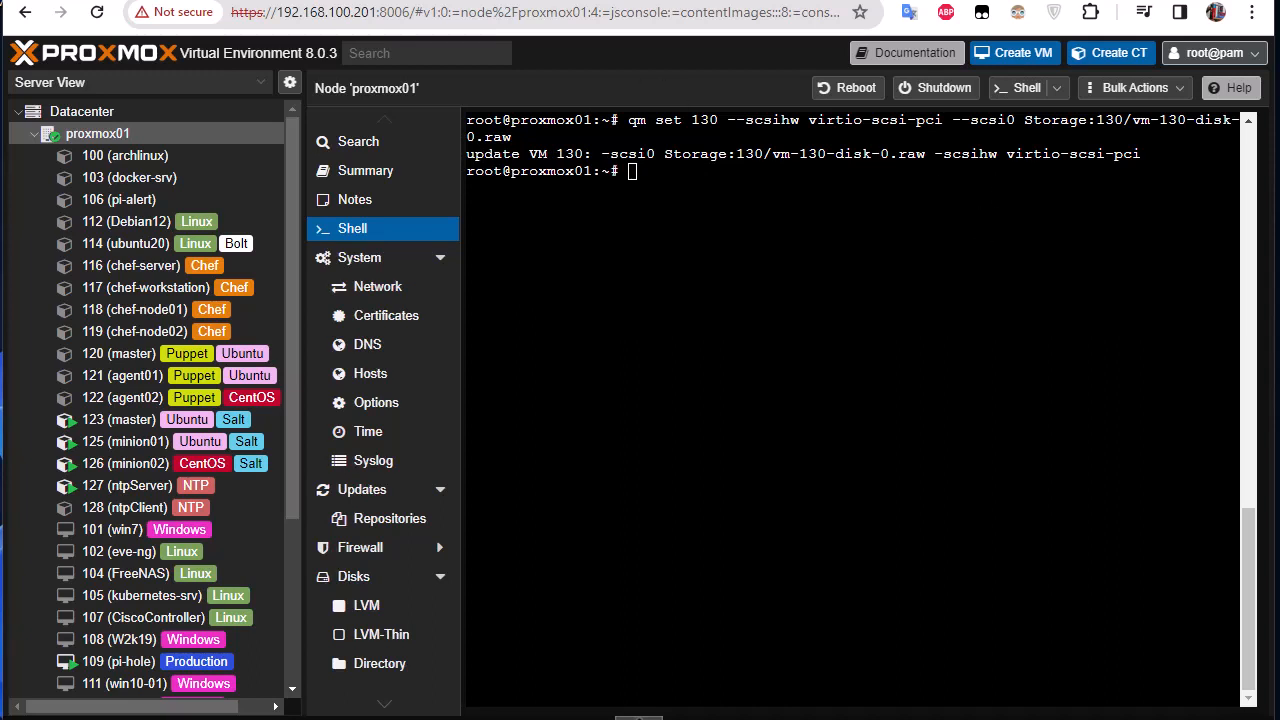
pyautogui.moveTo(672, 392)
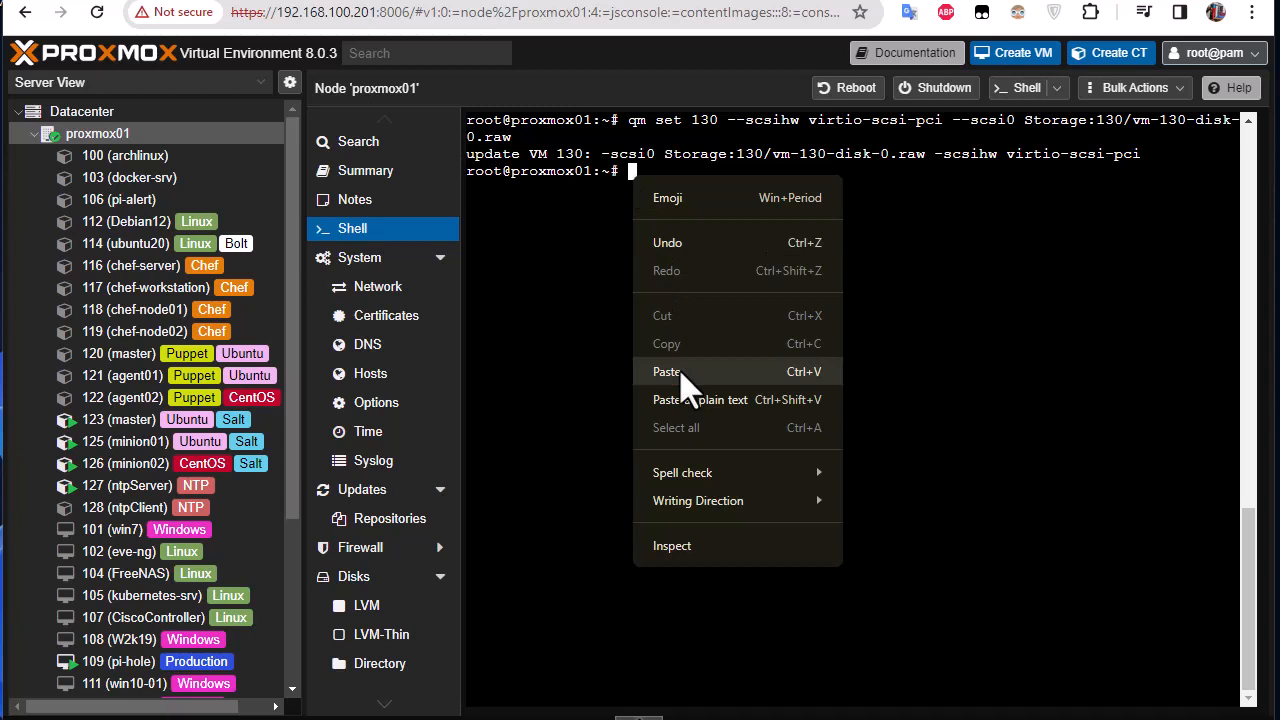
# Run qm set 130 --ide2 Storage:cloudinit to attach the cloud-init drive
pyautogui.click(666, 370)
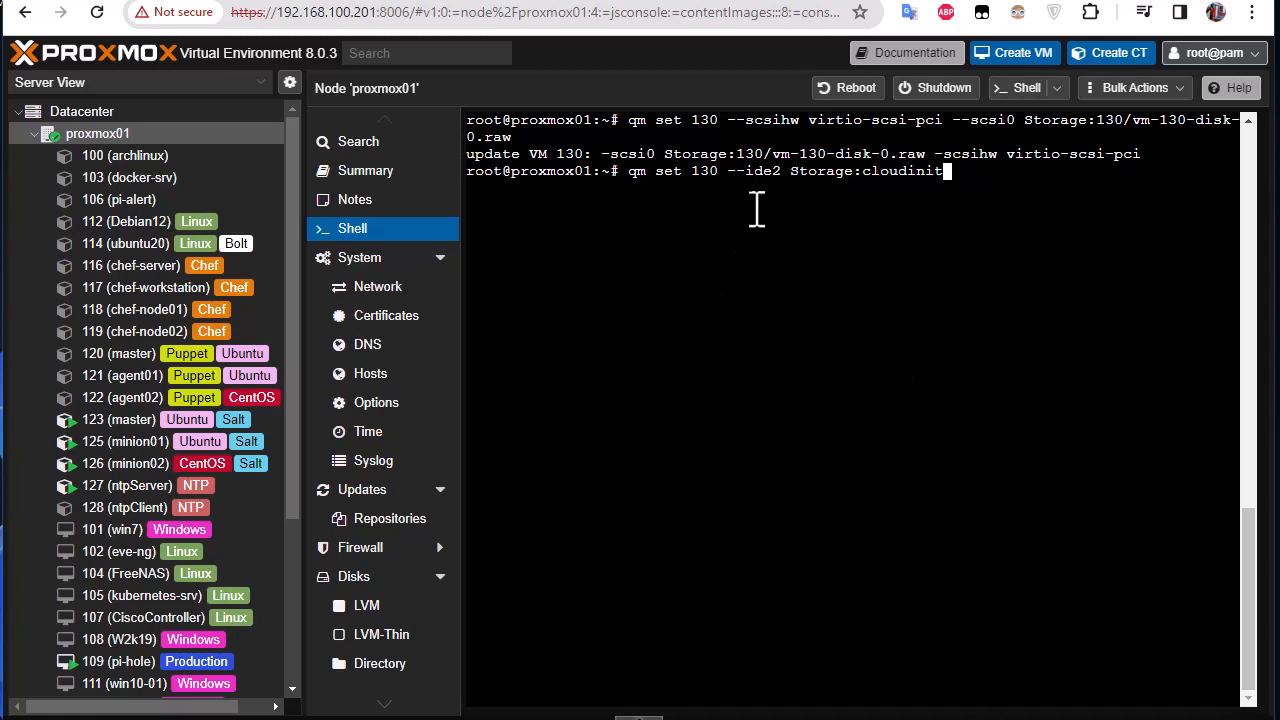
pyautogui.moveTo(808, 186)
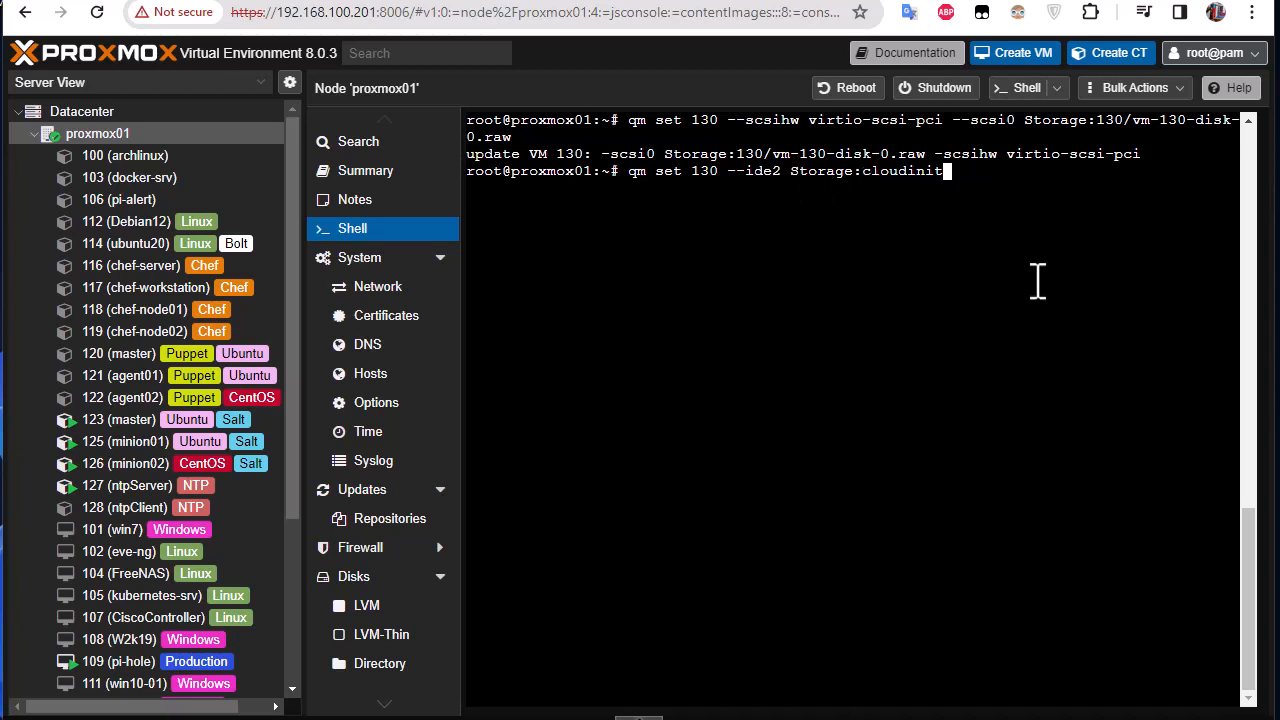
pyautogui.moveTo(844, 210)
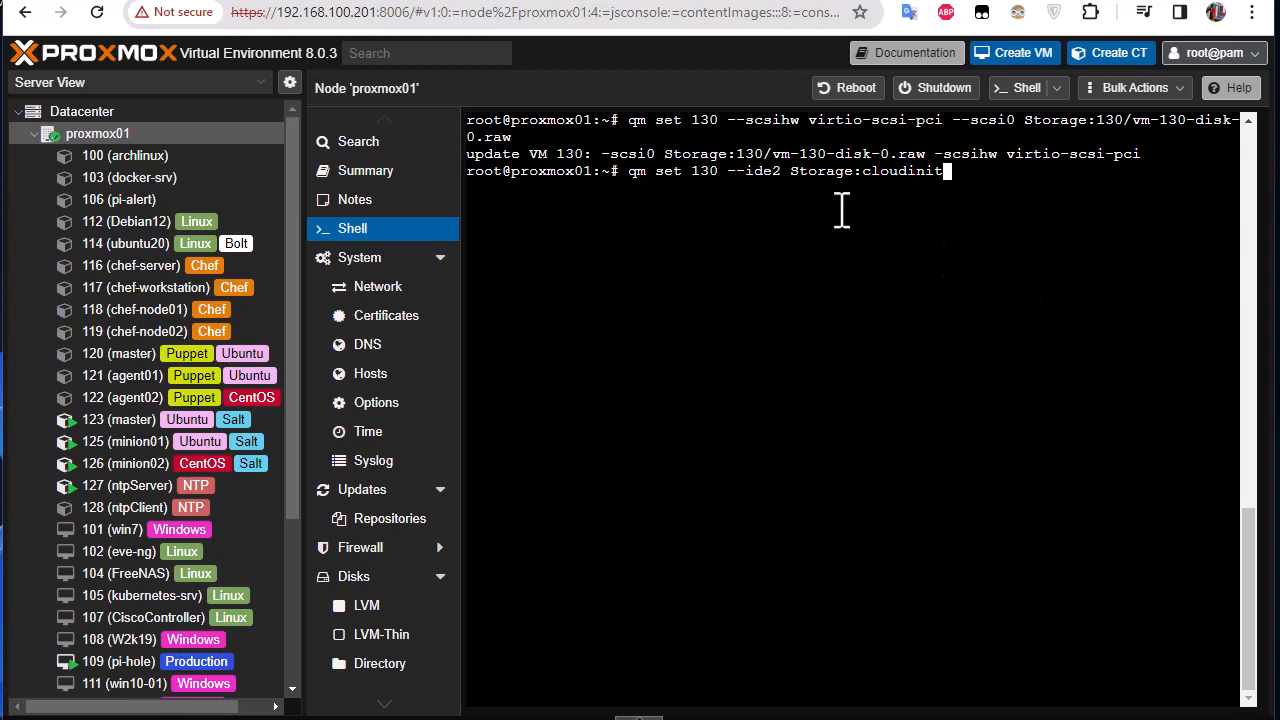
pyautogui.scroll(-3)
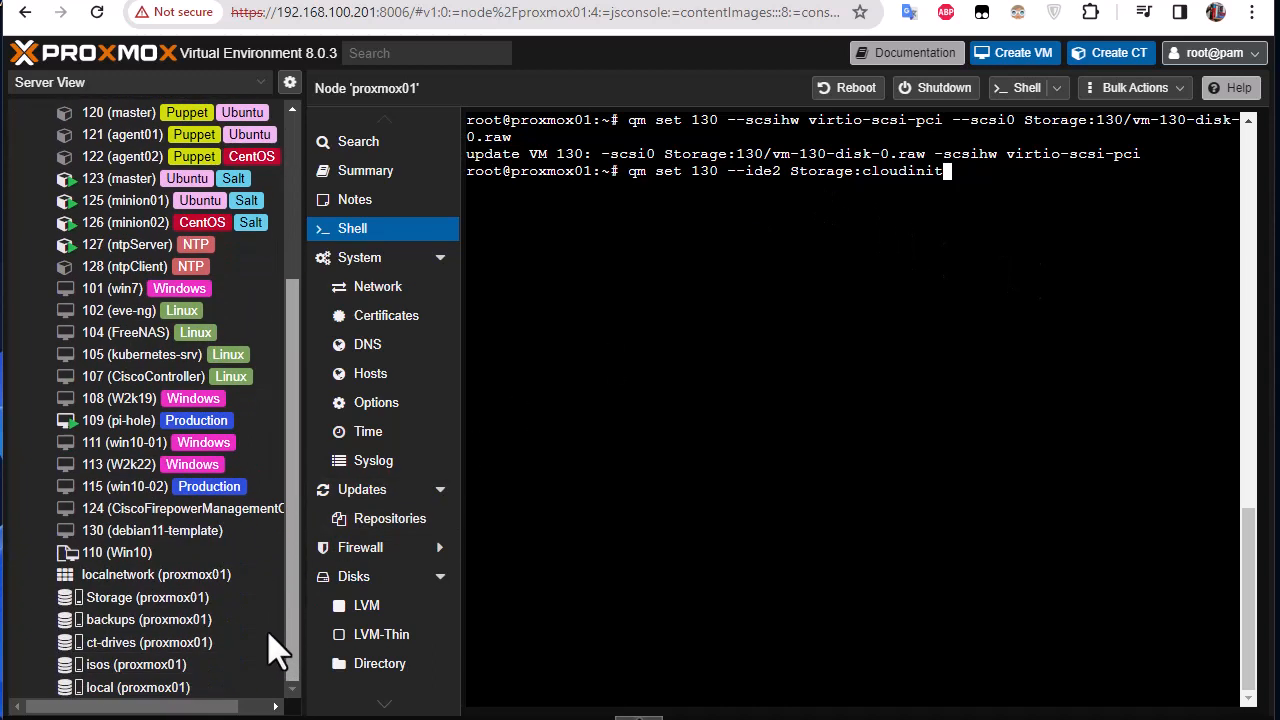
pyautogui.moveTo(1204, 276)
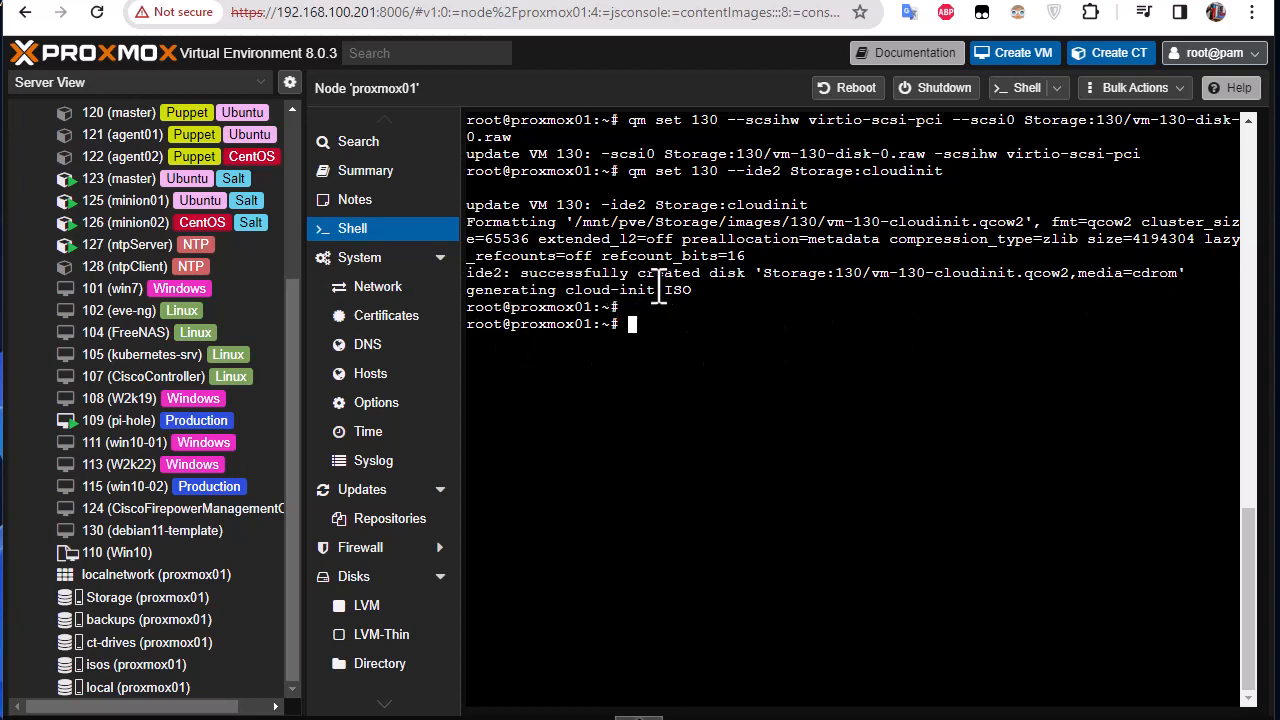
pyautogui.moveTo(968, 344)
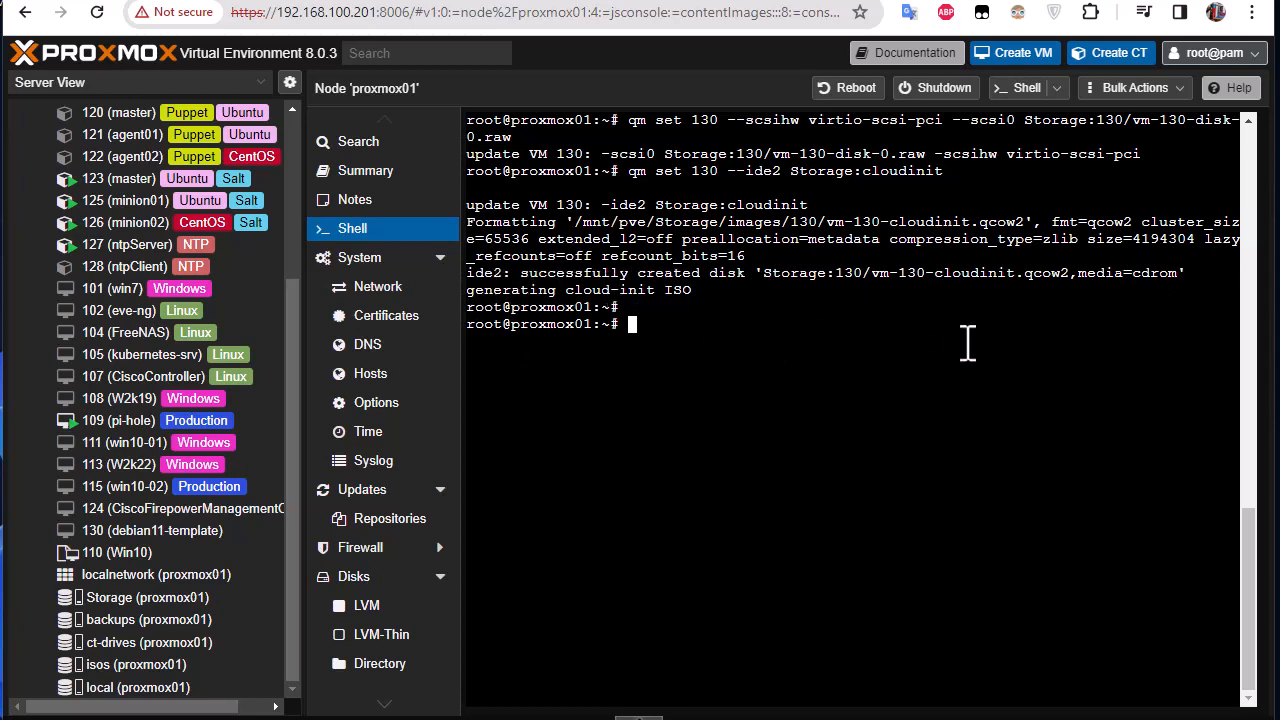
# Set VM 130 to boot from scsi0, use a serial0 socket display, and ipconfig0 ip=dhcp
pyautogui.write('clear')
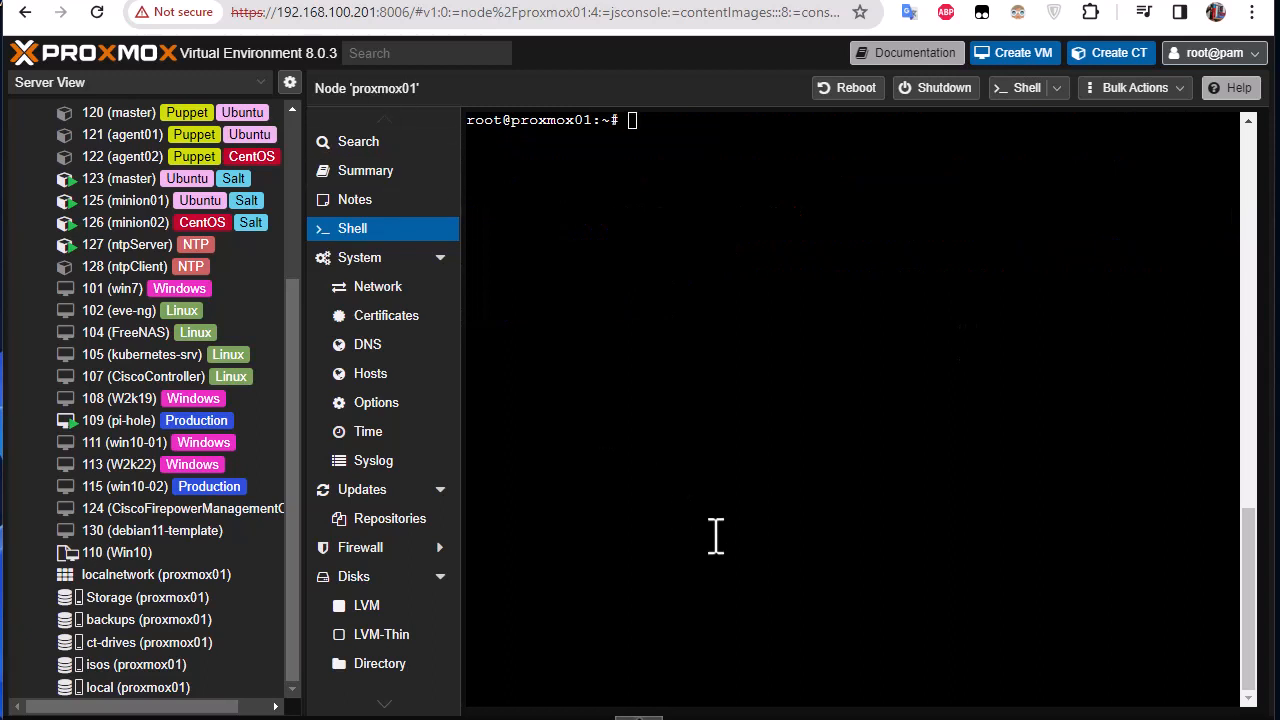
pyautogui.moveTo(674, 176)
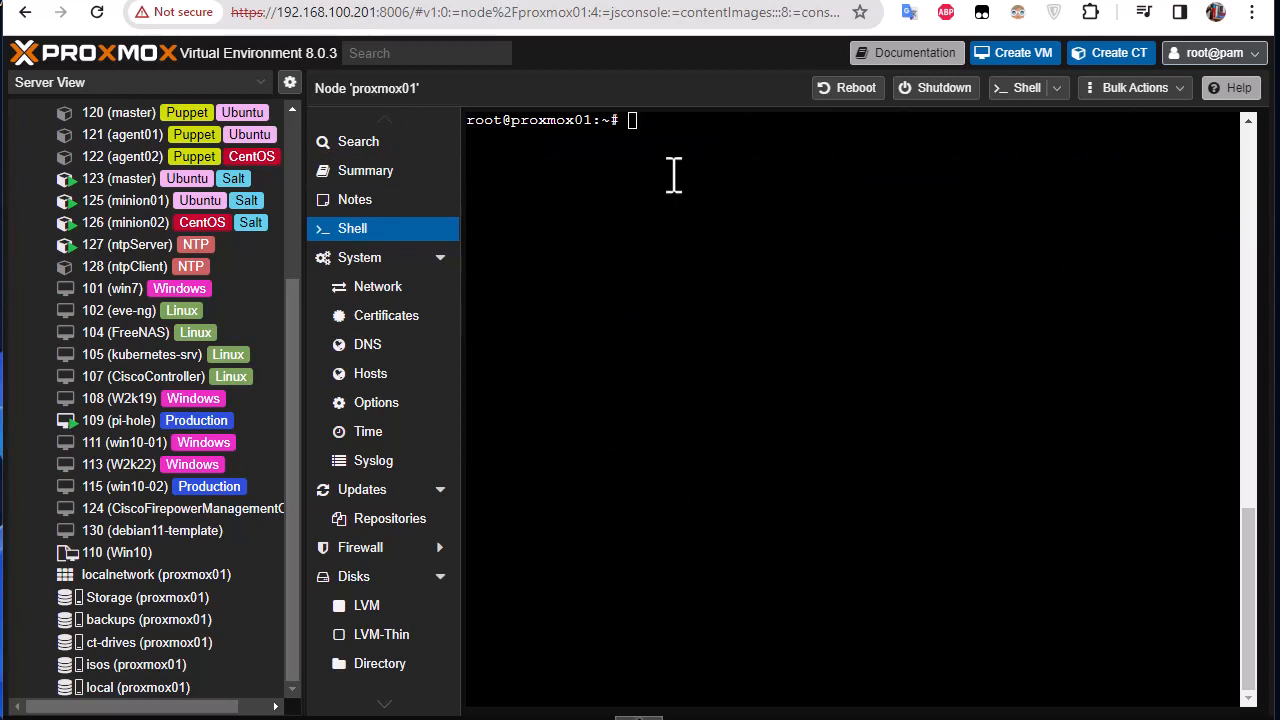
pyautogui.write('qm set 130 --boot c --bootdisk scsi0')
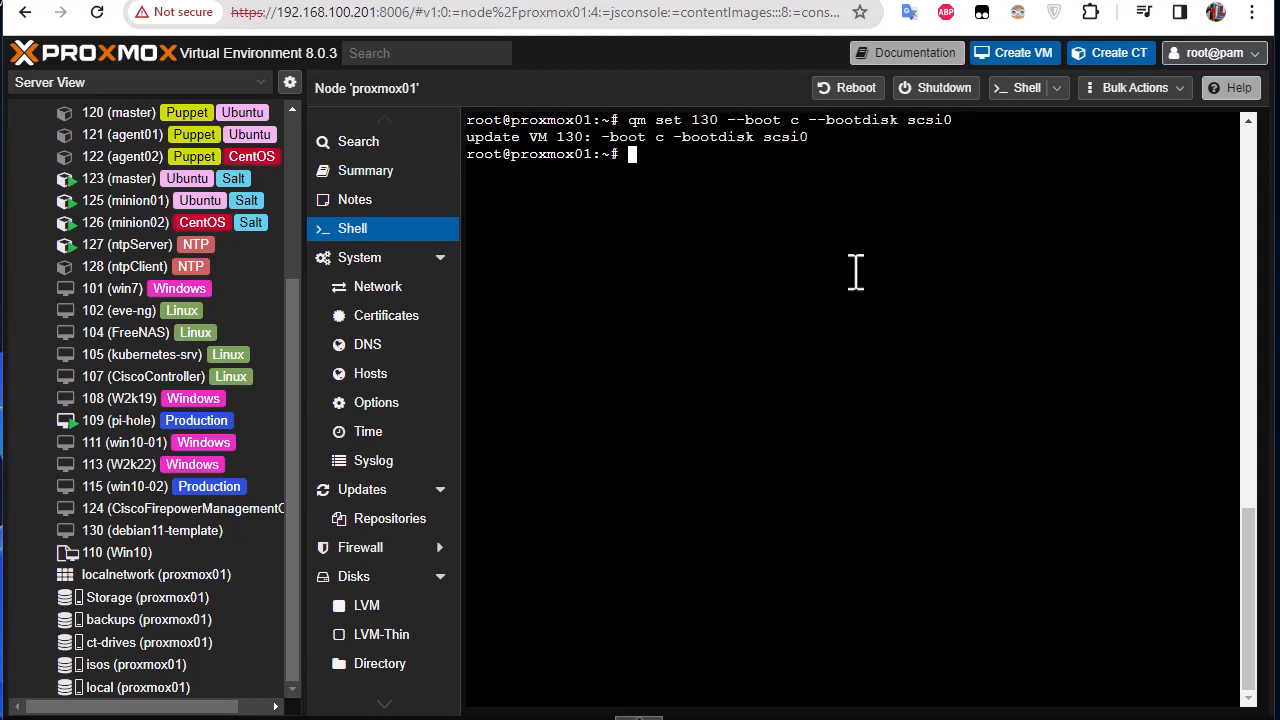
pyautogui.moveTo(516, 14)
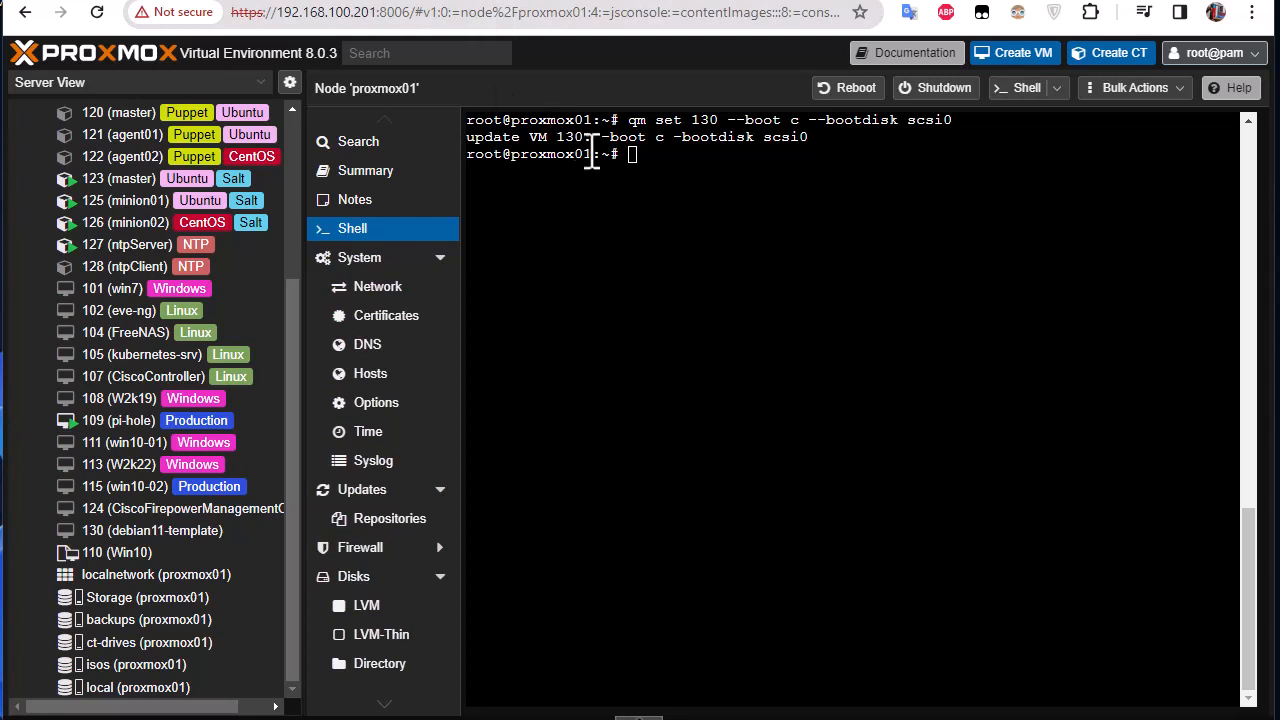
pyautogui.write('qm set 130 --serial0 socket --vga serial0')
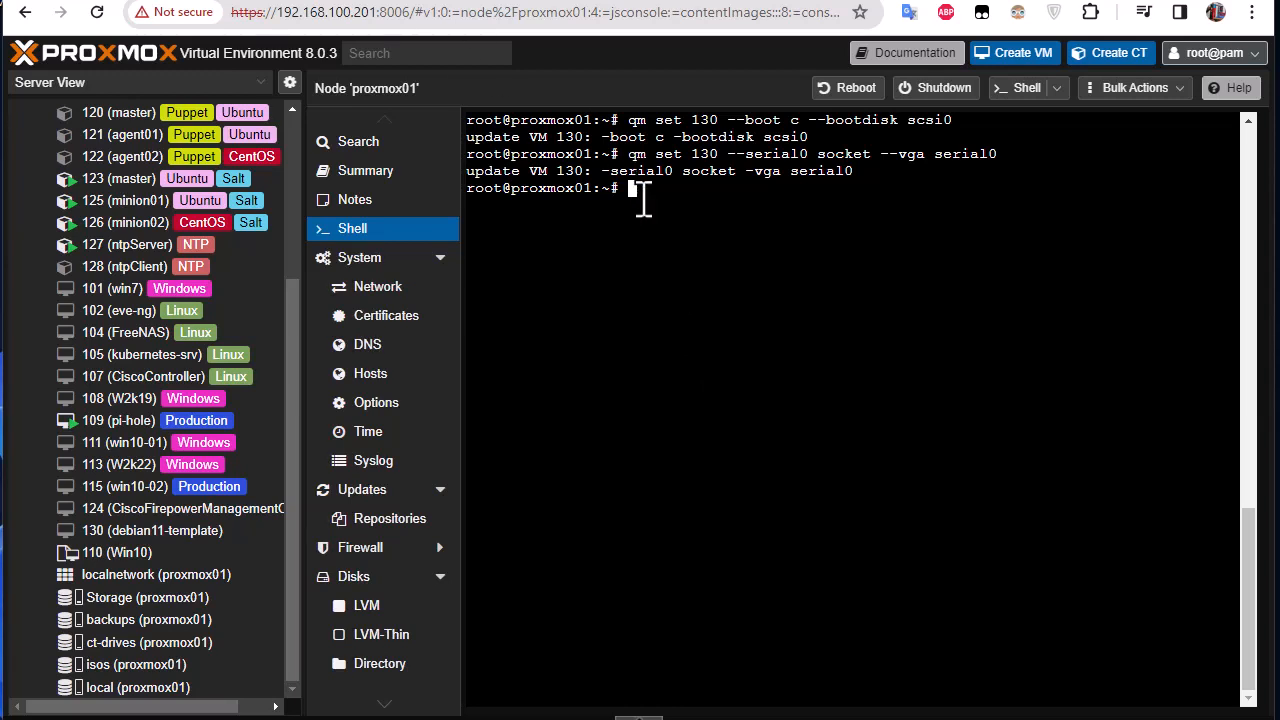
pyautogui.write('qm set 130 --ipconfig0 ip=dhcp')
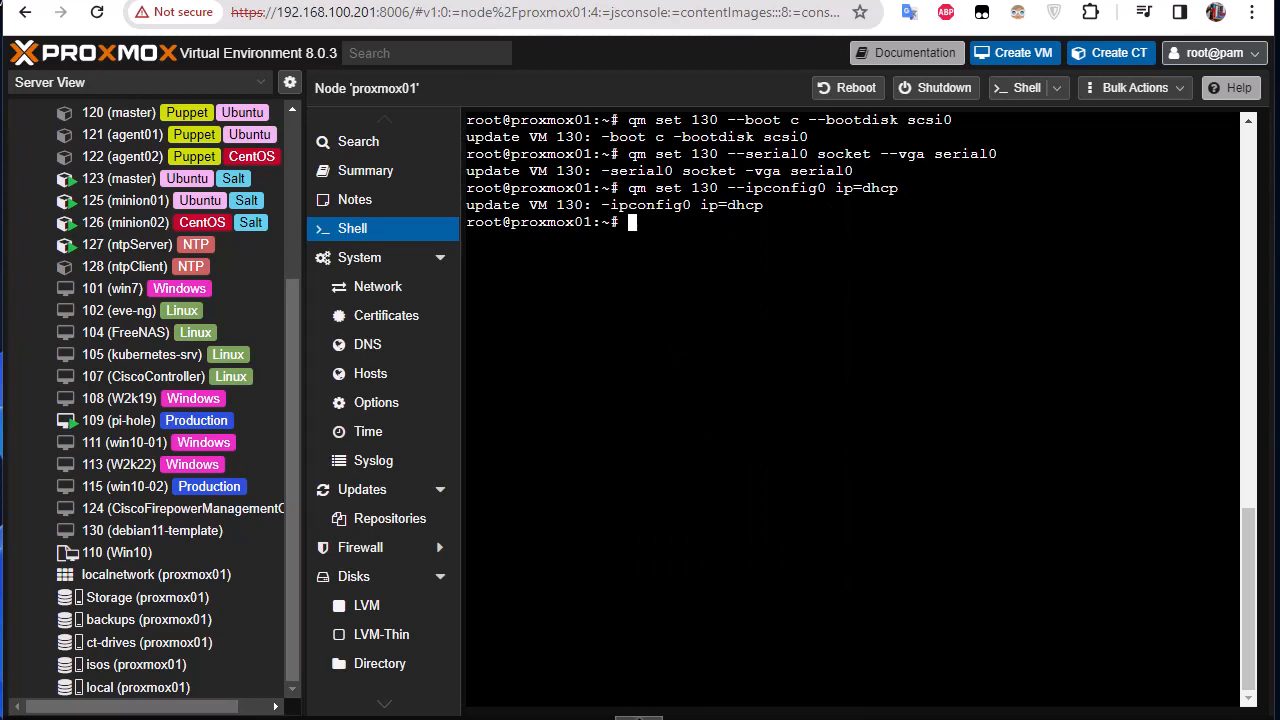
pyautogui.moveTo(684, 538)
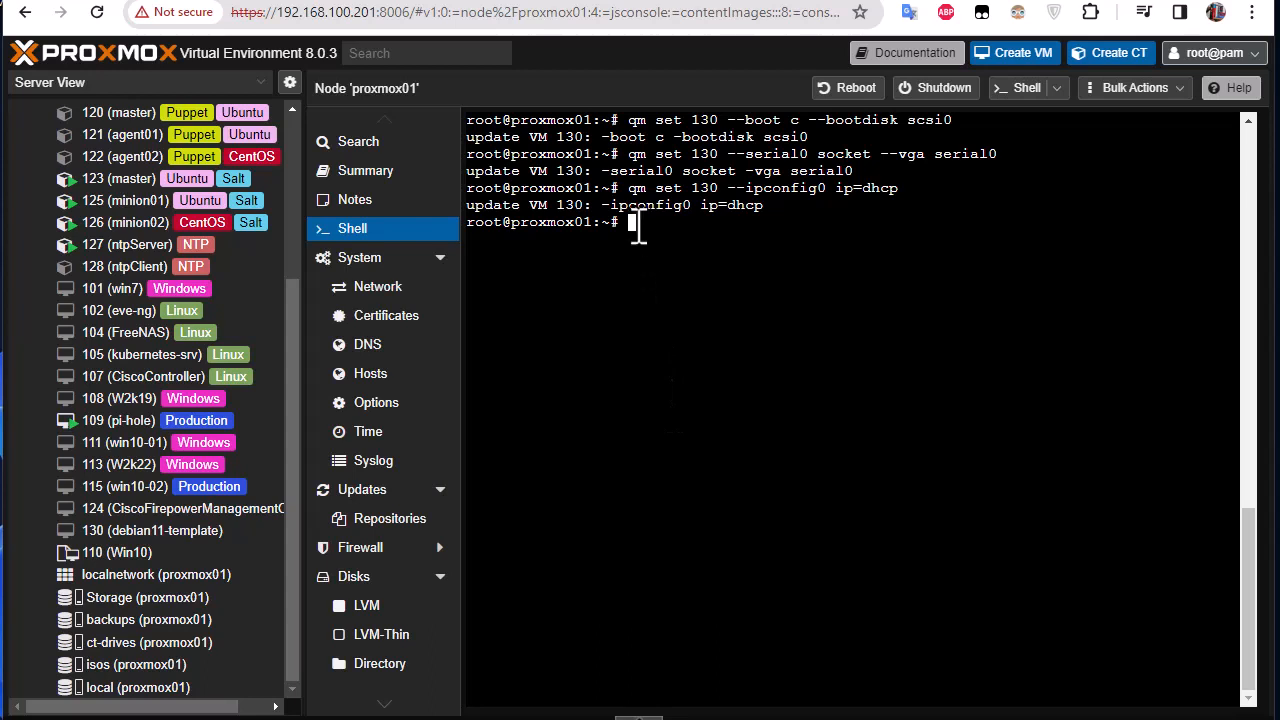
# Resize VM 130's scsi0 disk to 8G and convert VM 130 into a template
pyautogui.rightClick(638, 224)
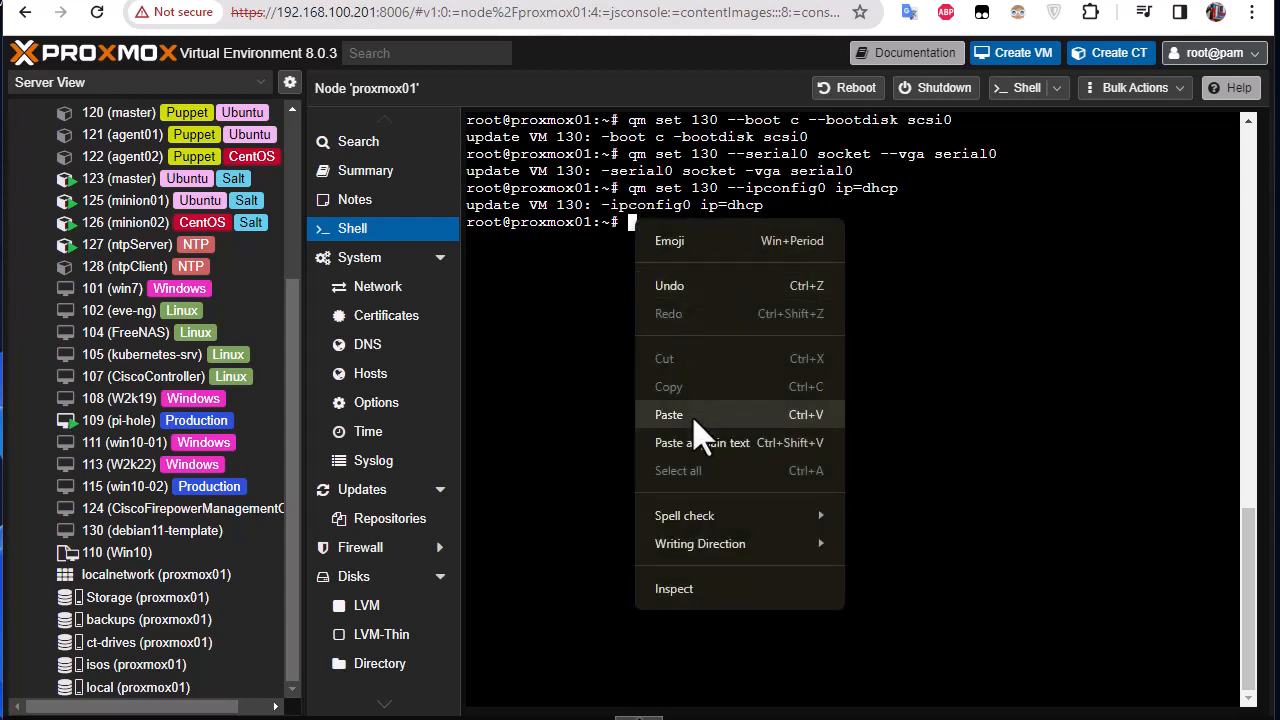
pyautogui.click(668, 414)
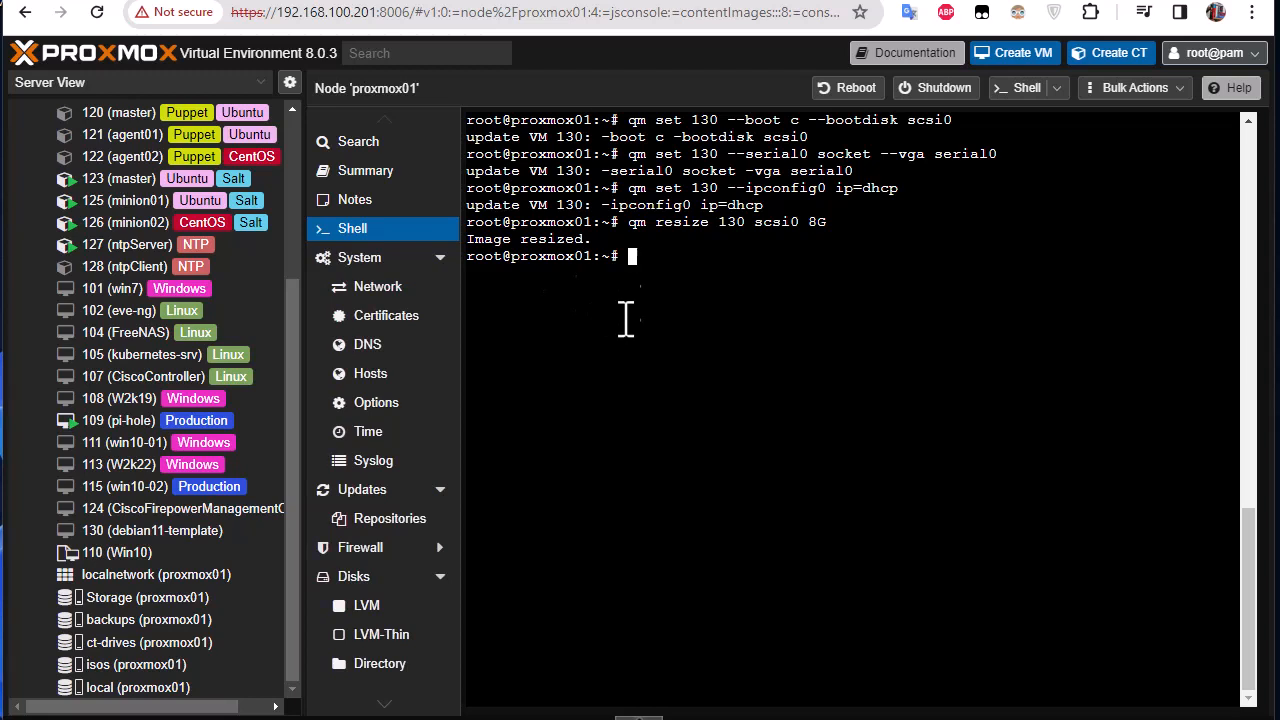
pyautogui.write('qm template 130')
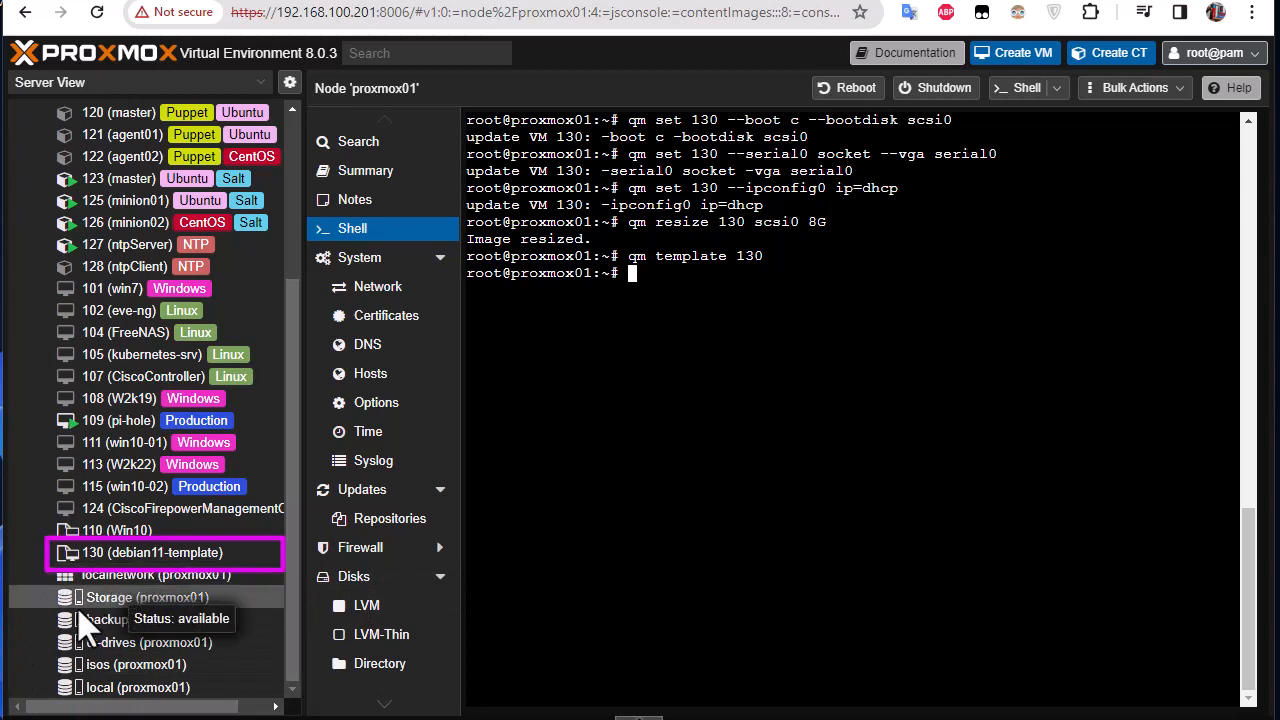
pyautogui.moveTo(76, 554)
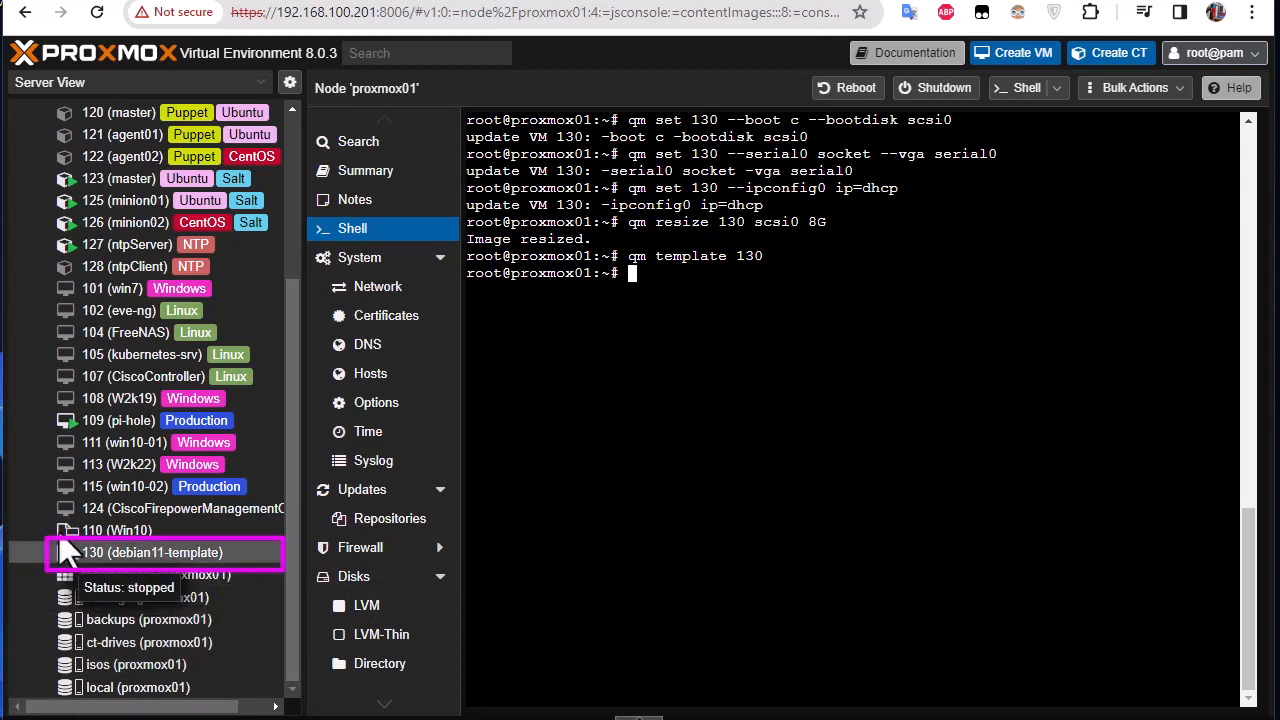
pyautogui.moveTo(88, 642)
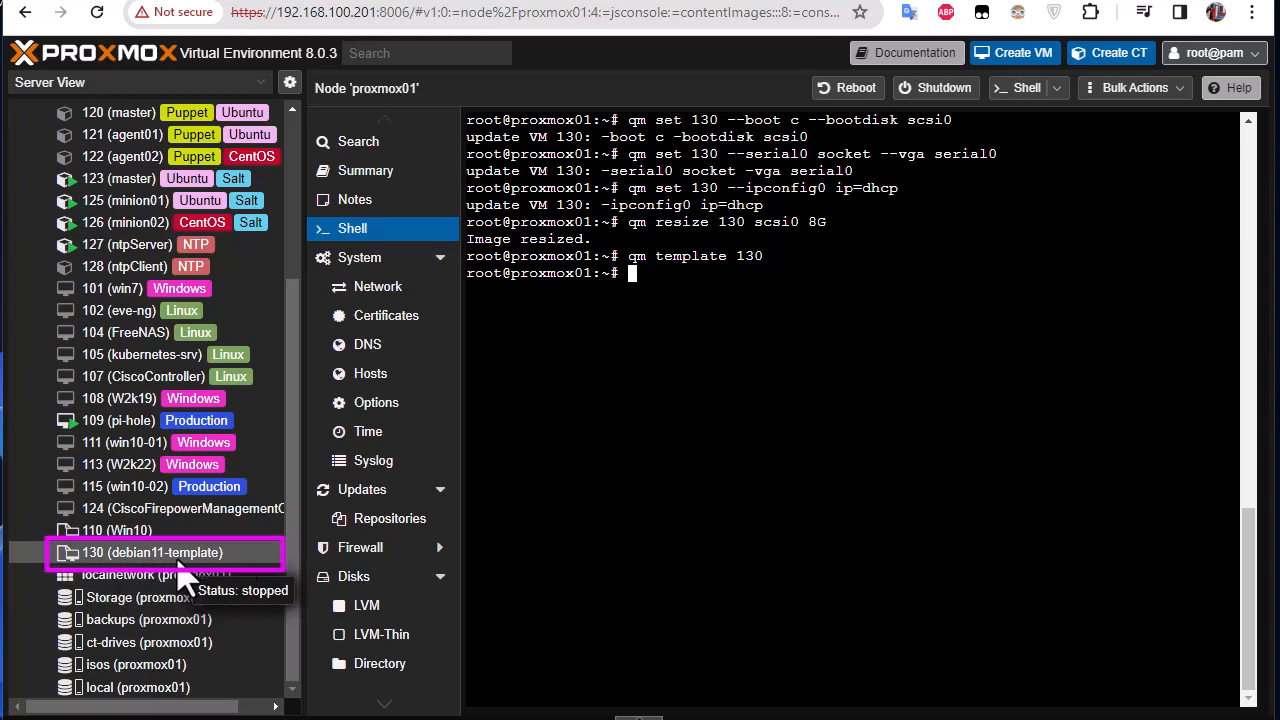
pyautogui.moveTo(584, 472)
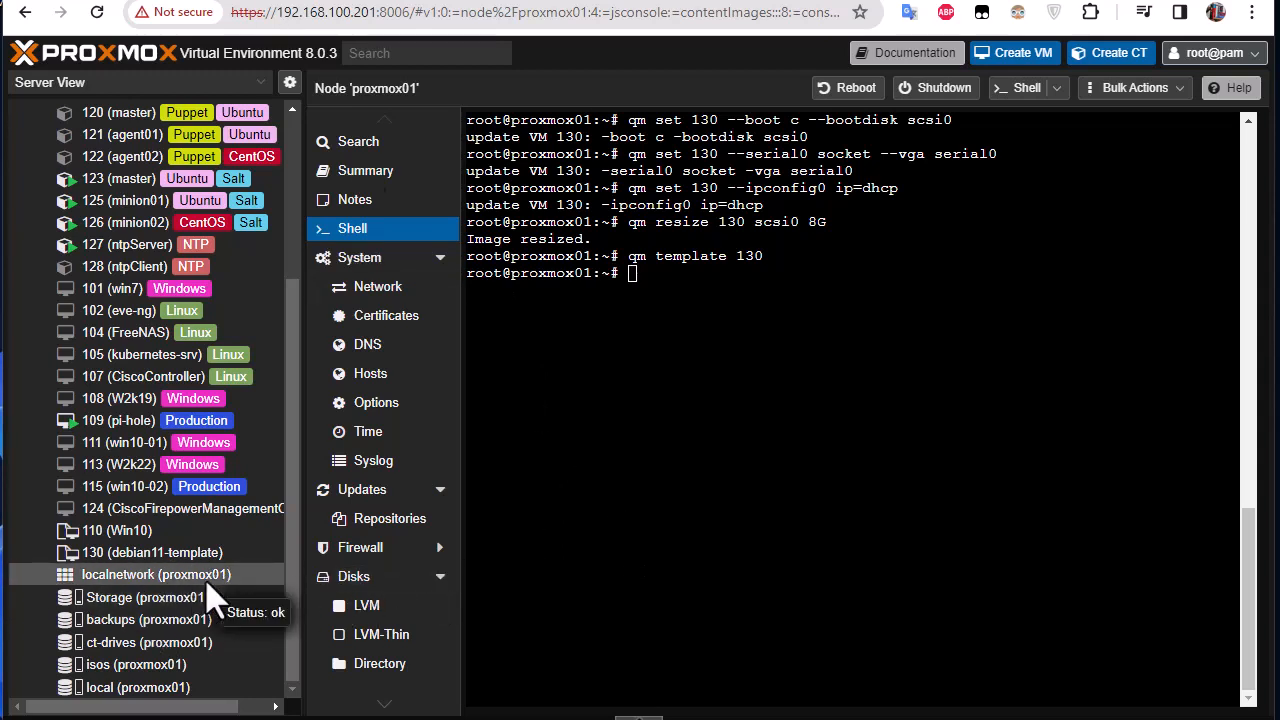
pyautogui.moveTo(304, 610)
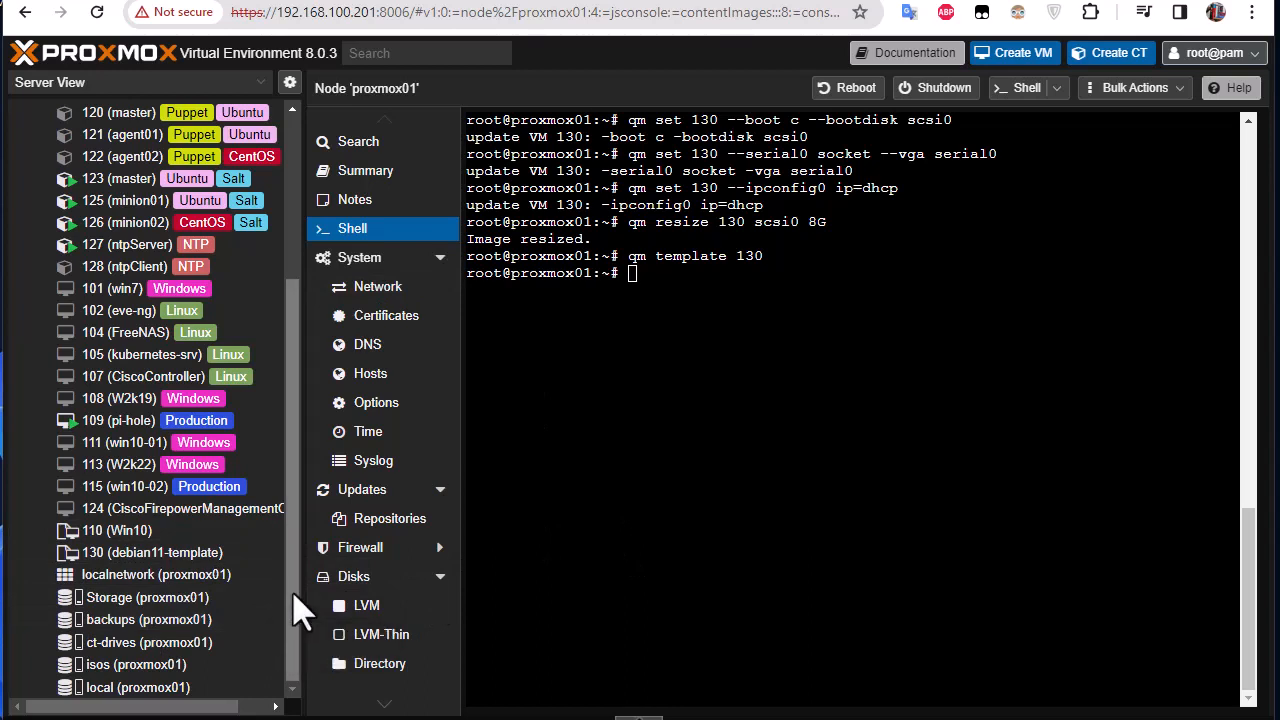
pyautogui.moveTo(132, 594)
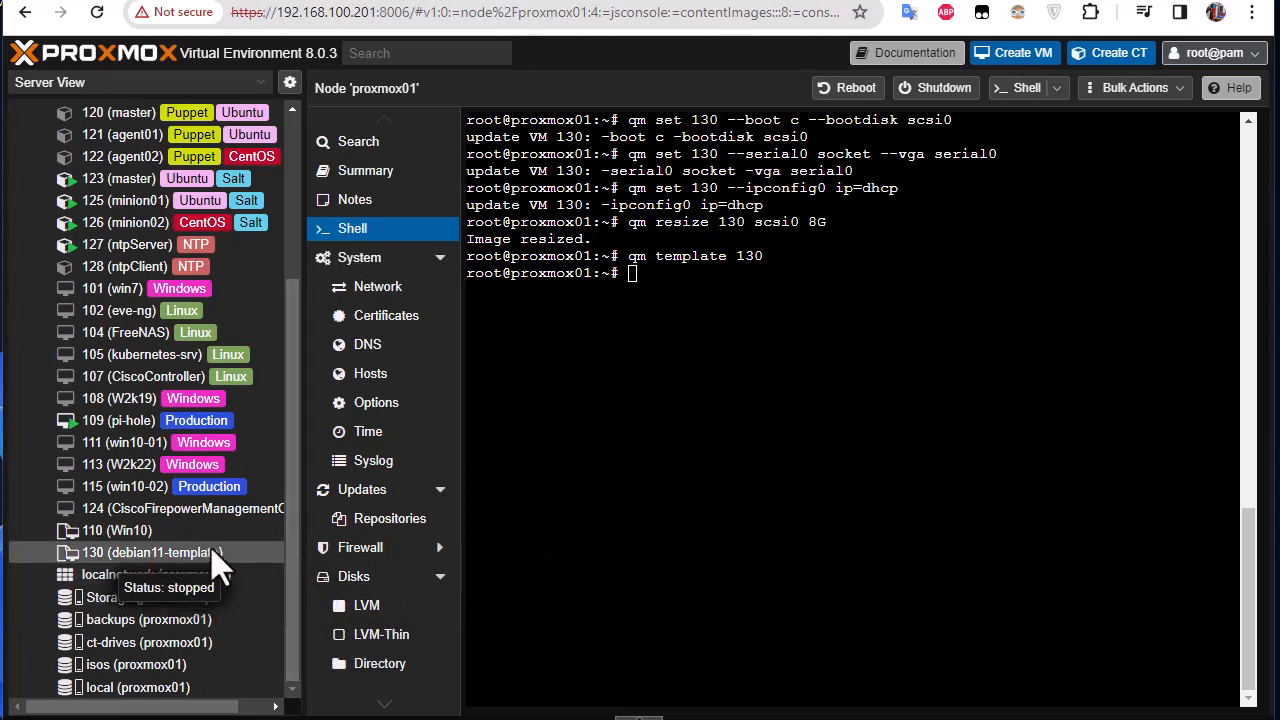
# Clone template 130 as VM 129 named debian11 using Full Clone mode
pyautogui.rightClick(150, 552)
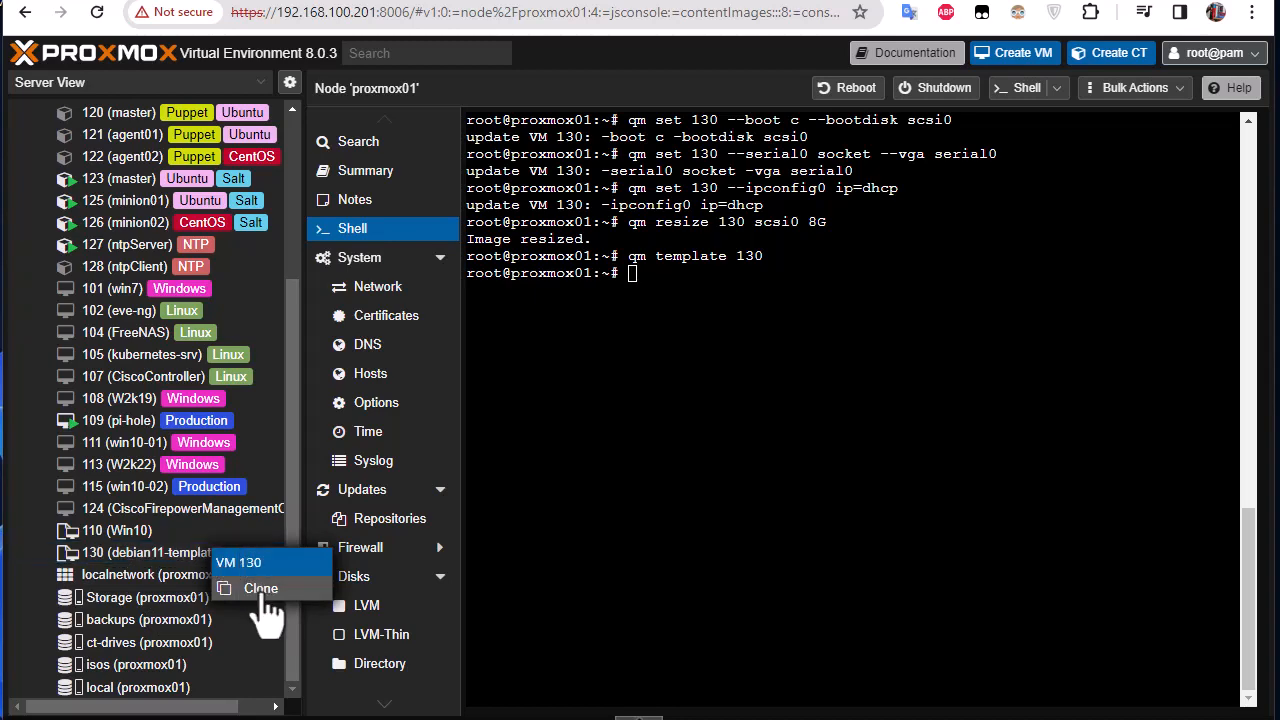
pyautogui.click(260, 588)
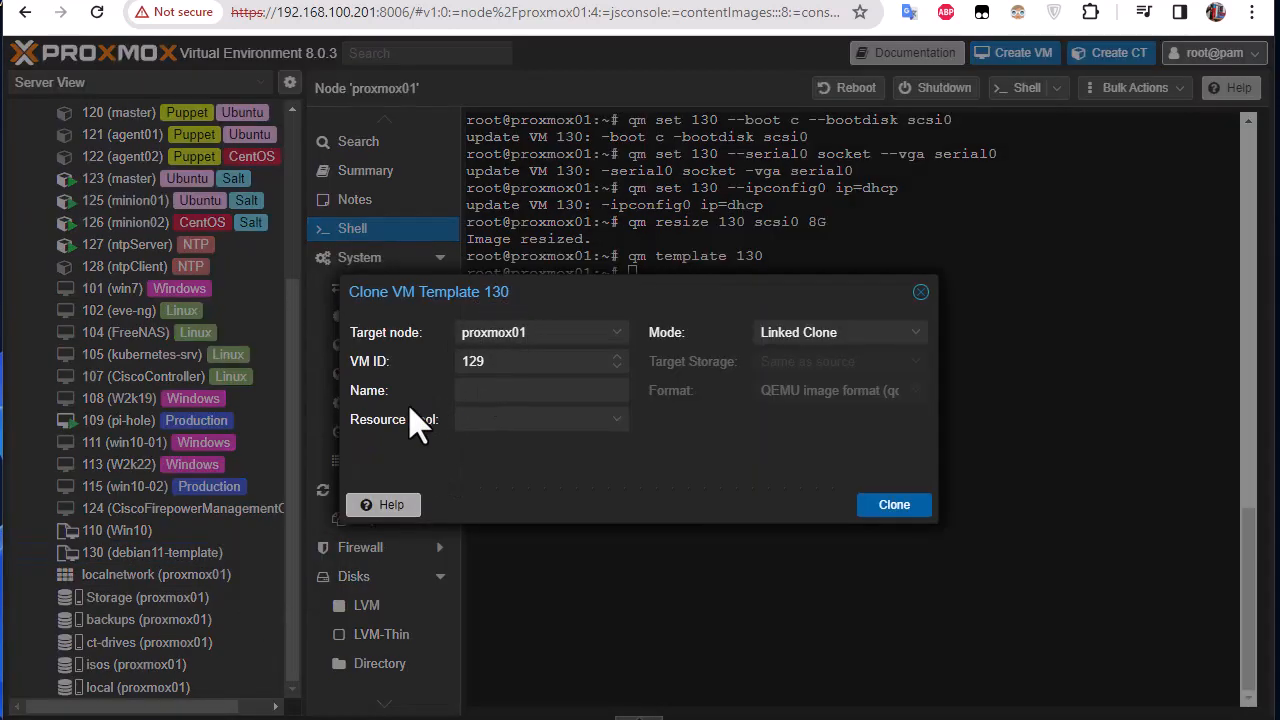
pyautogui.write('debian11')
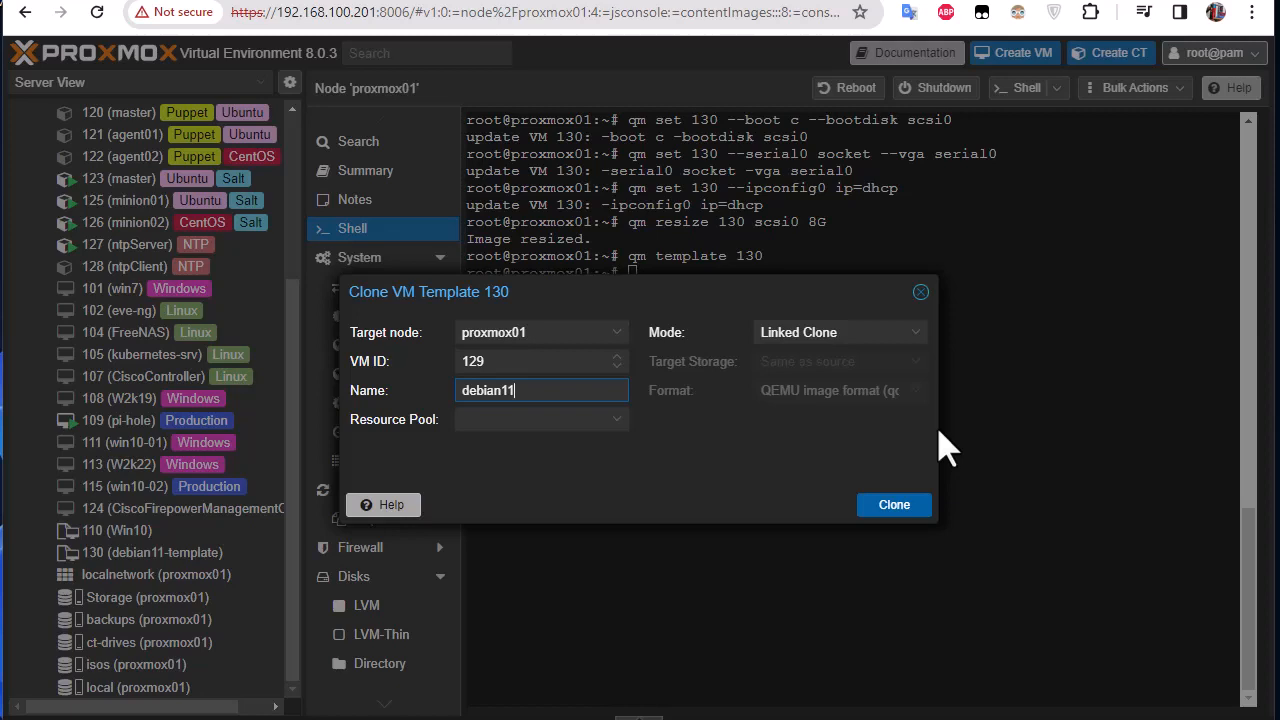
pyautogui.moveTo(610, 470)
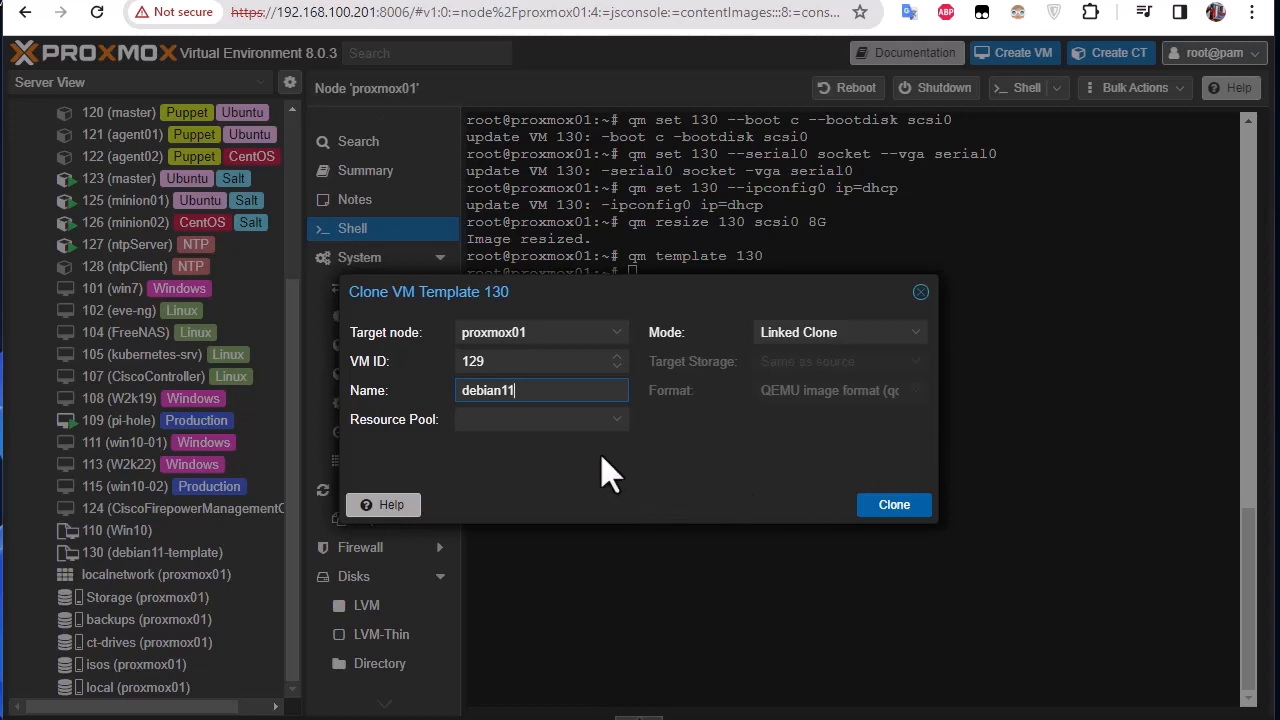
pyautogui.moveTo(744, 358)
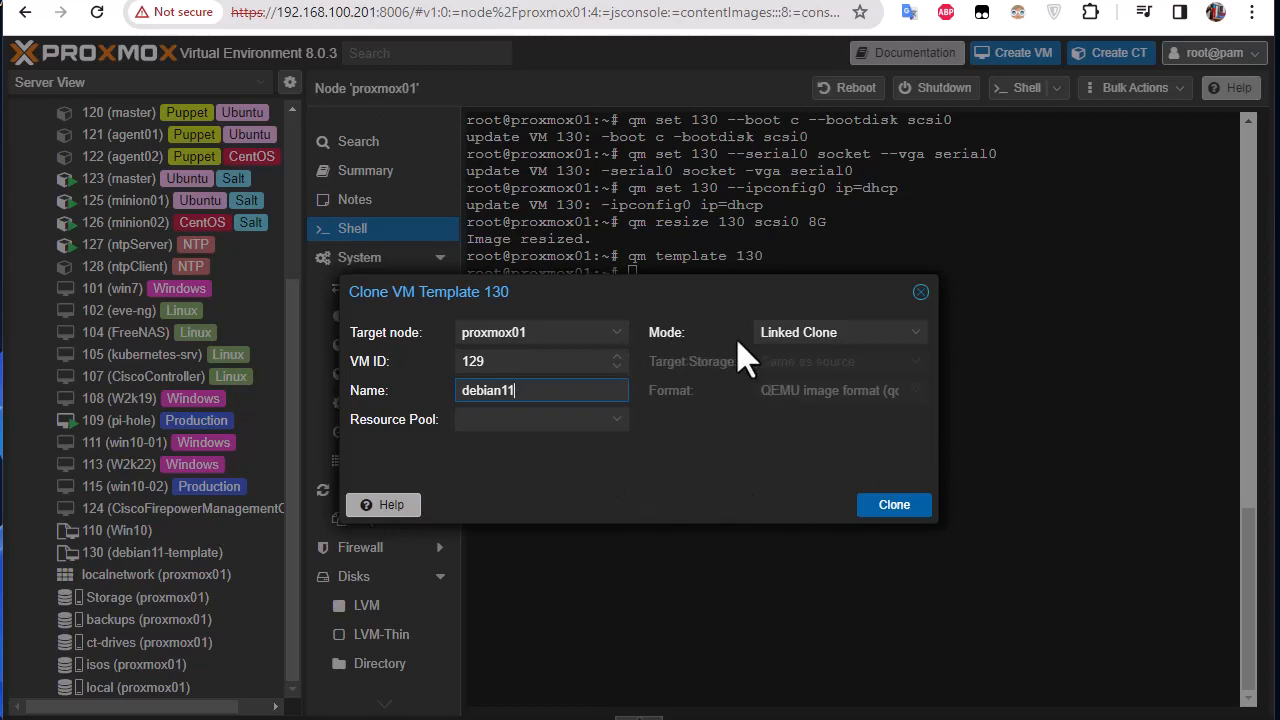
pyautogui.click(838, 332)
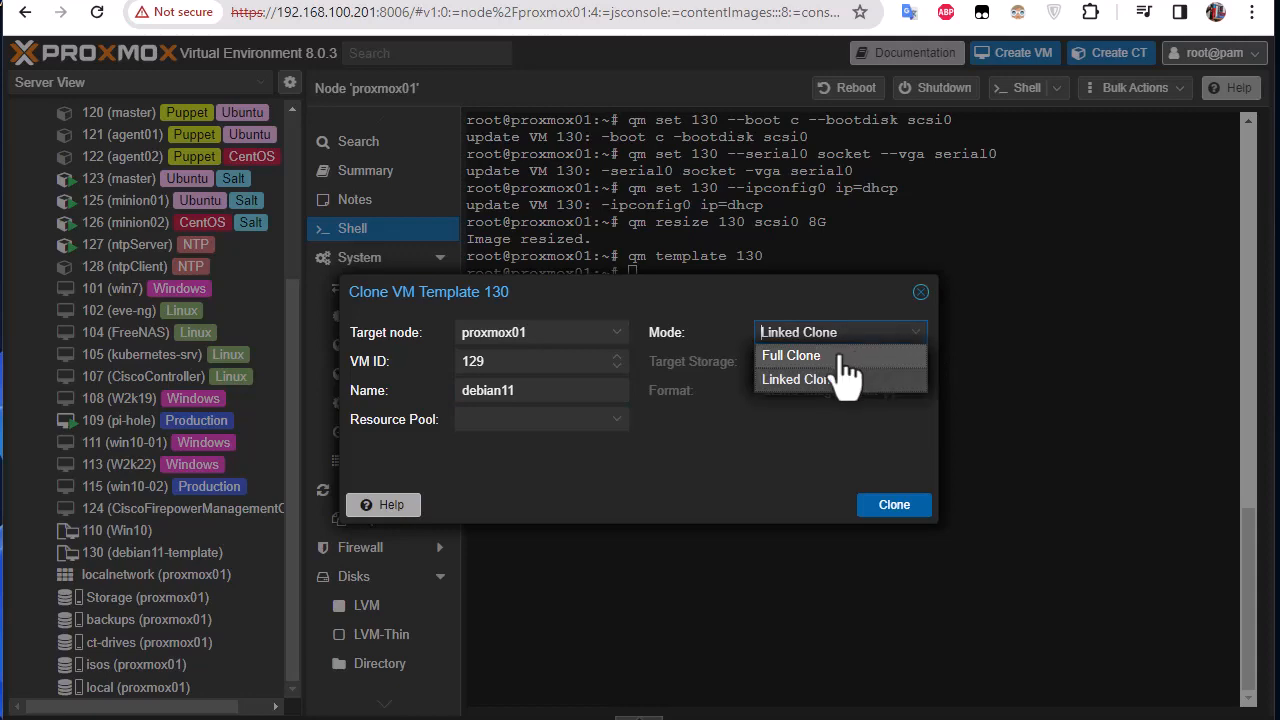
pyautogui.click(790, 356)
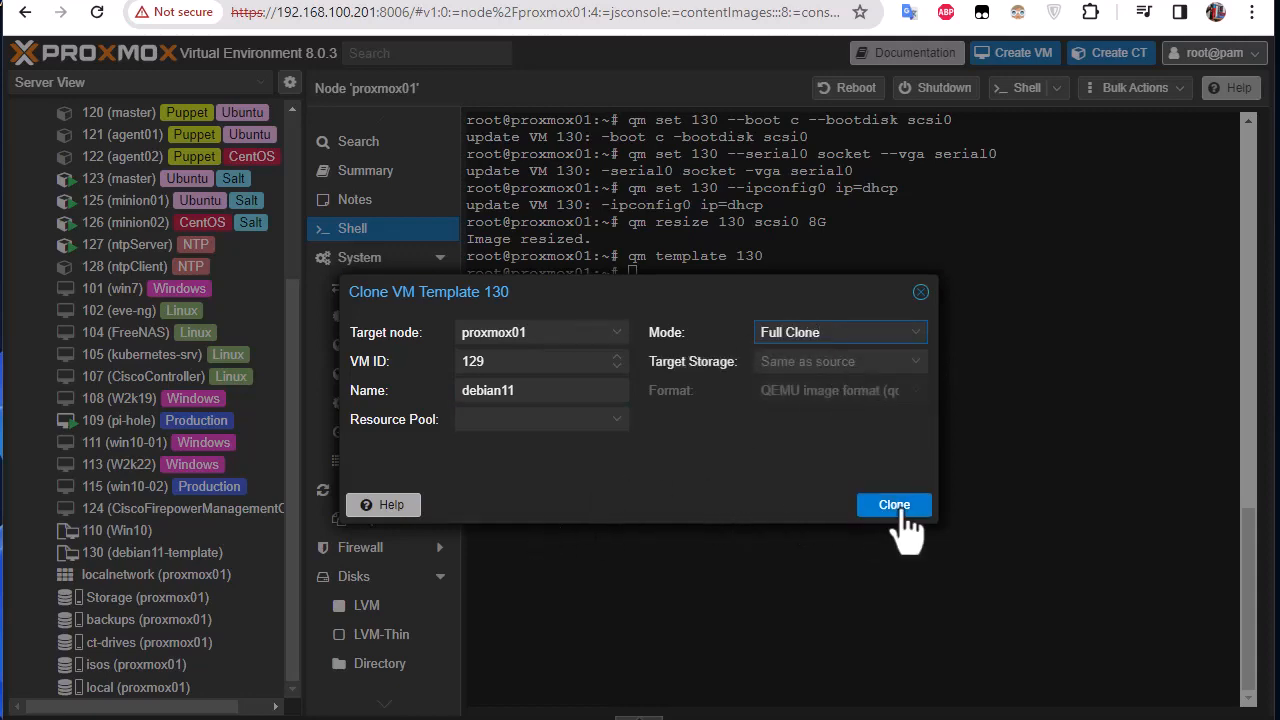
pyautogui.click(892, 504)
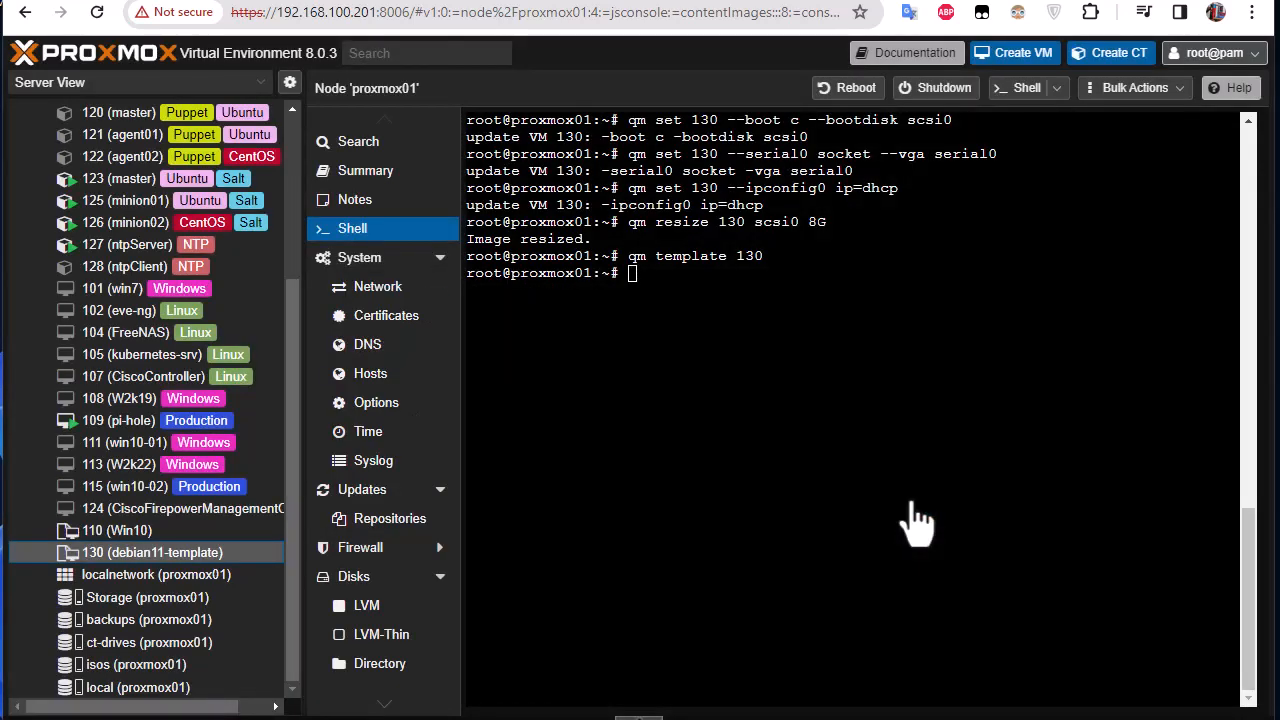
pyautogui.moveTo(716, 520)
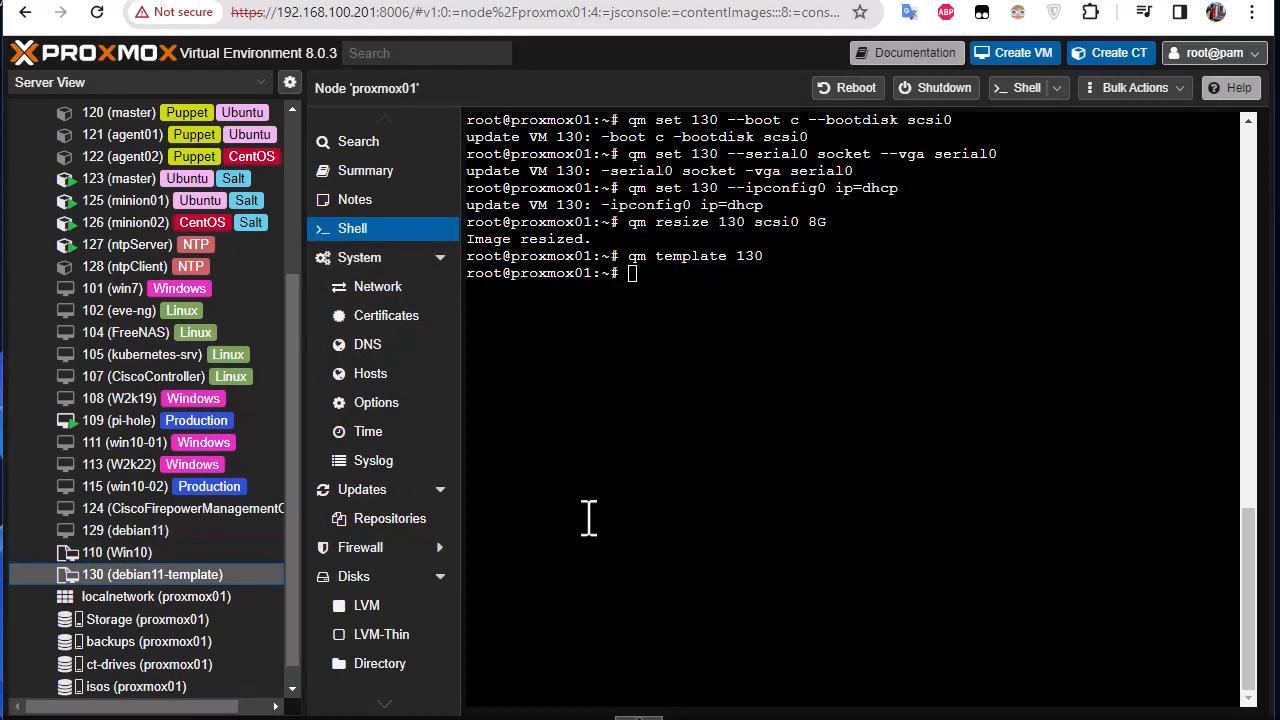
pyautogui.moveTo(360, 586)
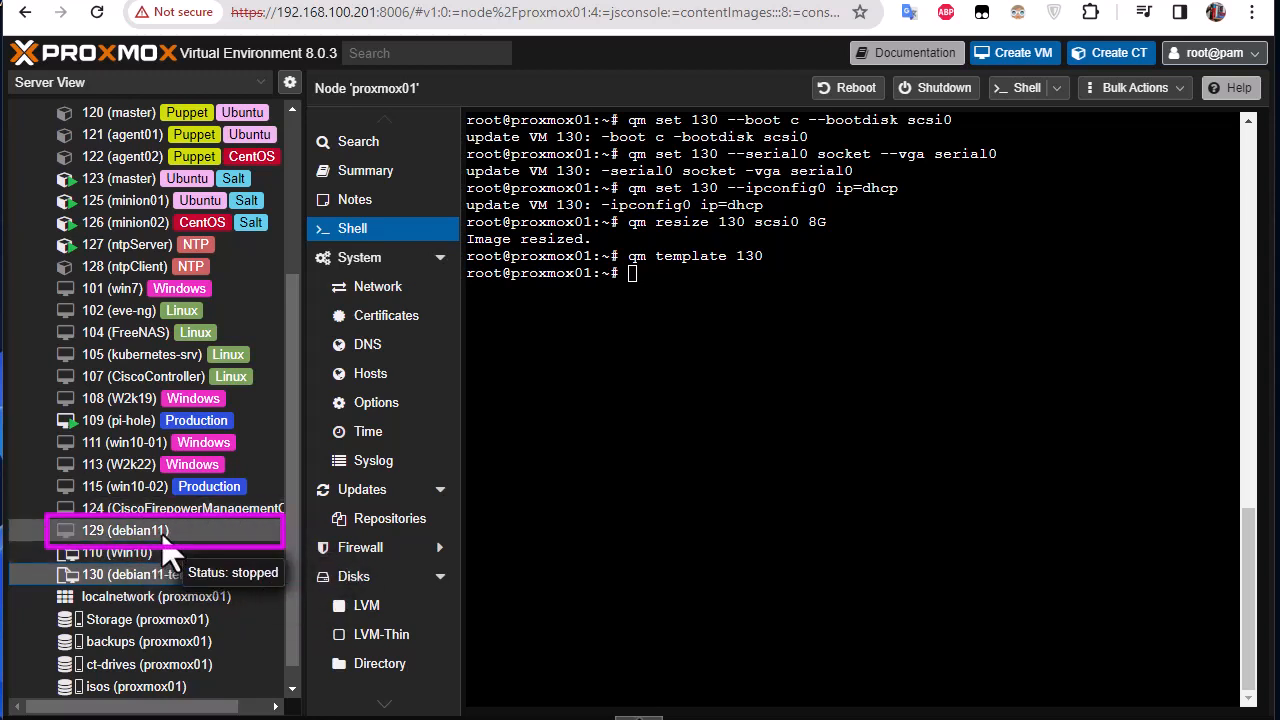
# Set VM 129's cloud-init user to amine and save a password
pyautogui.click(126, 530)
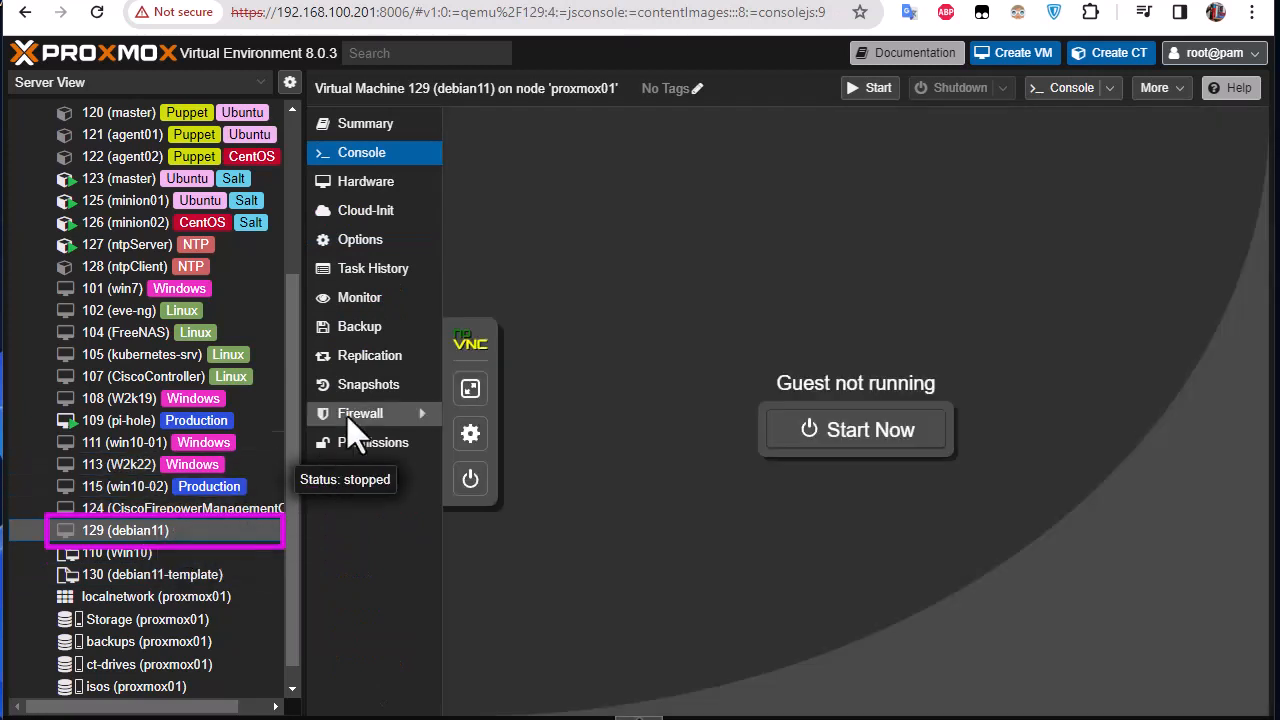
pyautogui.moveTo(140, 376)
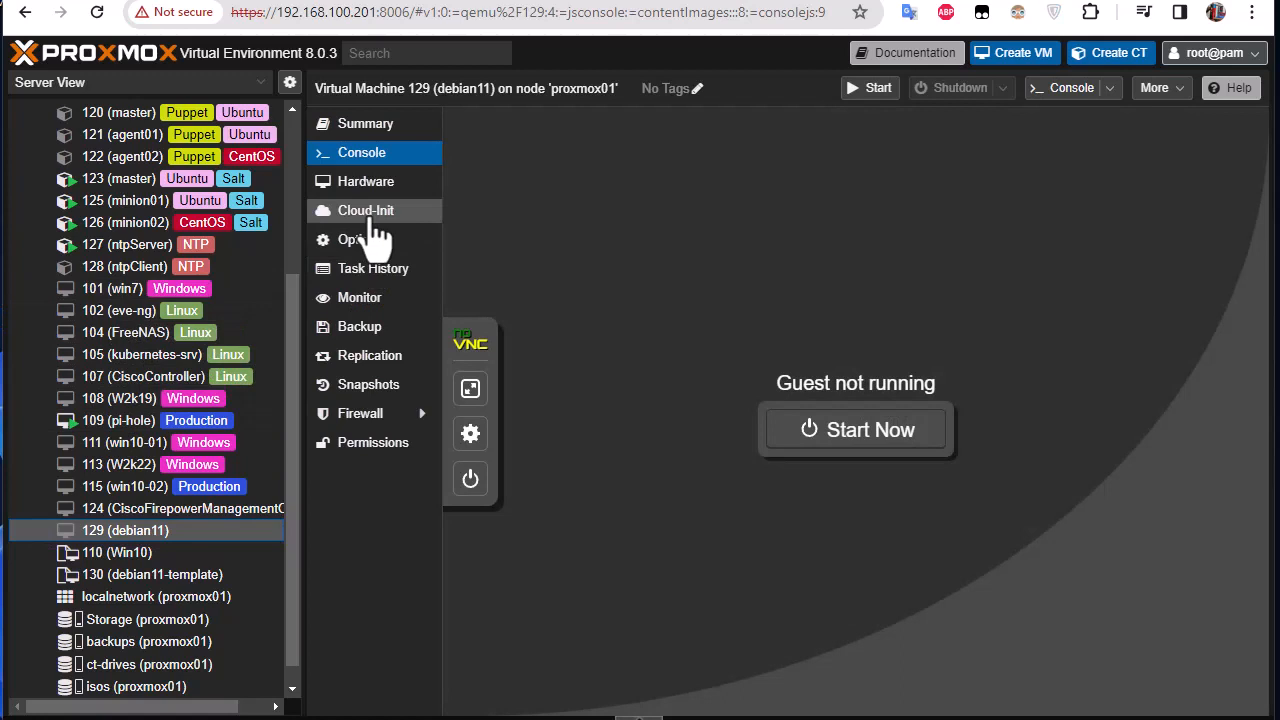
pyautogui.click(364, 210)
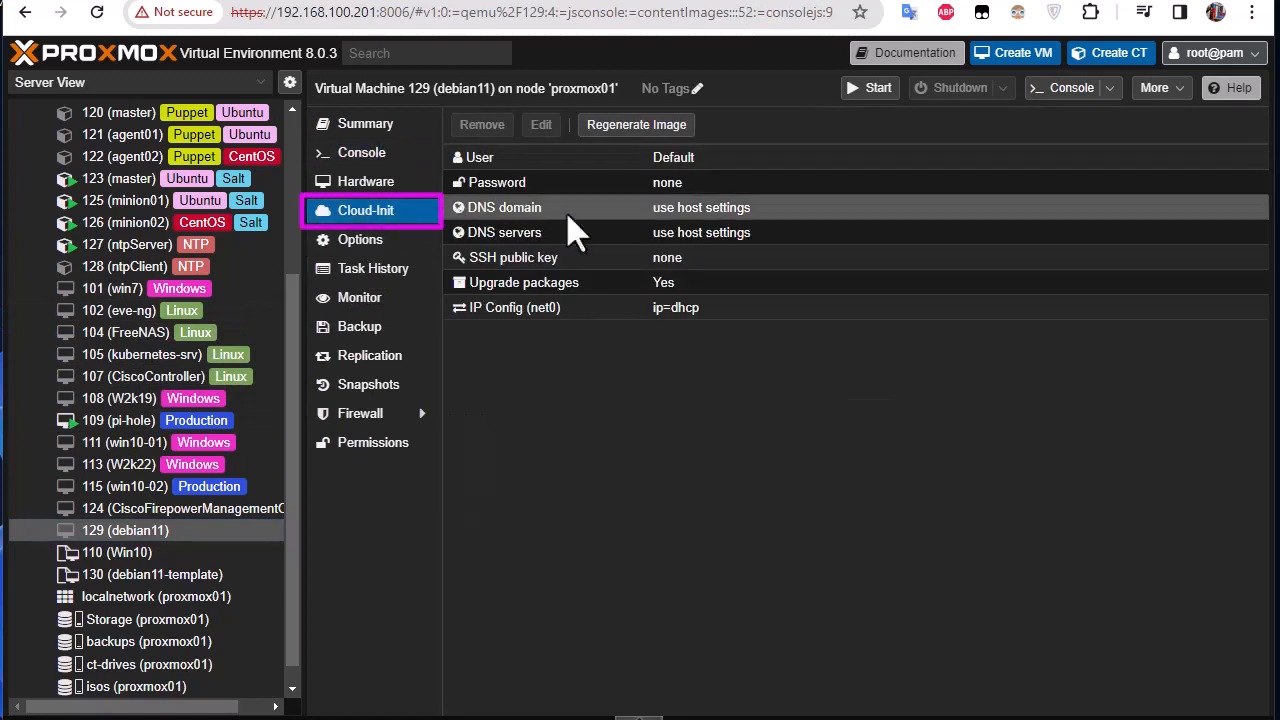
pyautogui.moveTo(538, 438)
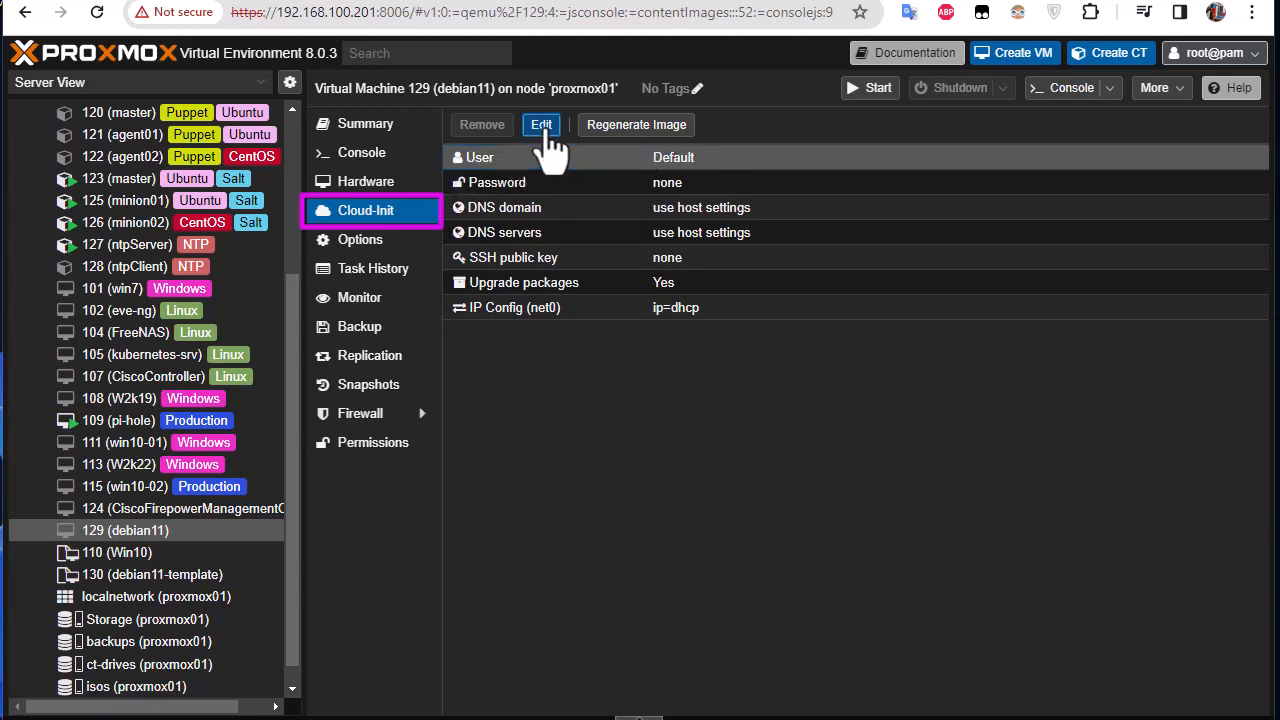
pyautogui.click(540, 124)
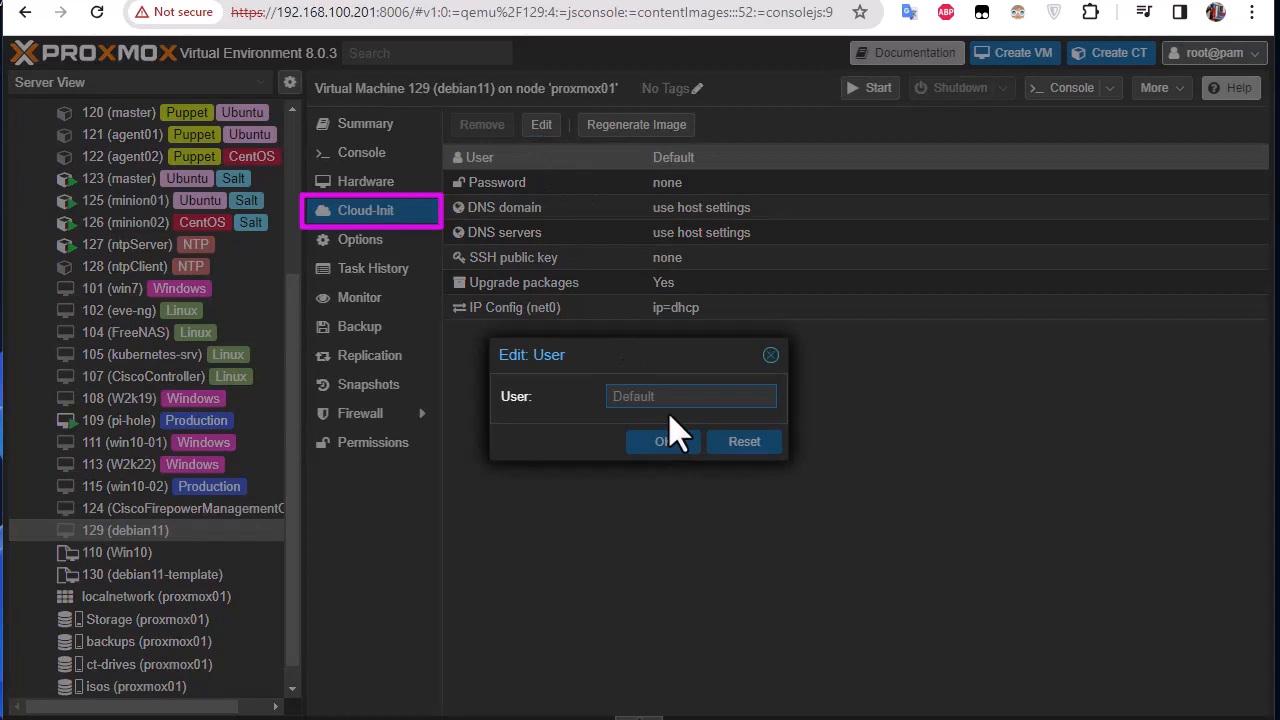
pyautogui.write('amine')
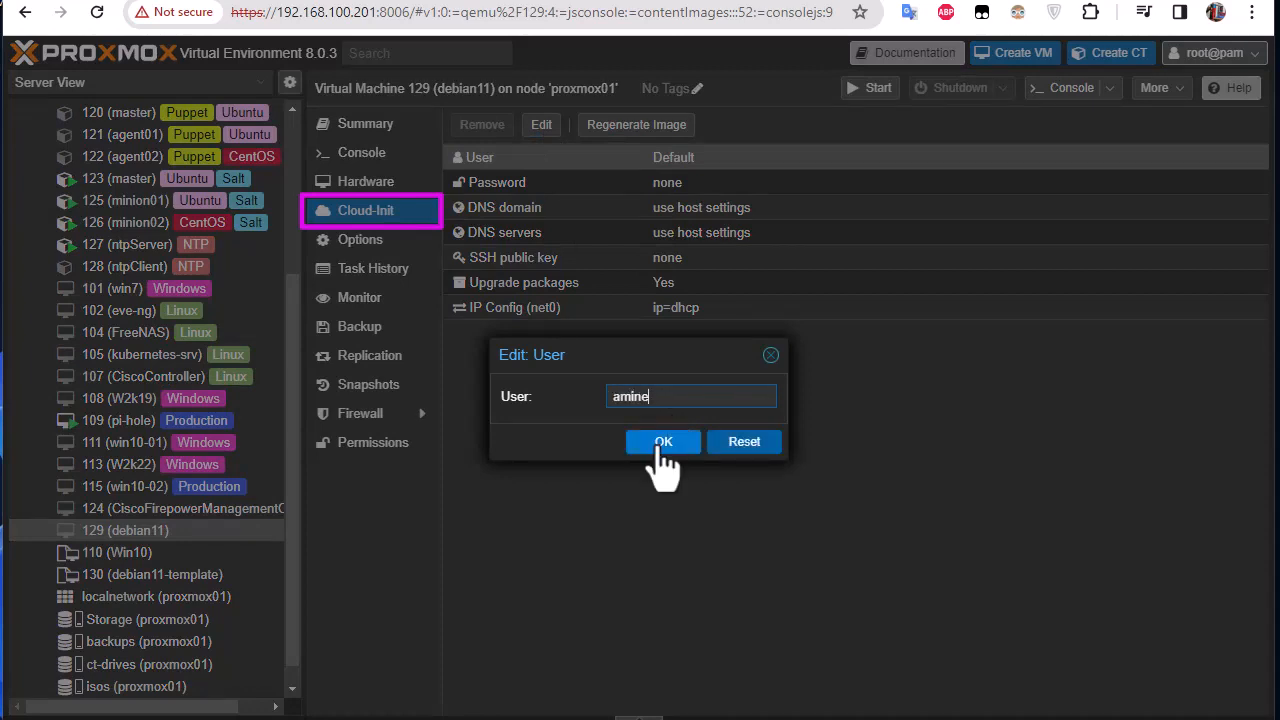
pyautogui.click(662, 442)
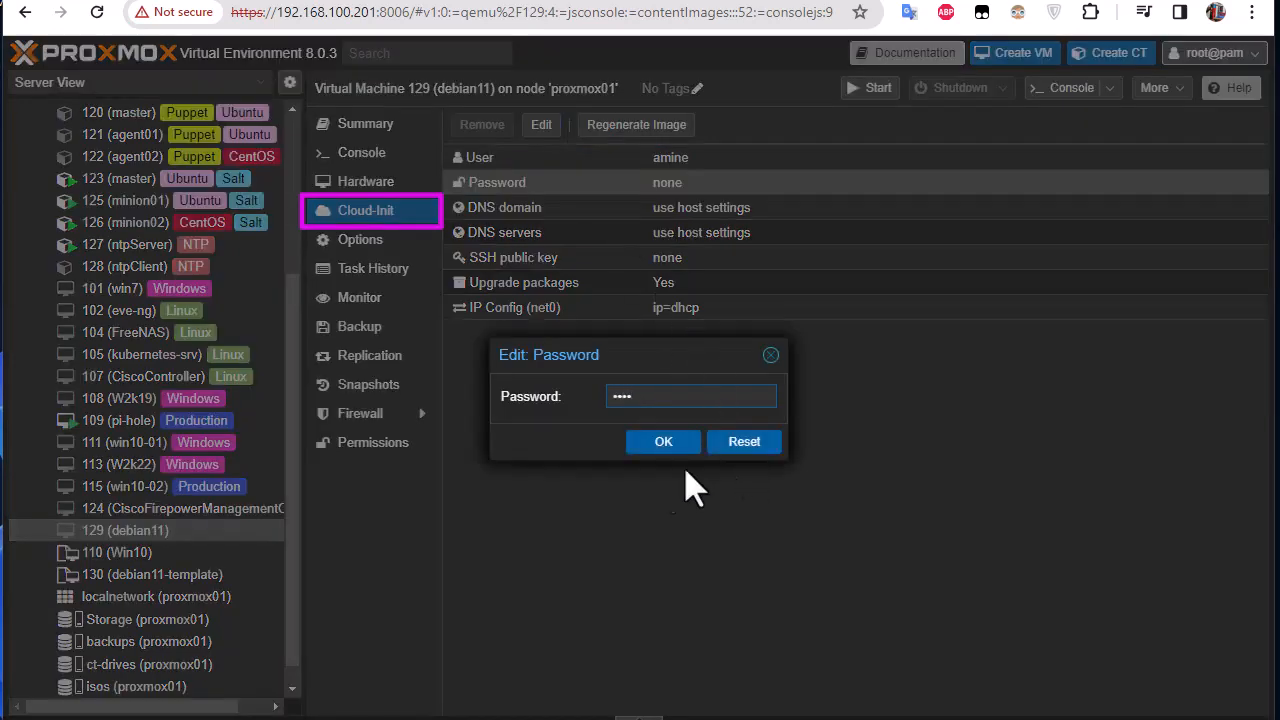
pyautogui.click(662, 442)
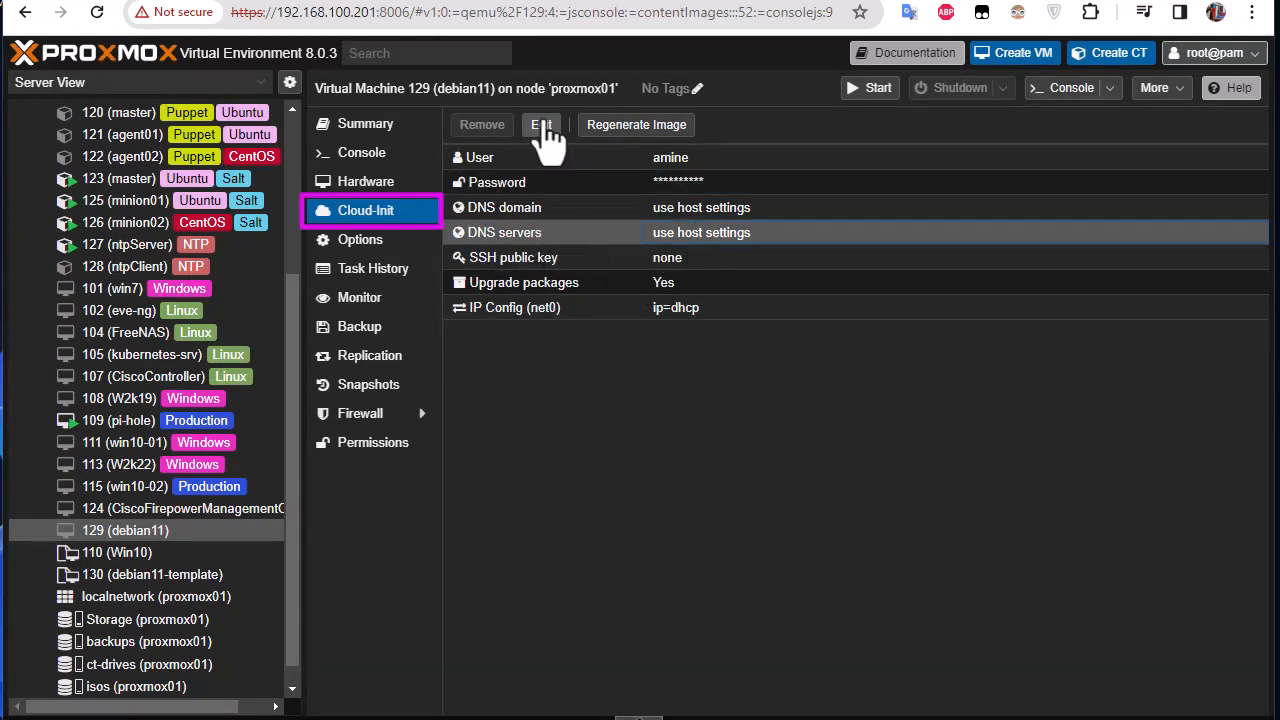
# Set VM 129's cloud-init DNS servers to 8.8.8.8
pyautogui.click(540, 124)
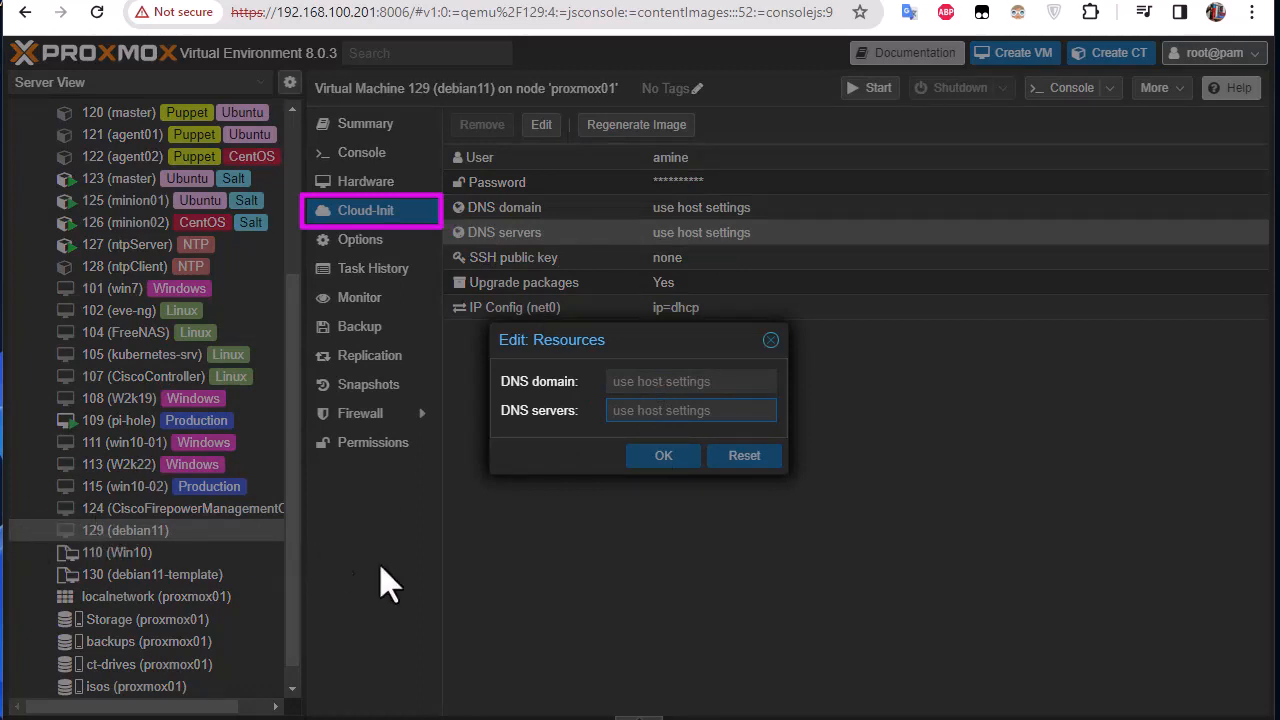
pyautogui.write('8')
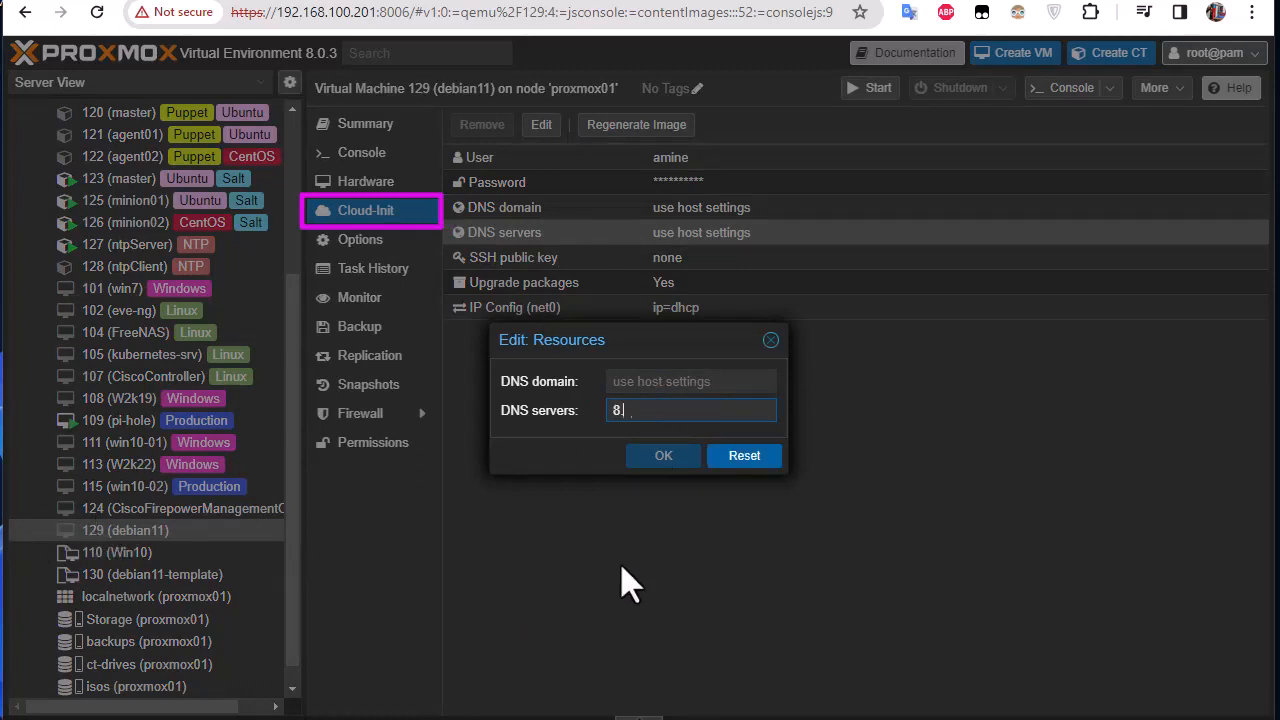
pyautogui.write('.8.8.8')
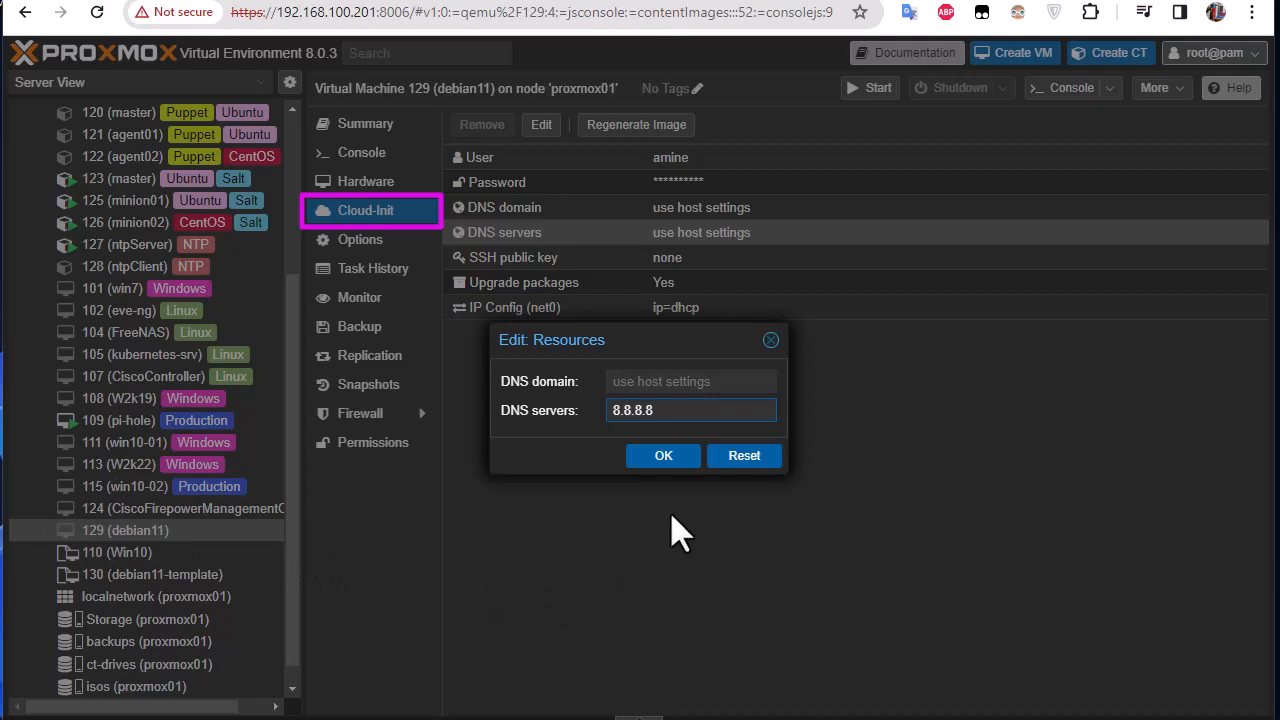
pyautogui.click(662, 456)
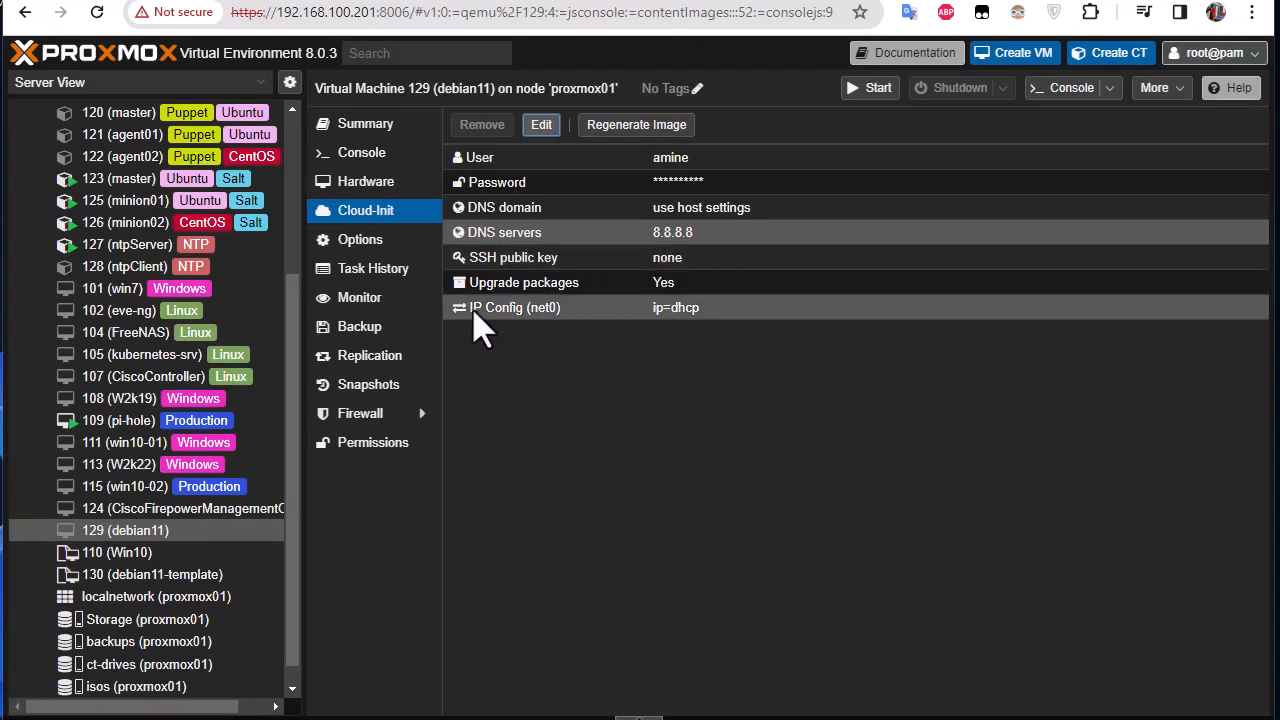
pyautogui.moveTo(690, 316)
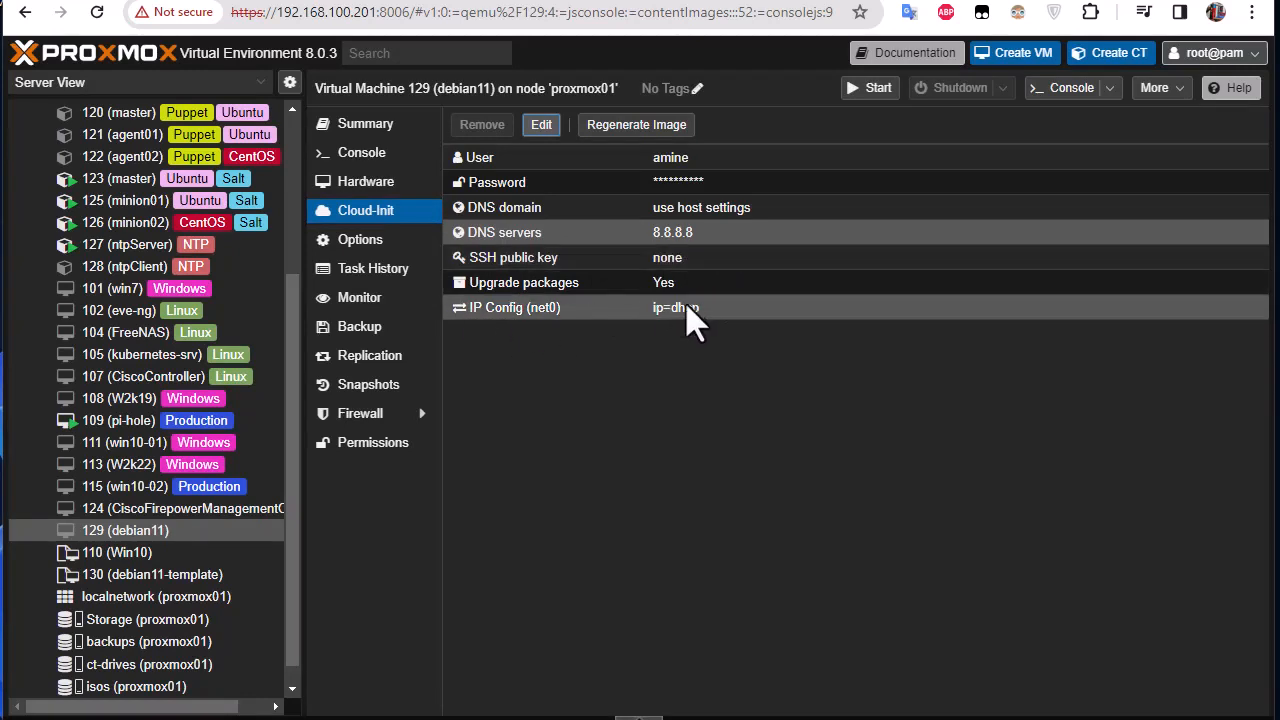
pyautogui.moveTo(136, 530)
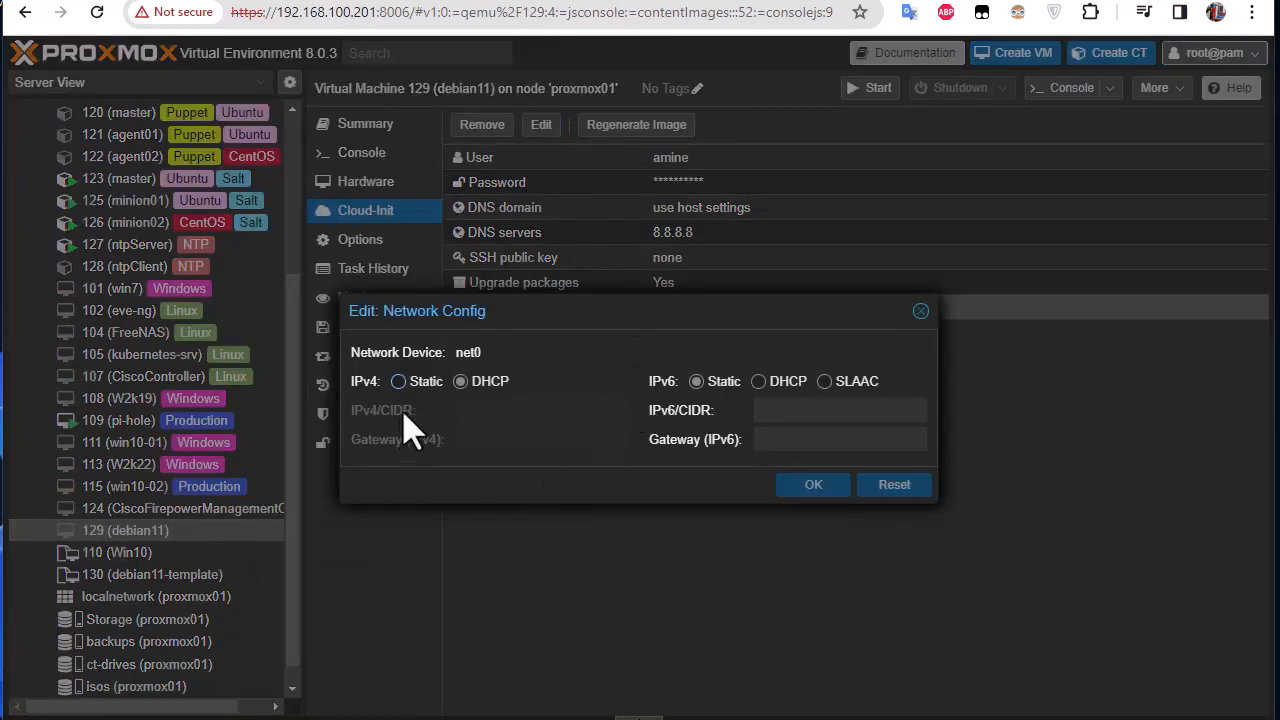
# Set net0 to static IPv4 192.168.100.6/14 with gateway 192.168.100.1
pyautogui.click(396, 380)
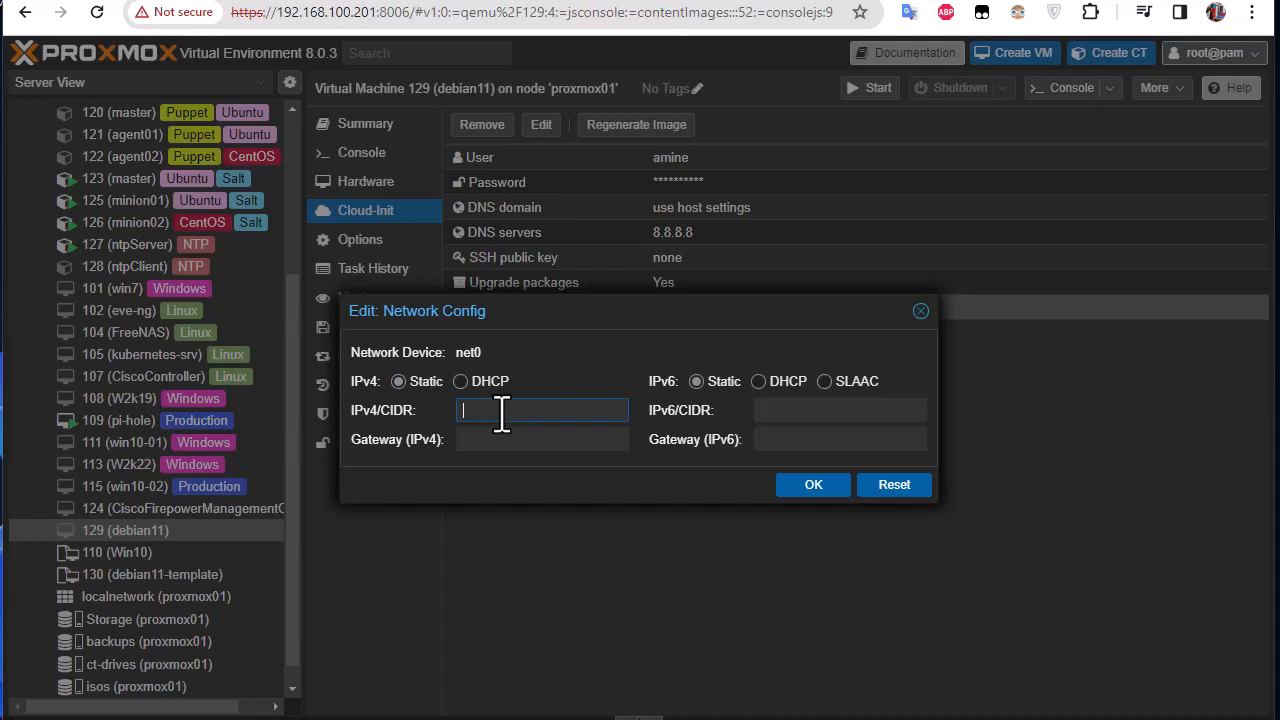
pyautogui.write('192.168.100.')
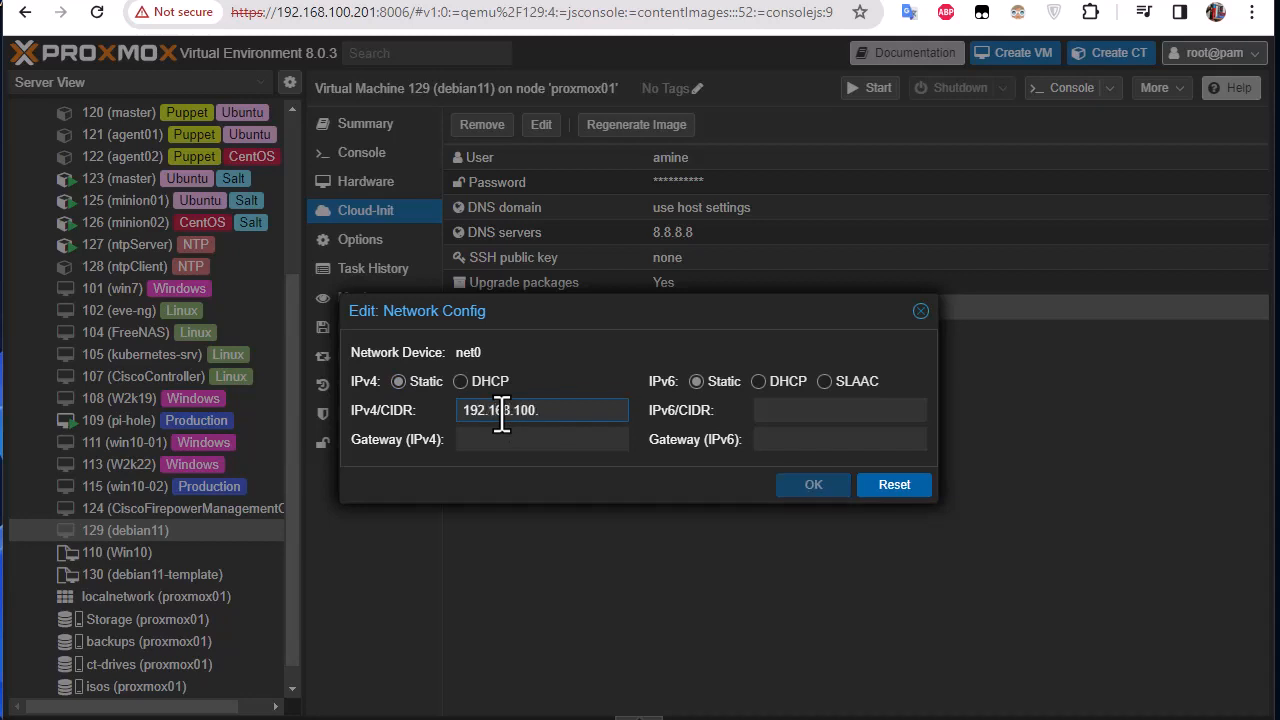
pyautogui.write('5')
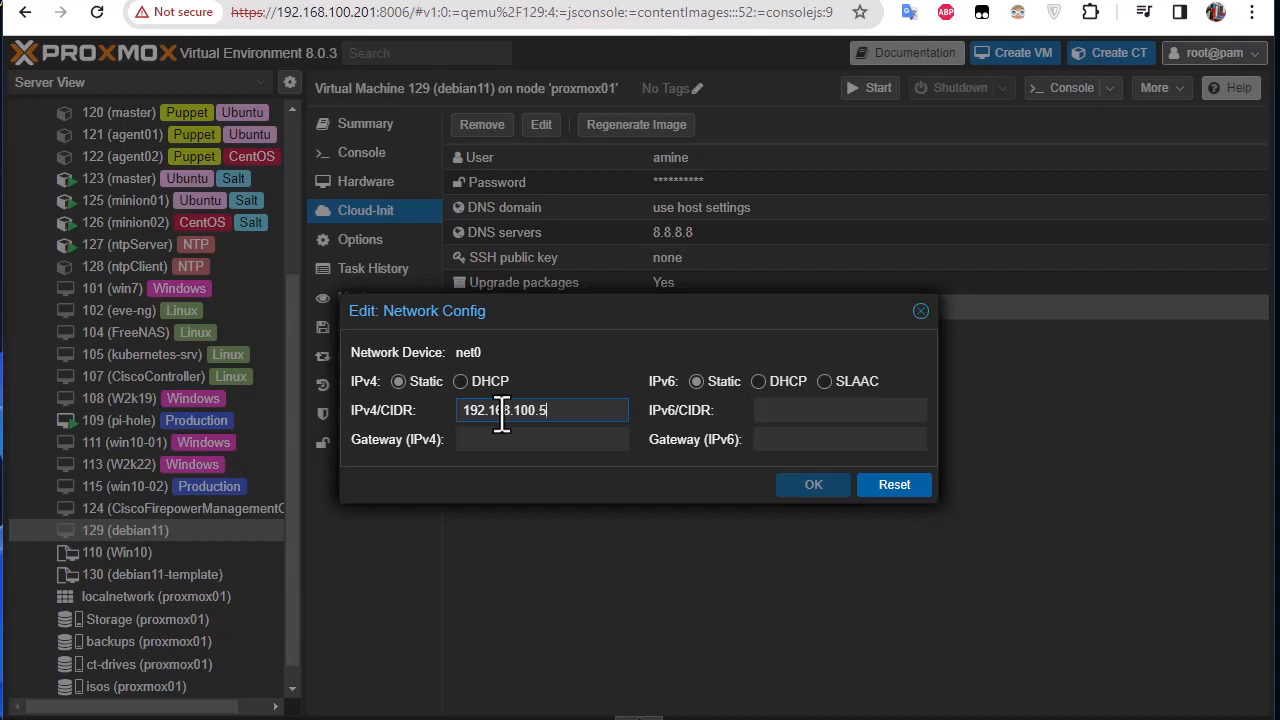
pyautogui.write('/14')
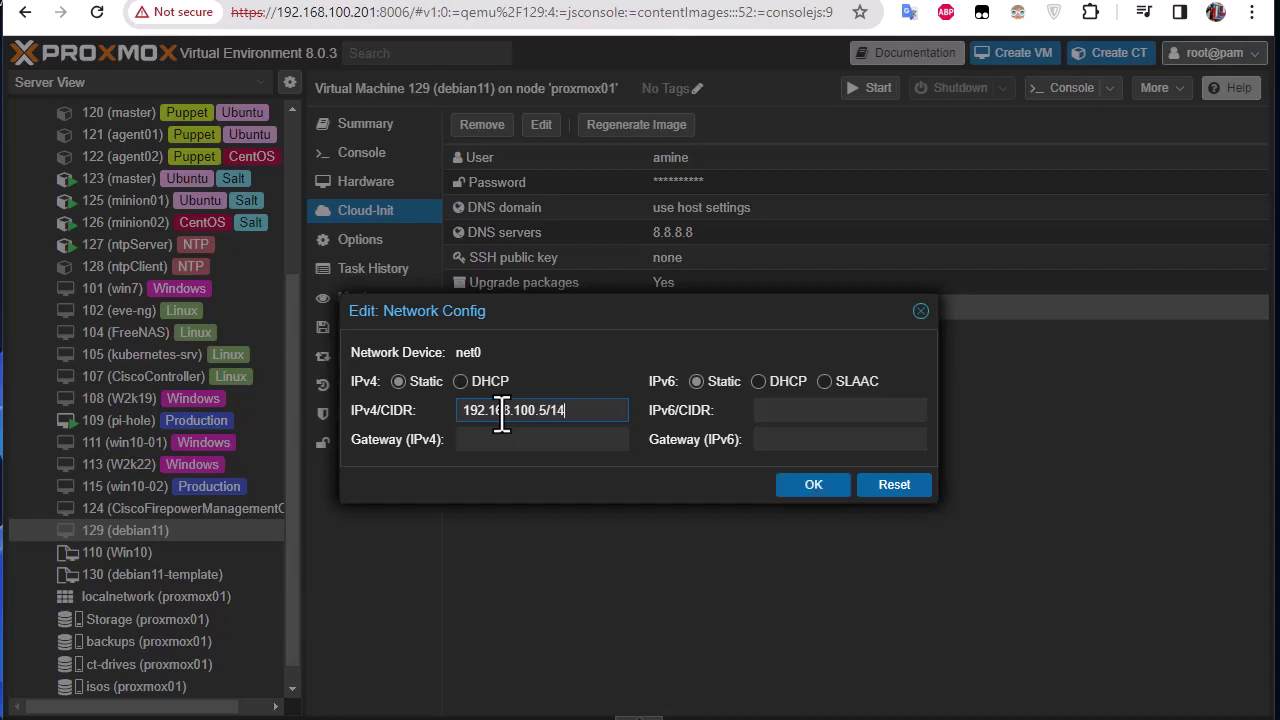
pyautogui.click(542, 440)
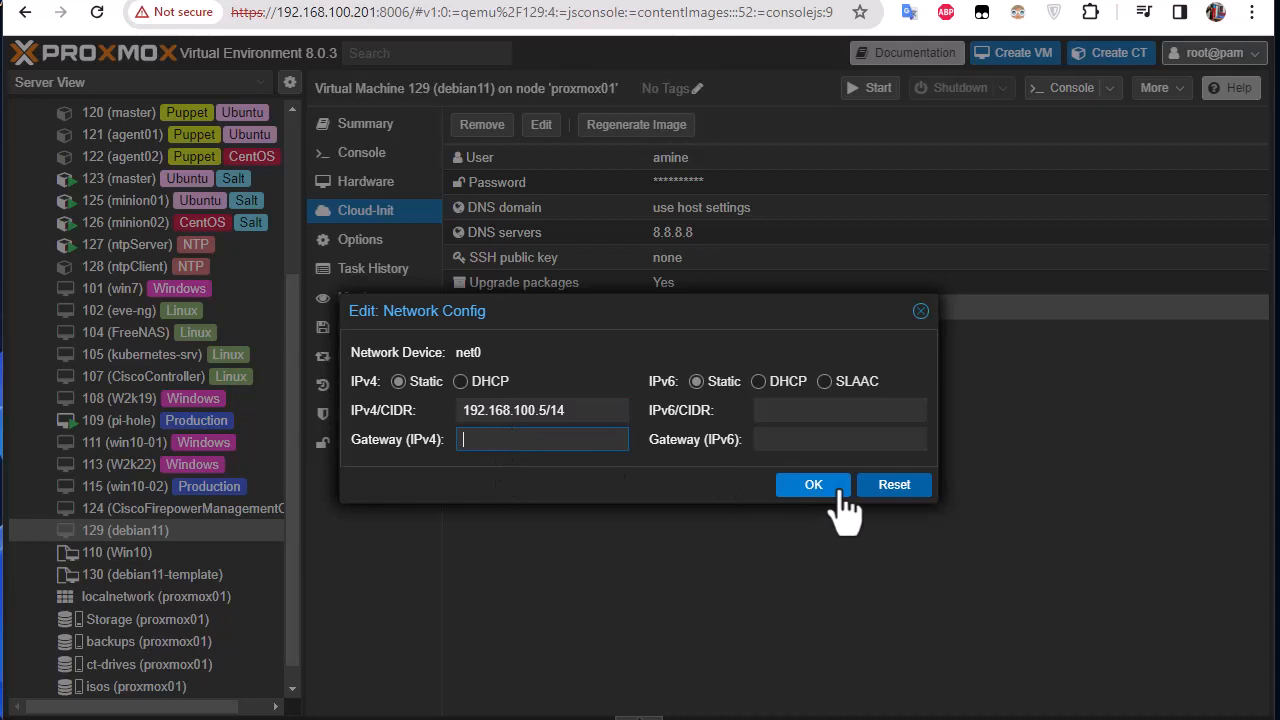
pyautogui.write('192.168.100.1')
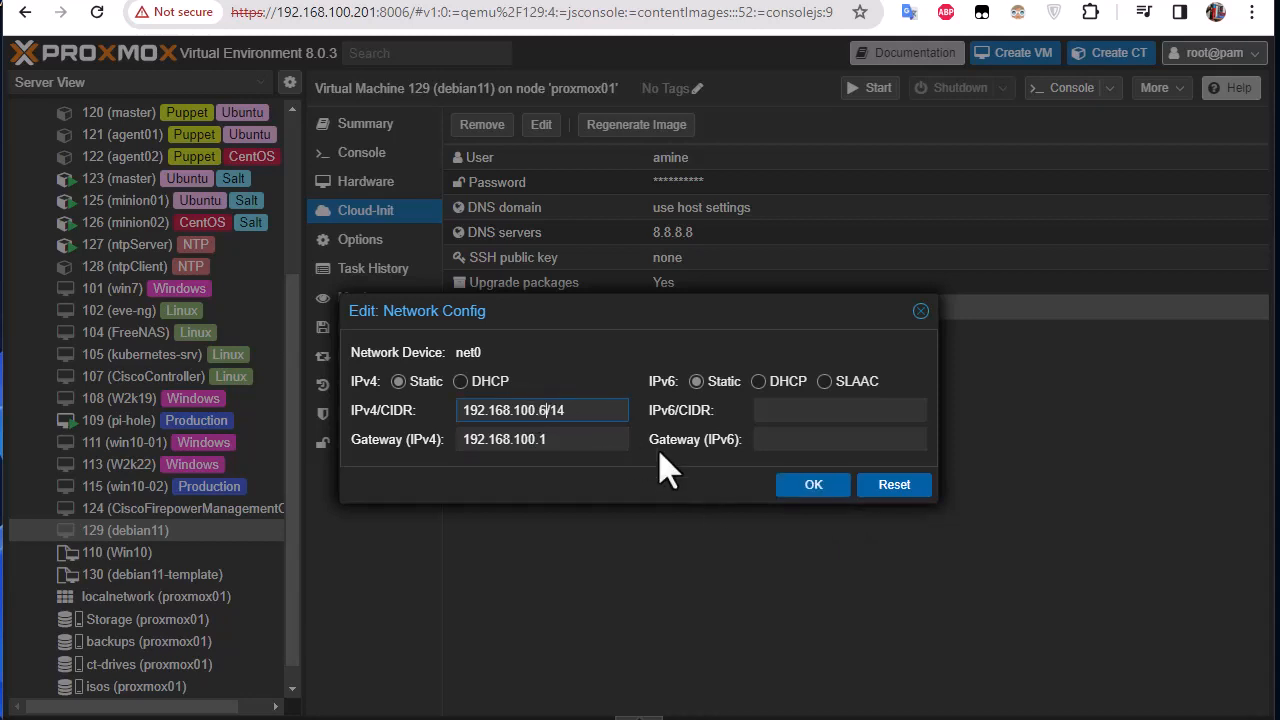
pyautogui.click(812, 484)
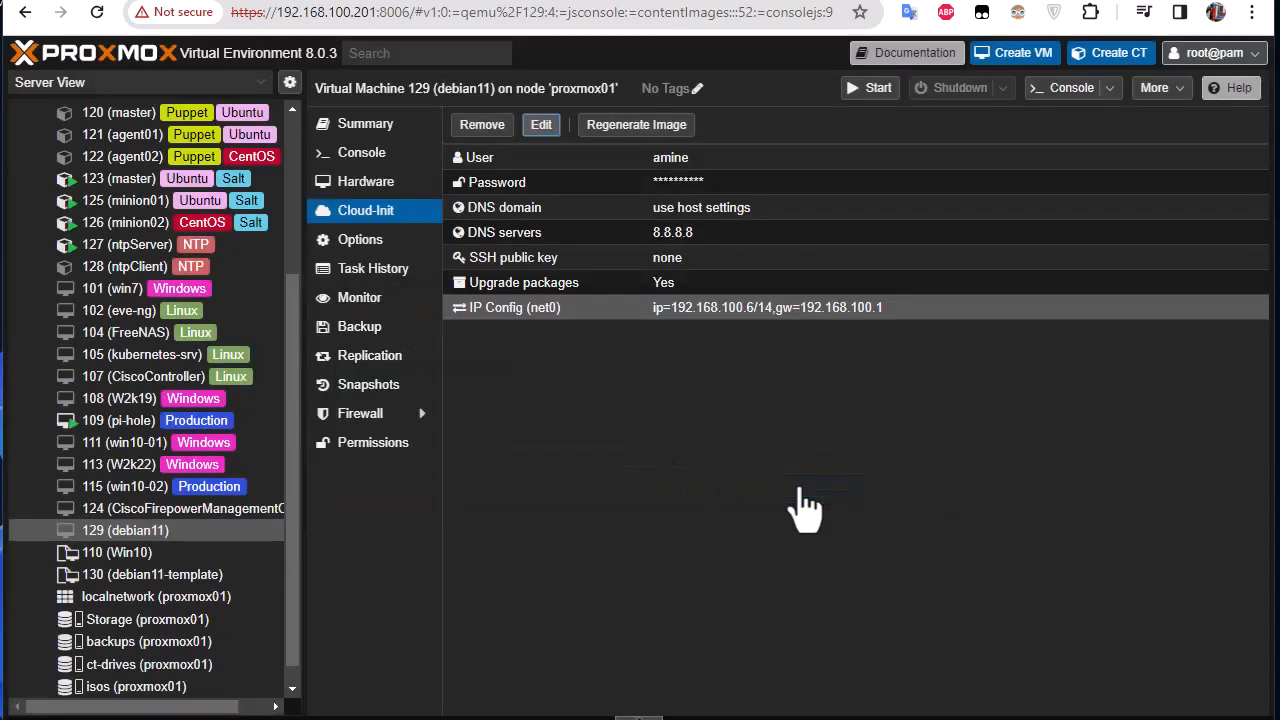
pyautogui.moveTo(610, 204)
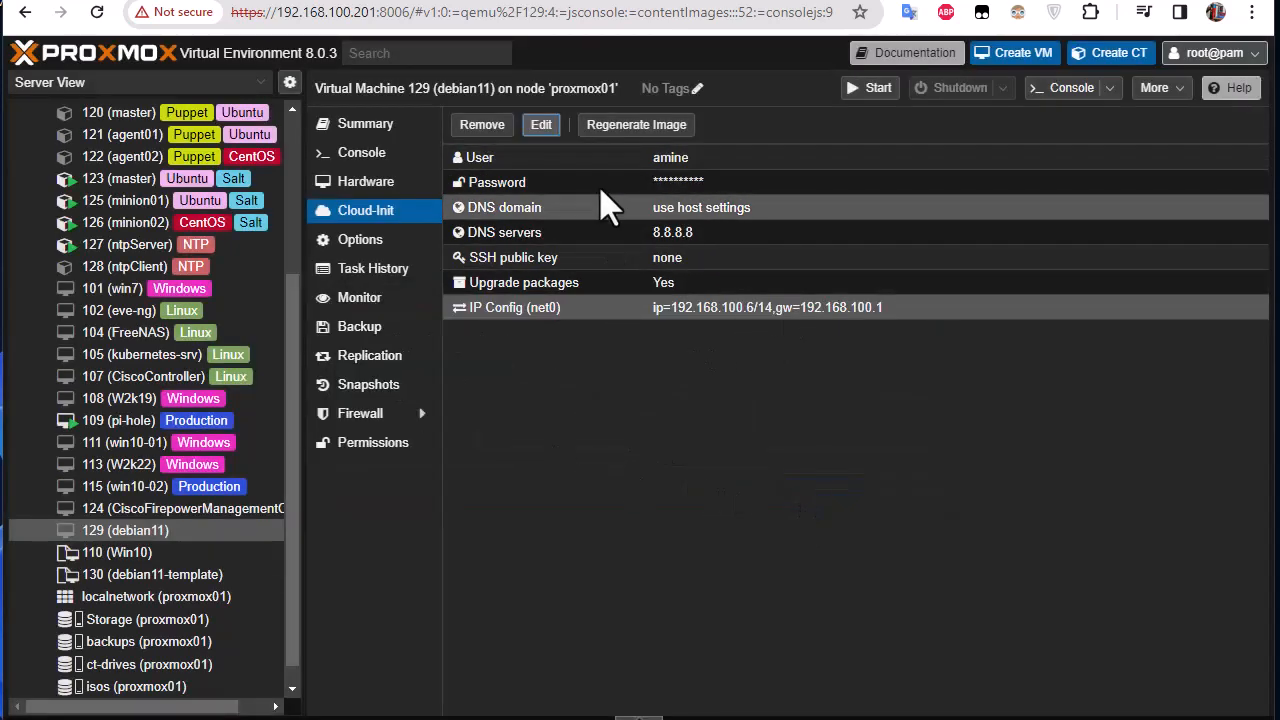
pyautogui.moveTo(616, 156)
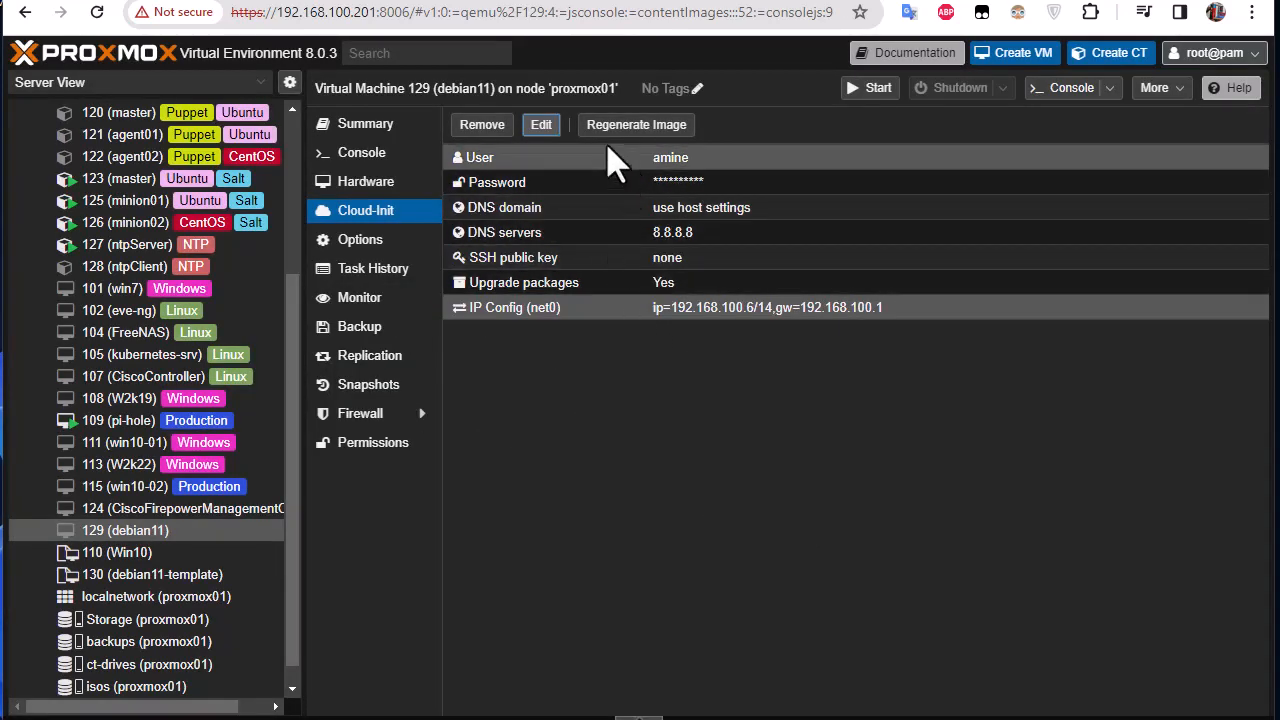
# Regenerate VM 129's cloud-init image and start the VM
pyautogui.click(636, 124)
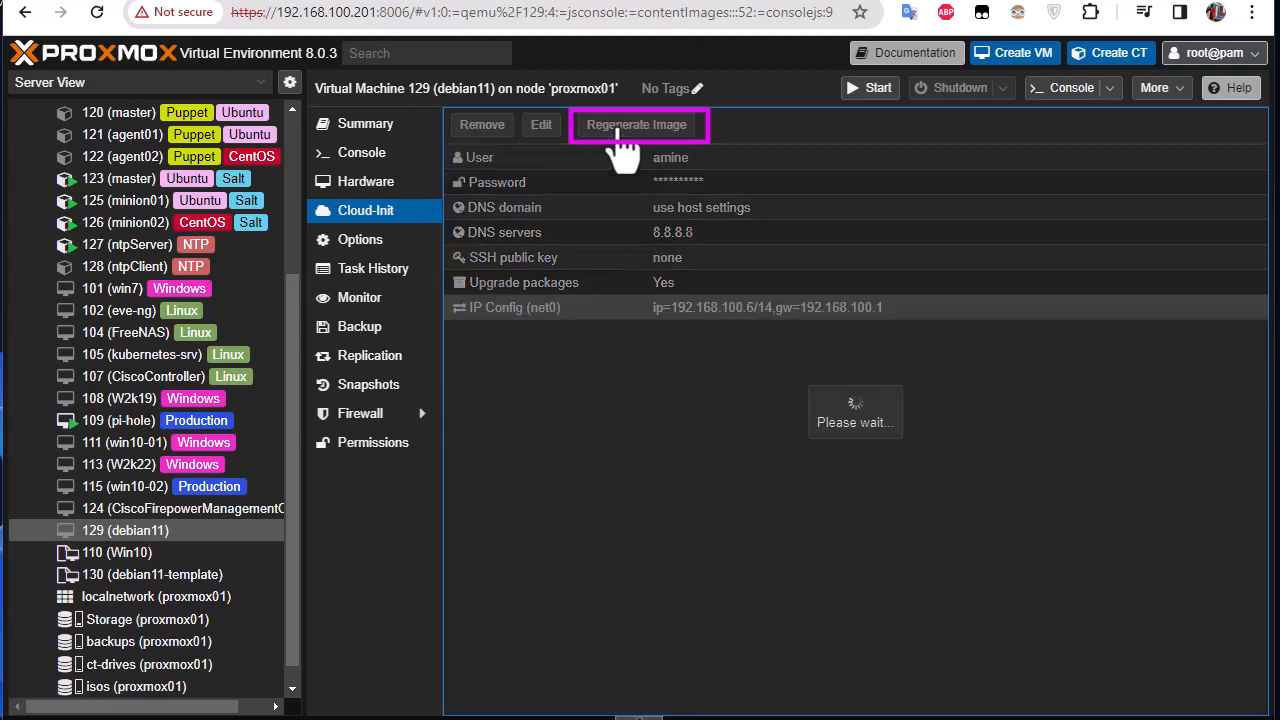
pyautogui.click(636, 124)
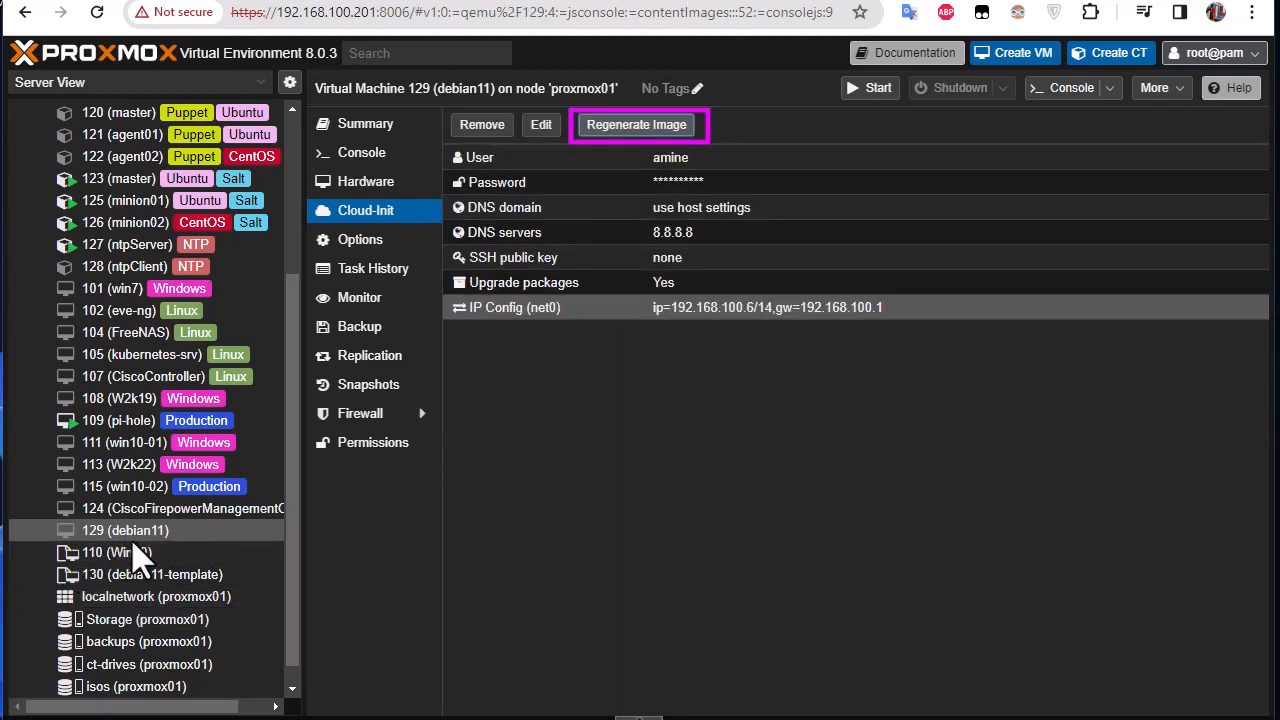
pyautogui.moveTo(176, 540)
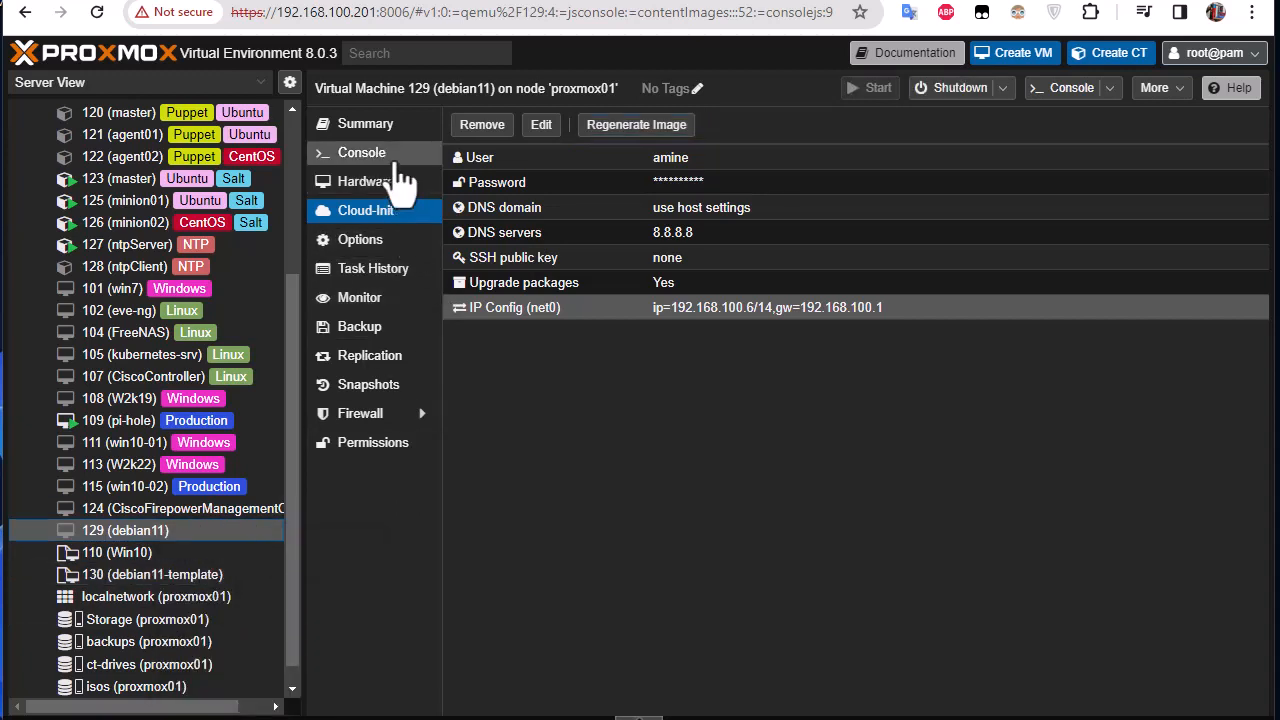
# Log into VM 129's console and run ip a to verify 192.168.100.6/14 on eth0
pyautogui.click(362, 152)
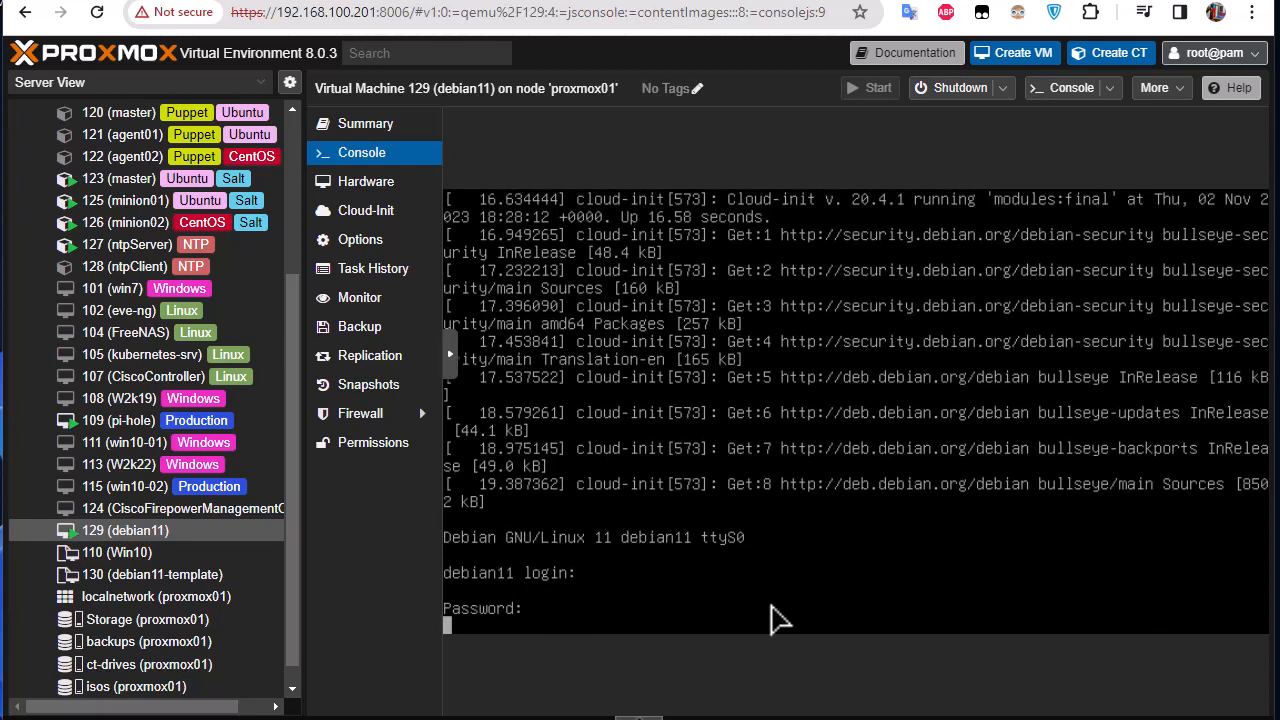
pyautogui.press('Enter')
pyautogui.write('ami')
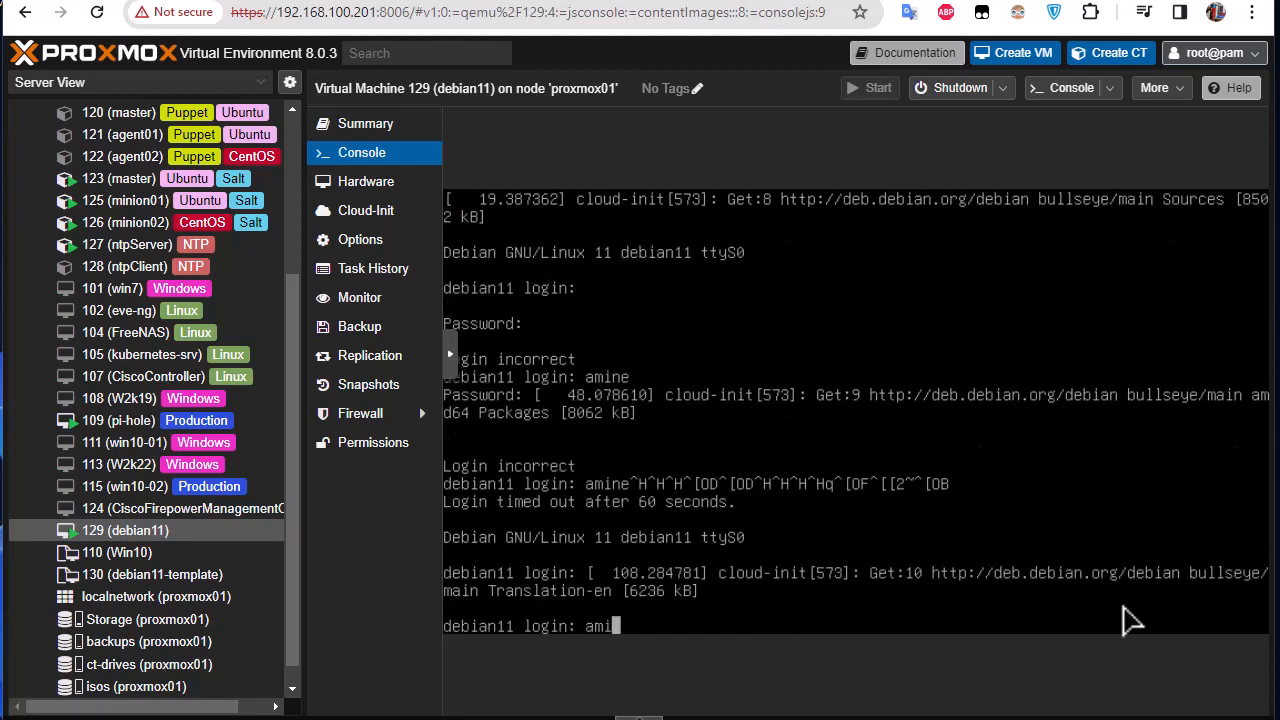
pyautogui.write('ne')
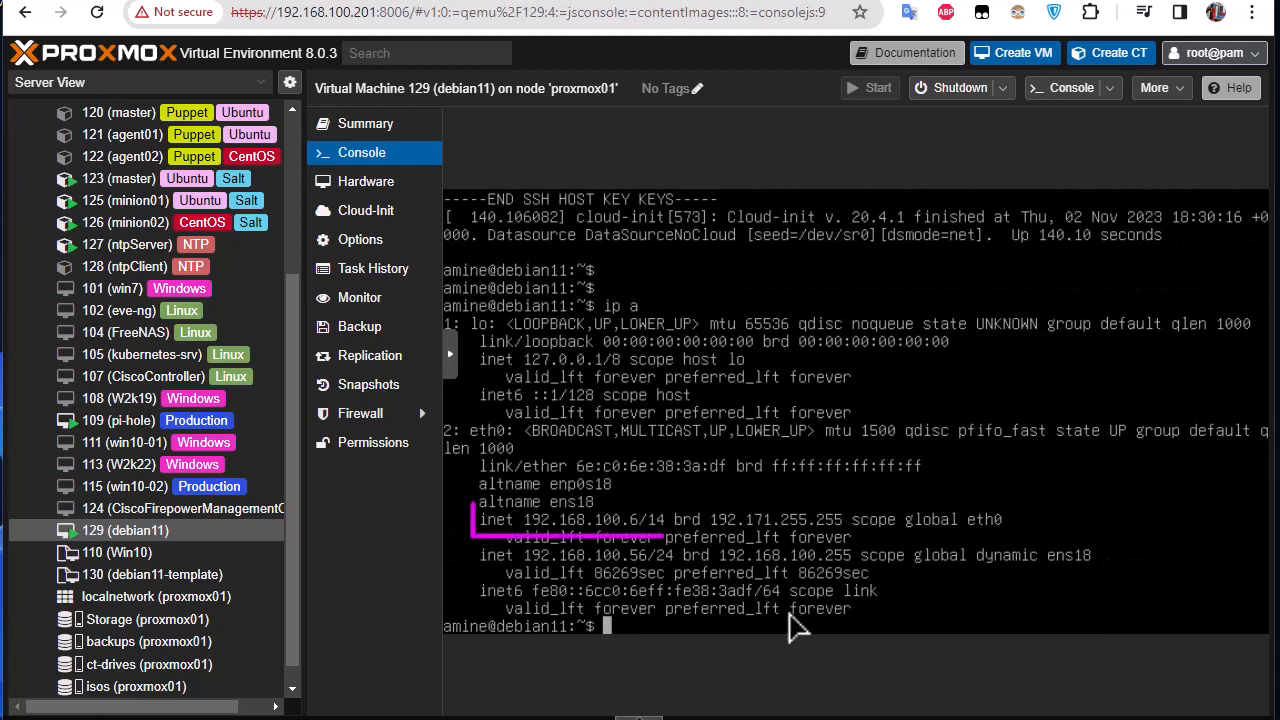
pyautogui.doubleClick(580, 520)
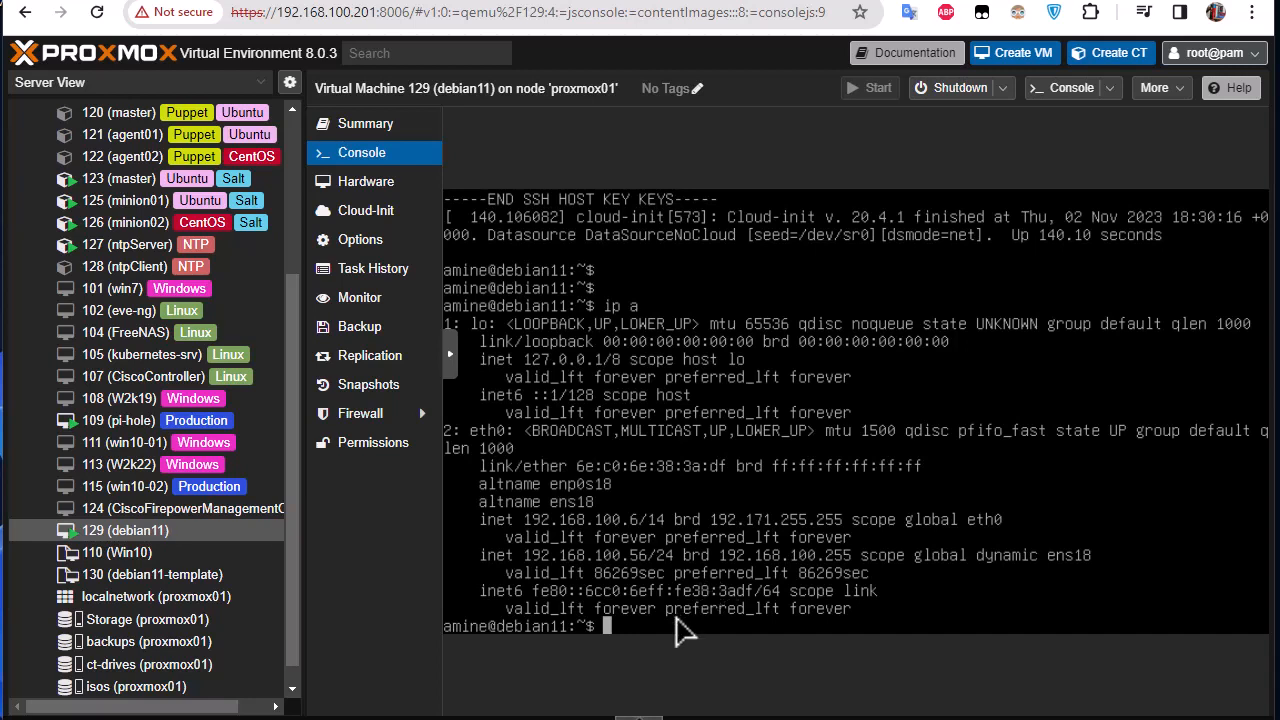
pyautogui.moveTo(762, 442)
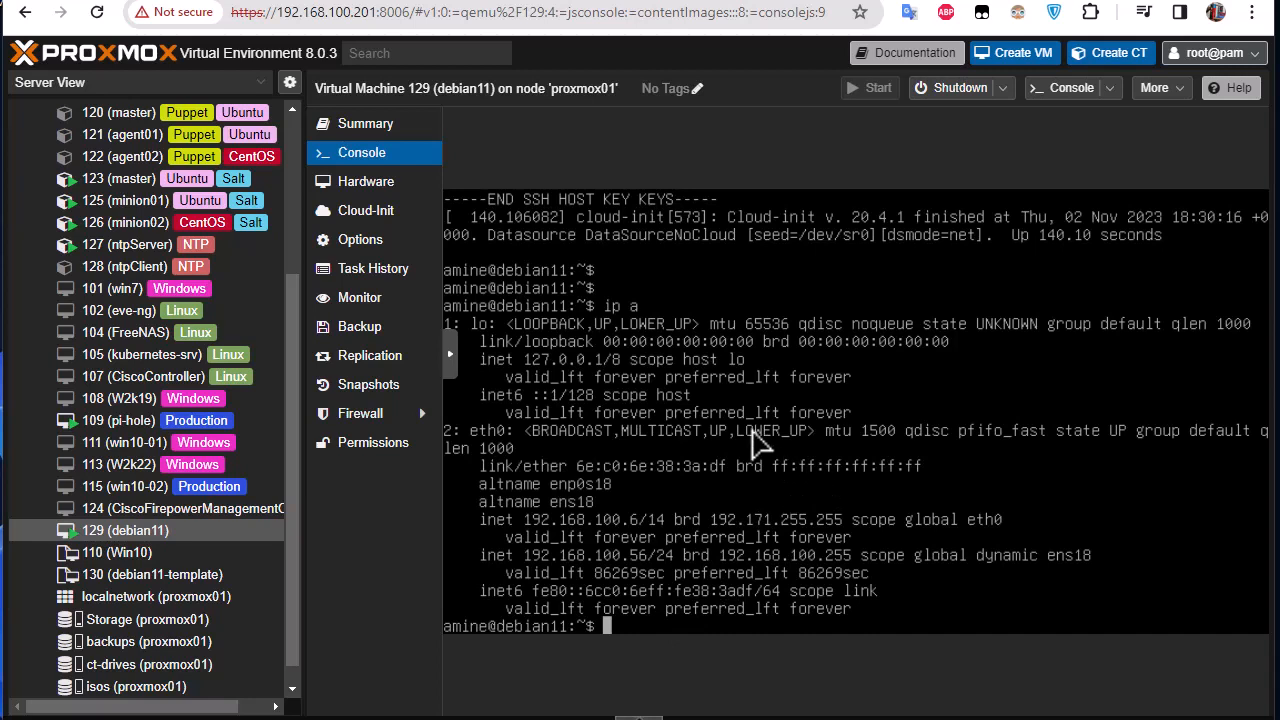